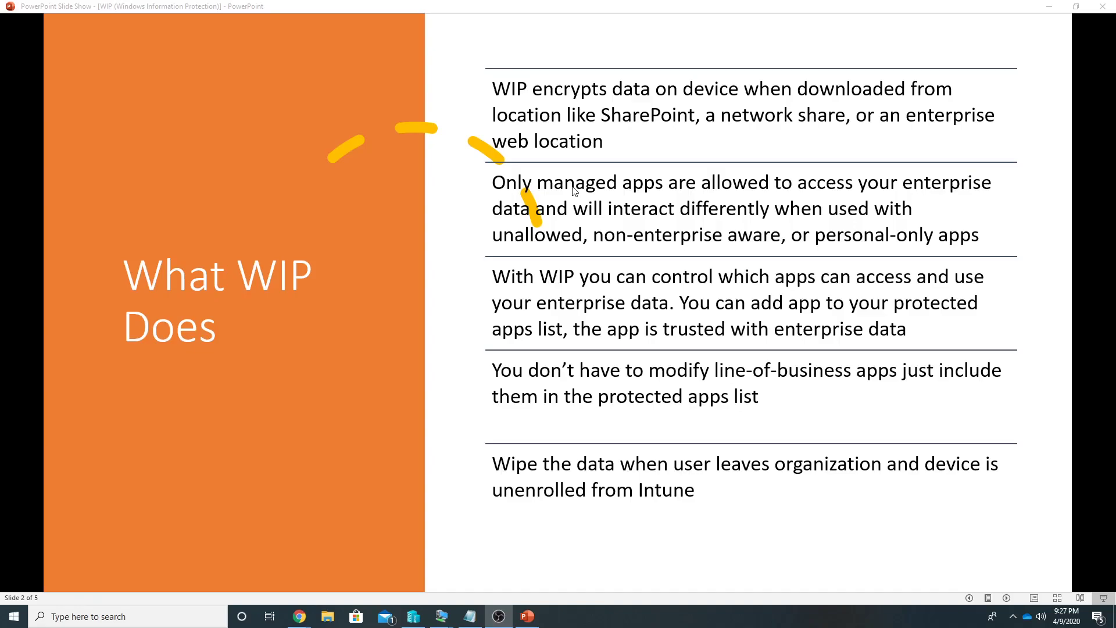
{"action": "mouse_move", "coordinate": [531, 147]}
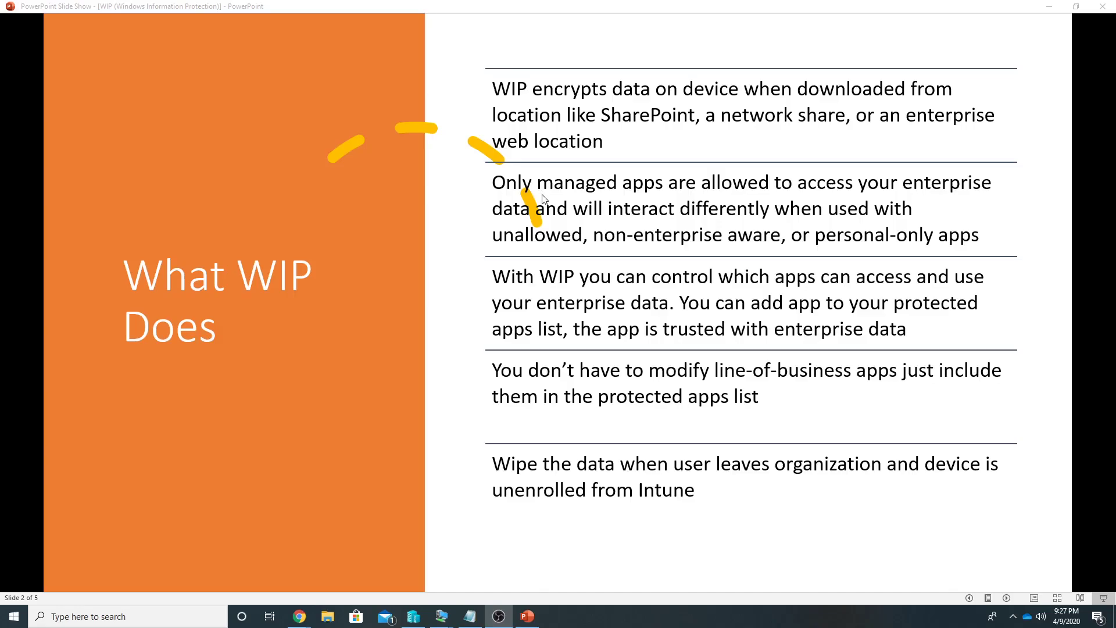
{"action": "mouse_move", "coordinate": [559, 199]}
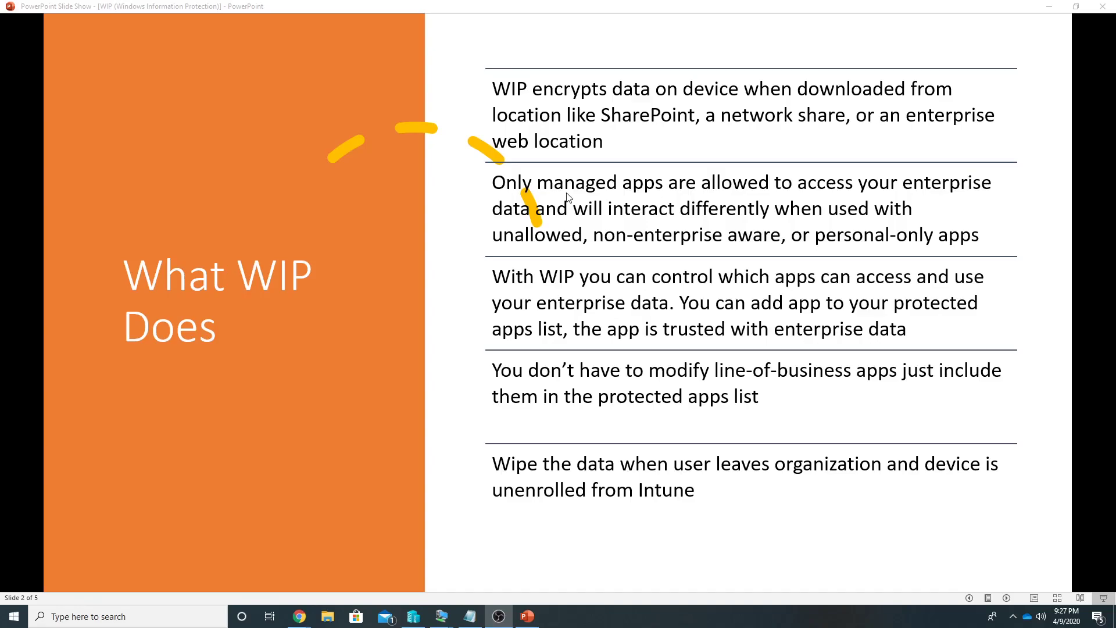
{"action": "mouse_move", "coordinate": [582, 205]}
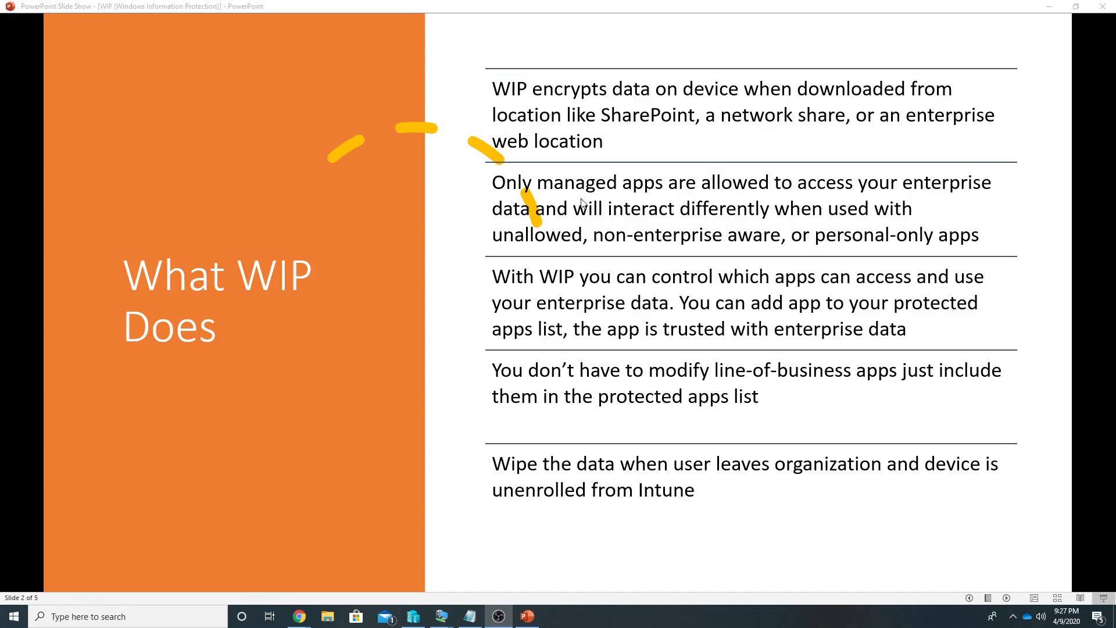
{"action": "mouse_move", "coordinate": [686, 240]}
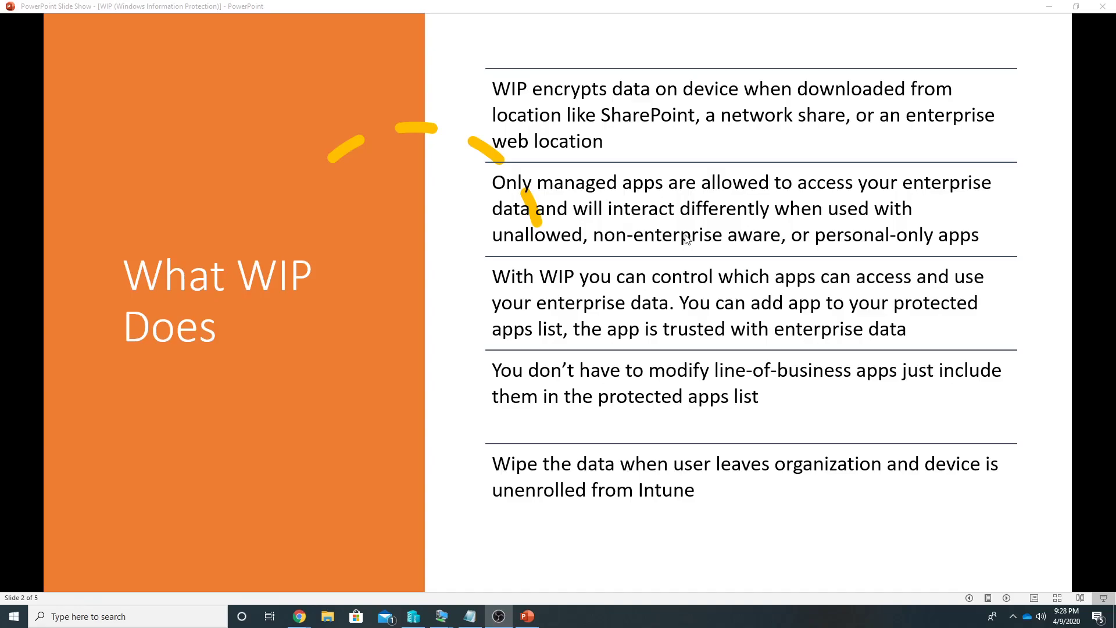
{"action": "mouse_move", "coordinate": [867, 318]}
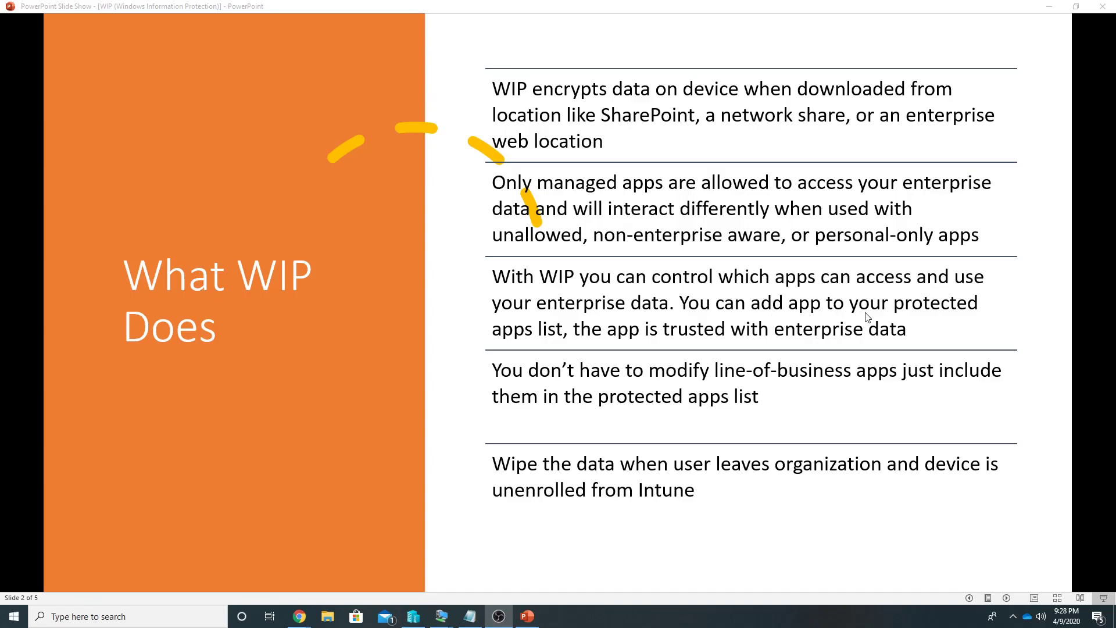
{"action": "mouse_move", "coordinate": [613, 342]}
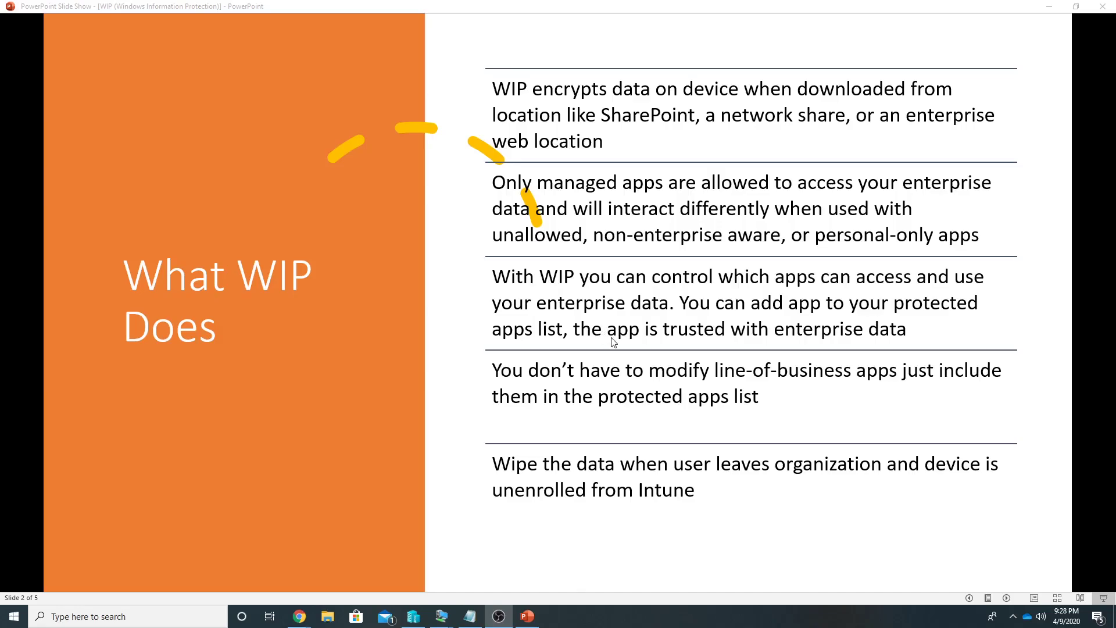
{"action": "mouse_move", "coordinate": [887, 344]}
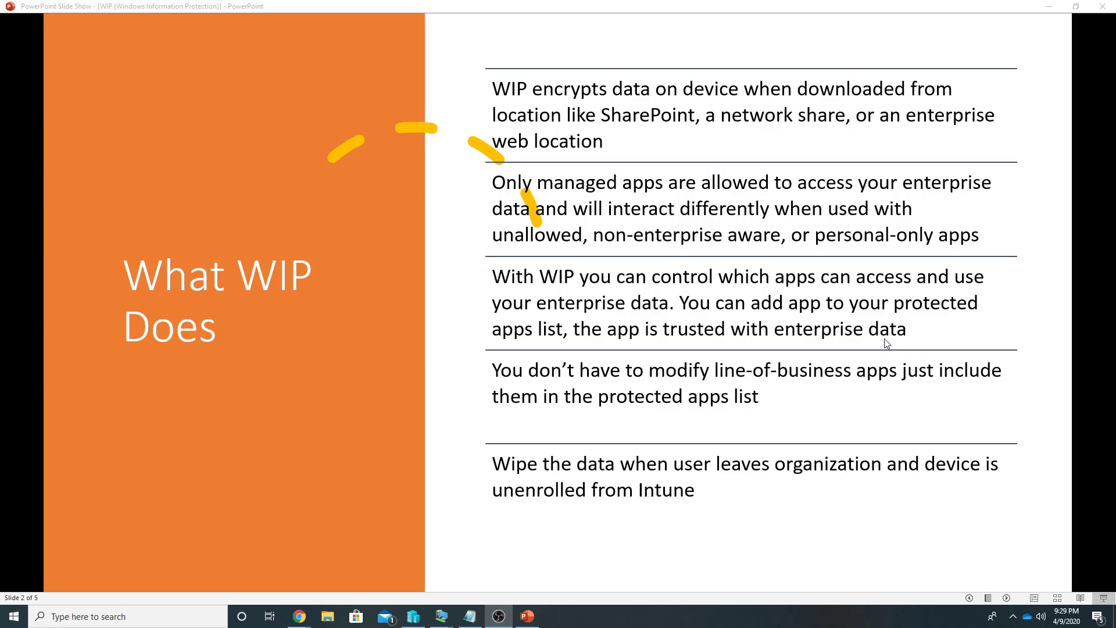
{"action": "mouse_move", "coordinate": [739, 422]}
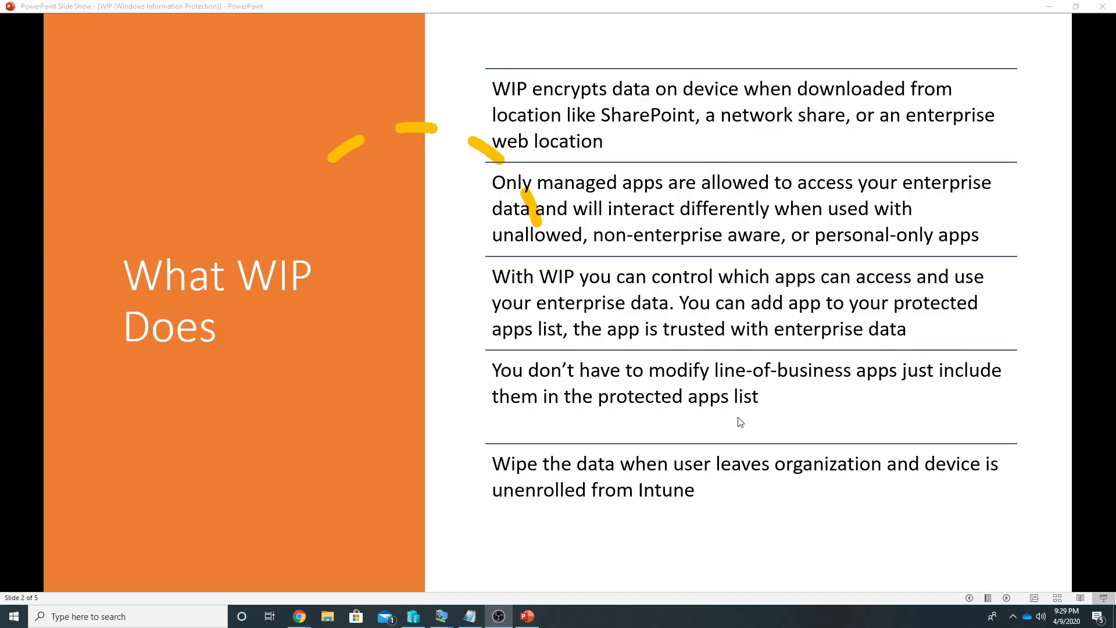
{"action": "mouse_move", "coordinate": [744, 420]}
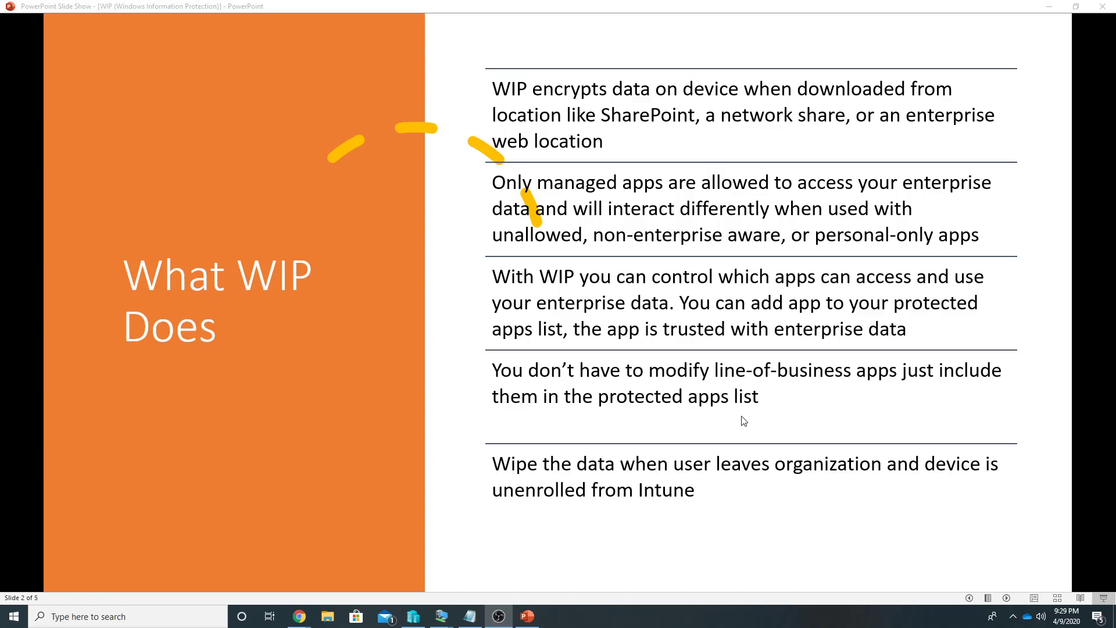
{"action": "mouse_move", "coordinate": [581, 481]}
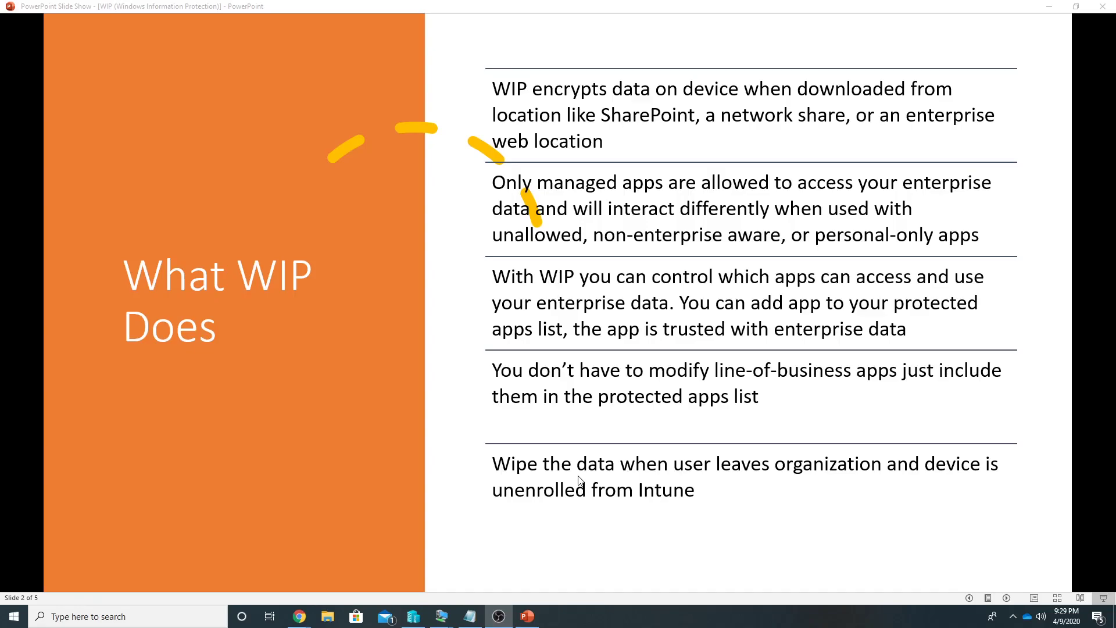
{"action": "mouse_move", "coordinate": [583, 486]}
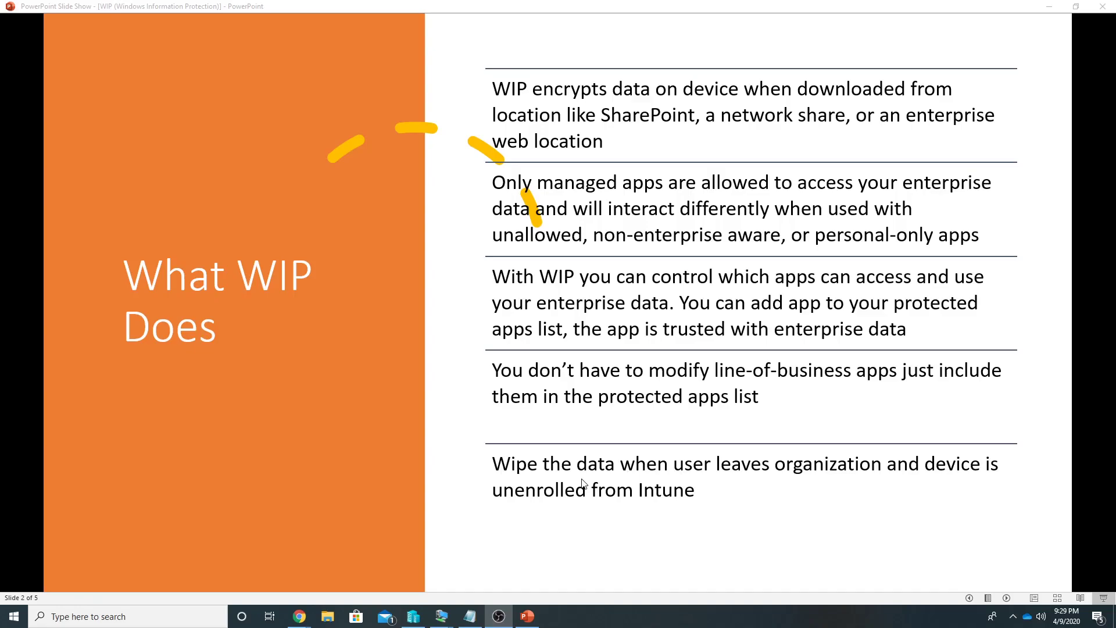
Advance the slide show to slide 3, How it works.
{"action": "key", "text": "Right"}
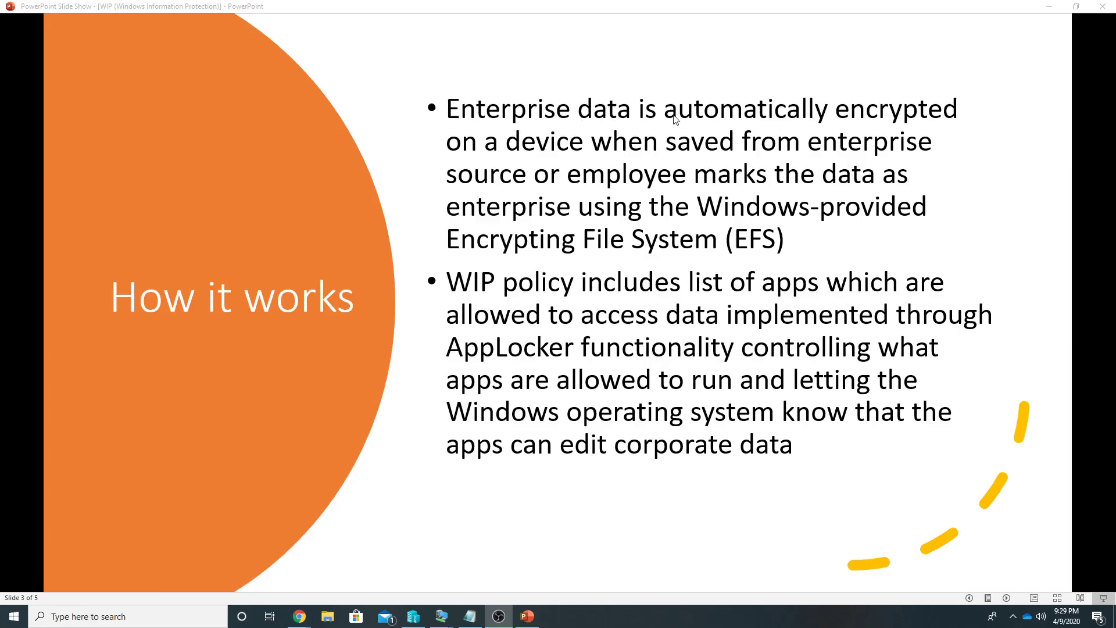
{"action": "mouse_move", "coordinate": [874, 165]}
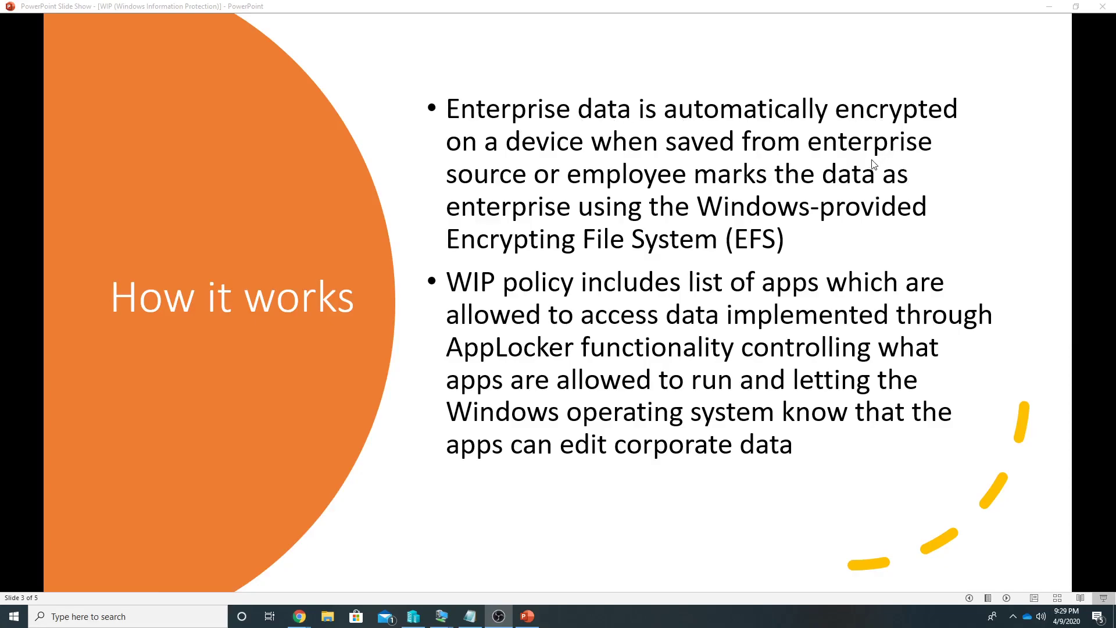
{"action": "mouse_move", "coordinate": [553, 205]}
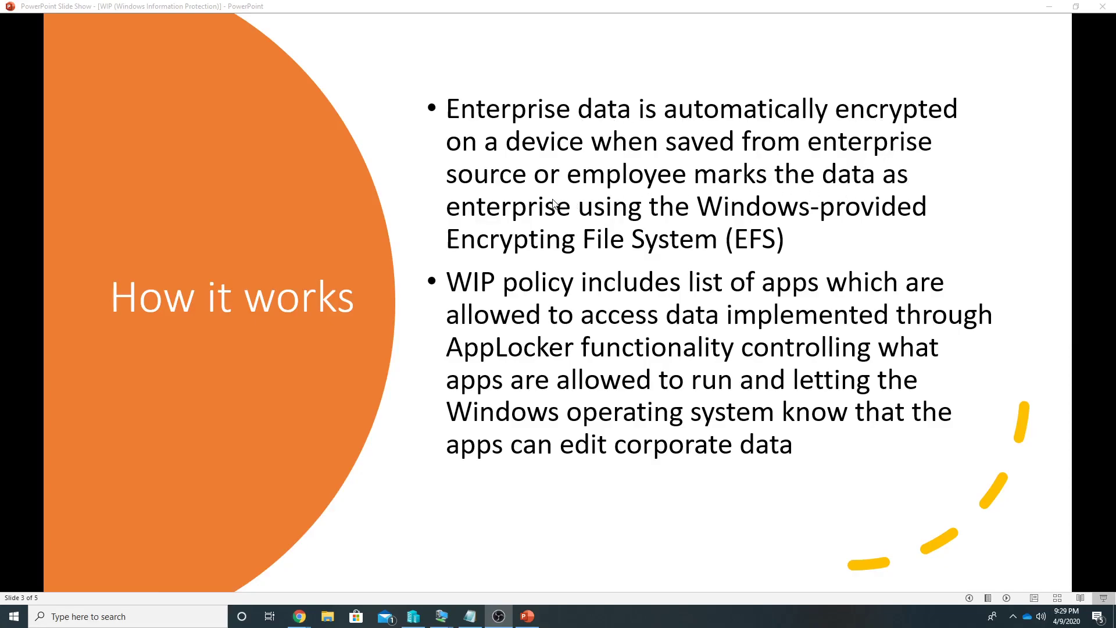
{"action": "mouse_move", "coordinate": [699, 189]}
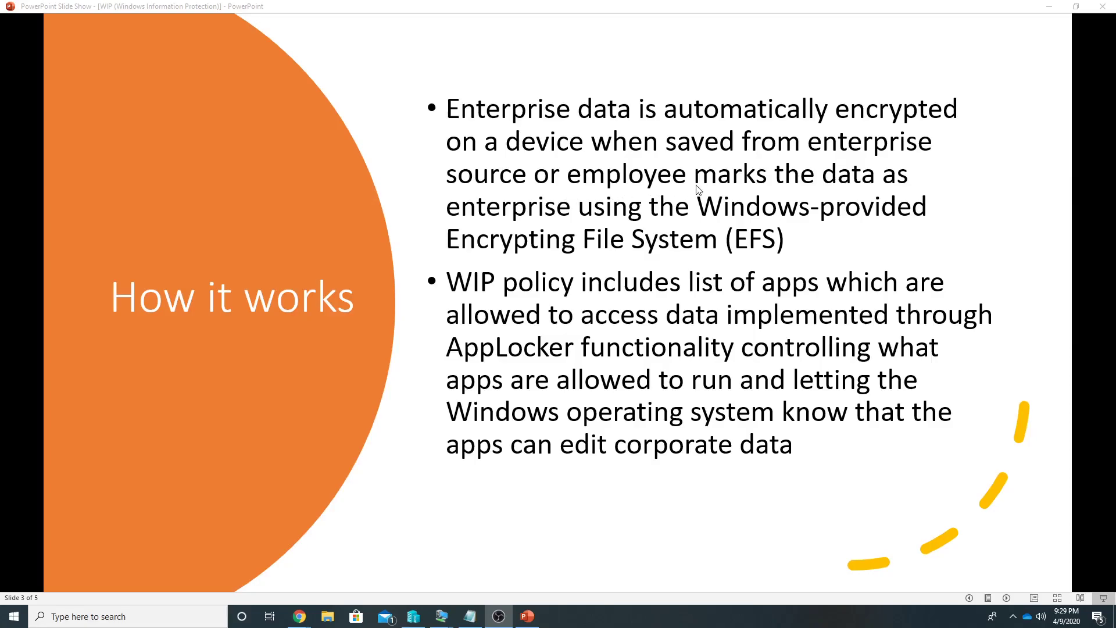
{"action": "mouse_move", "coordinate": [614, 218]}
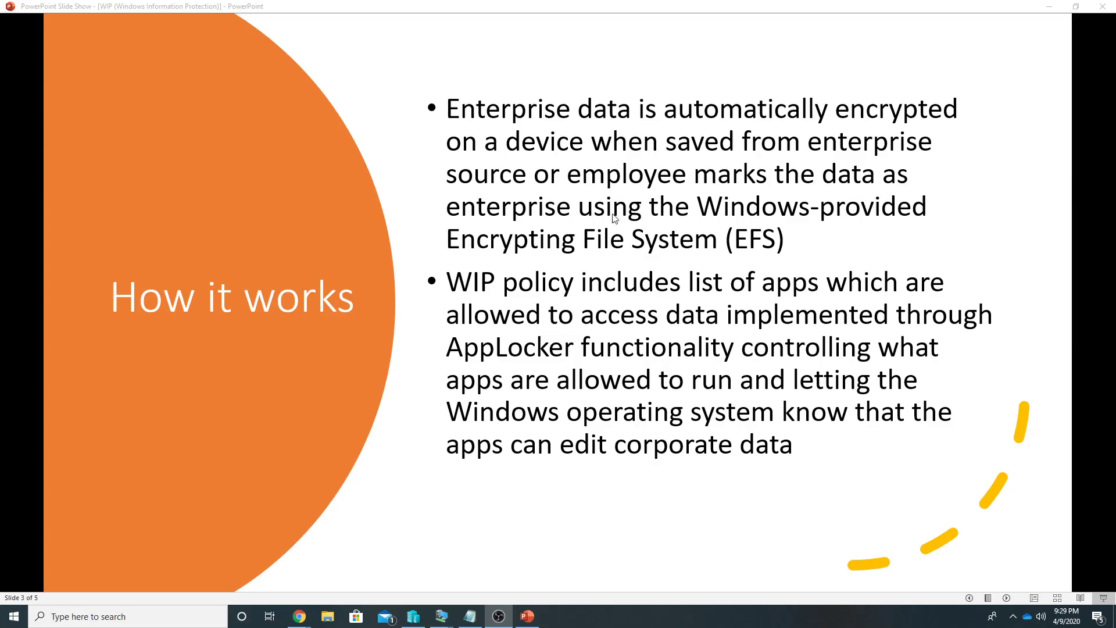
{"action": "mouse_move", "coordinate": [634, 254]}
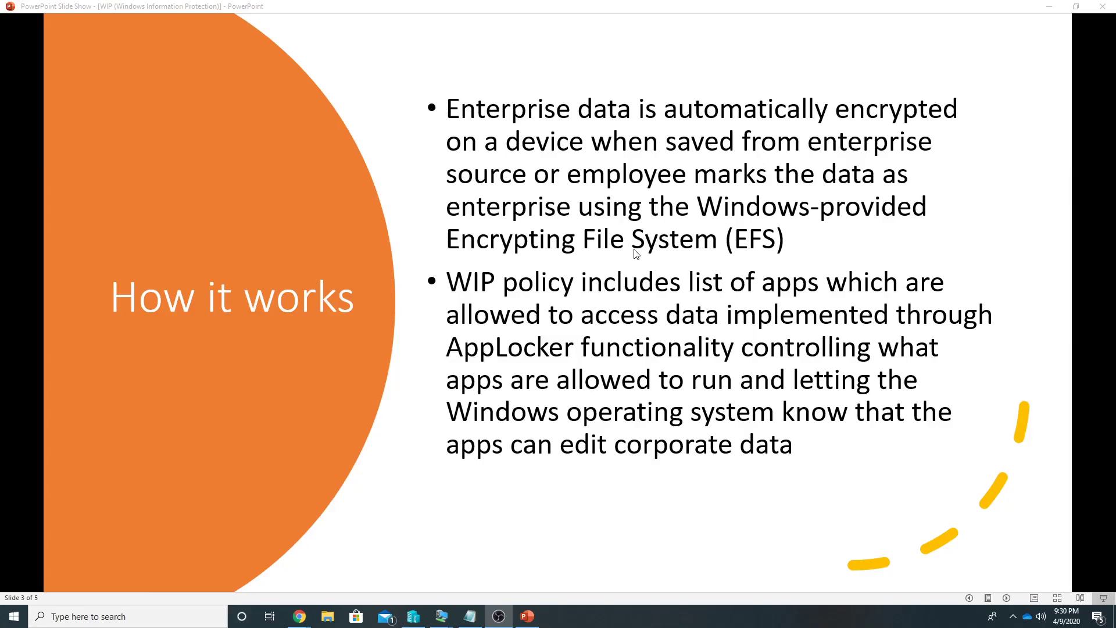
{"action": "mouse_move", "coordinate": [613, 311]}
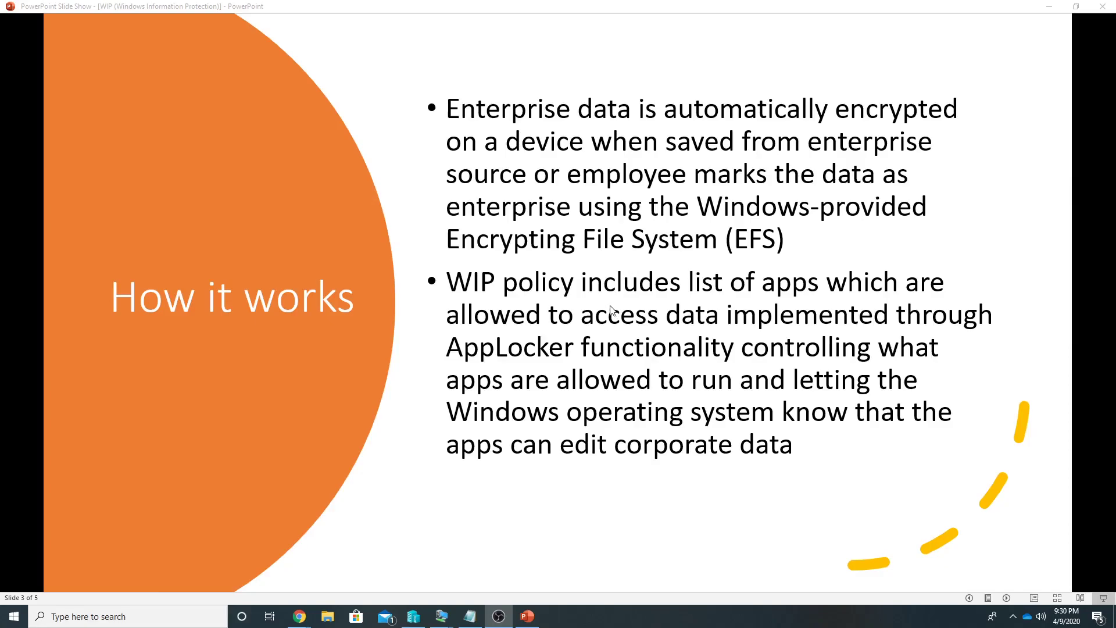
{"action": "mouse_move", "coordinate": [601, 328]}
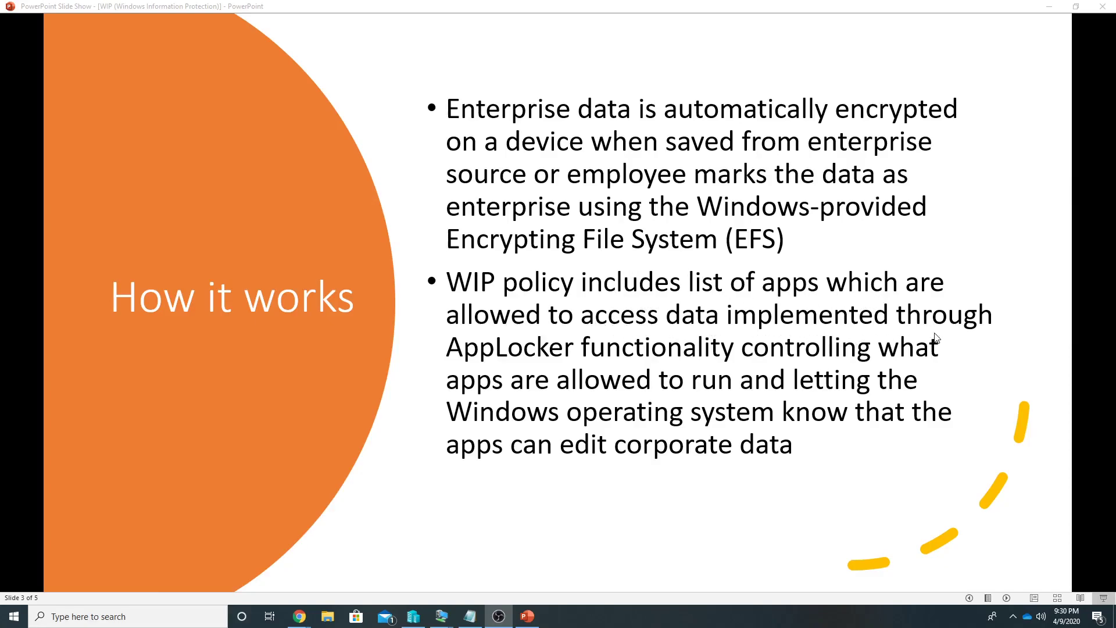
{"action": "mouse_move", "coordinate": [831, 367]}
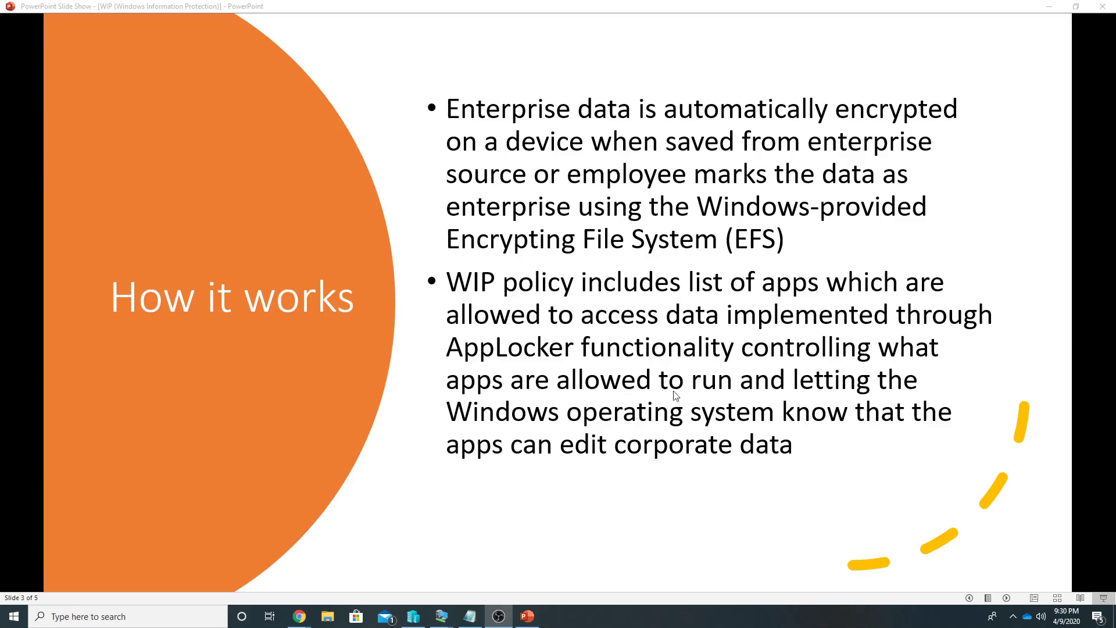
{"action": "mouse_move", "coordinate": [621, 420]}
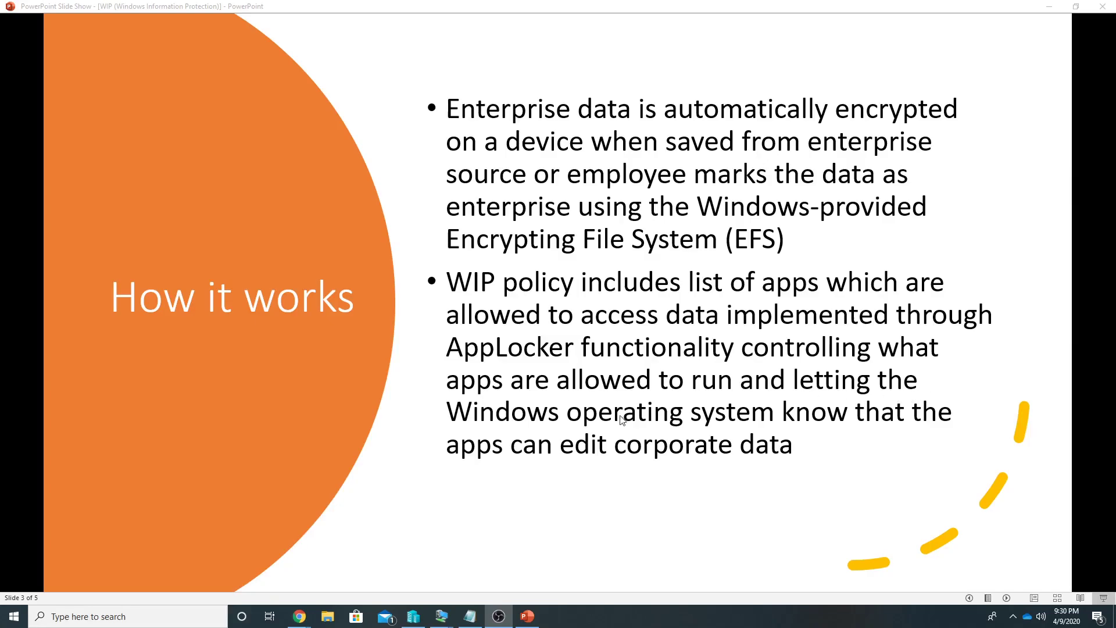
{"action": "mouse_move", "coordinate": [890, 419]}
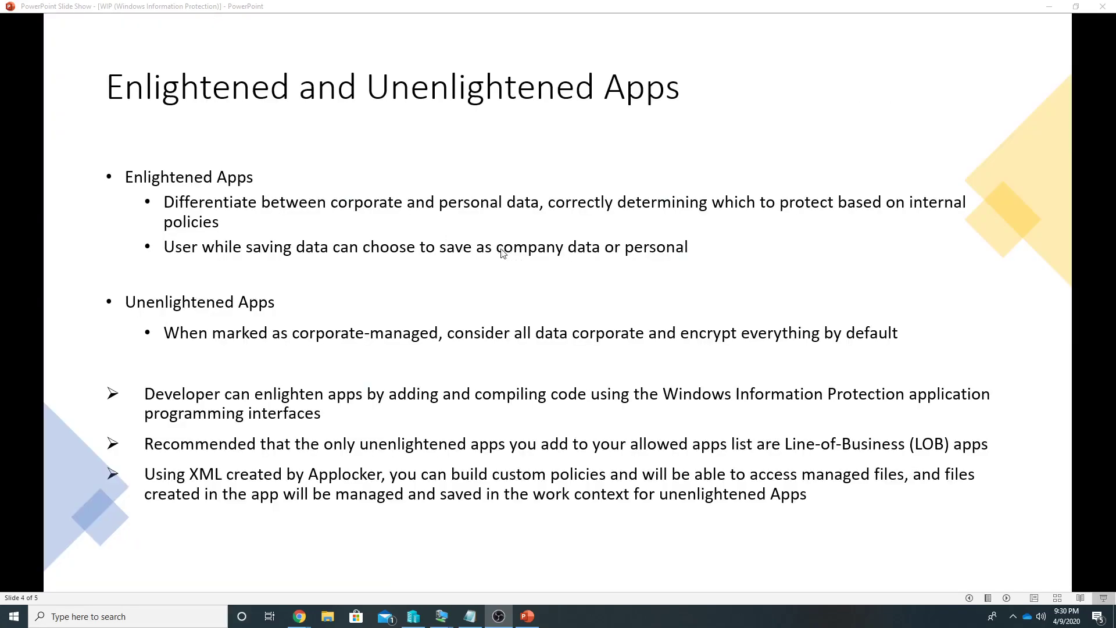
{"action": "mouse_move", "coordinate": [496, 252]}
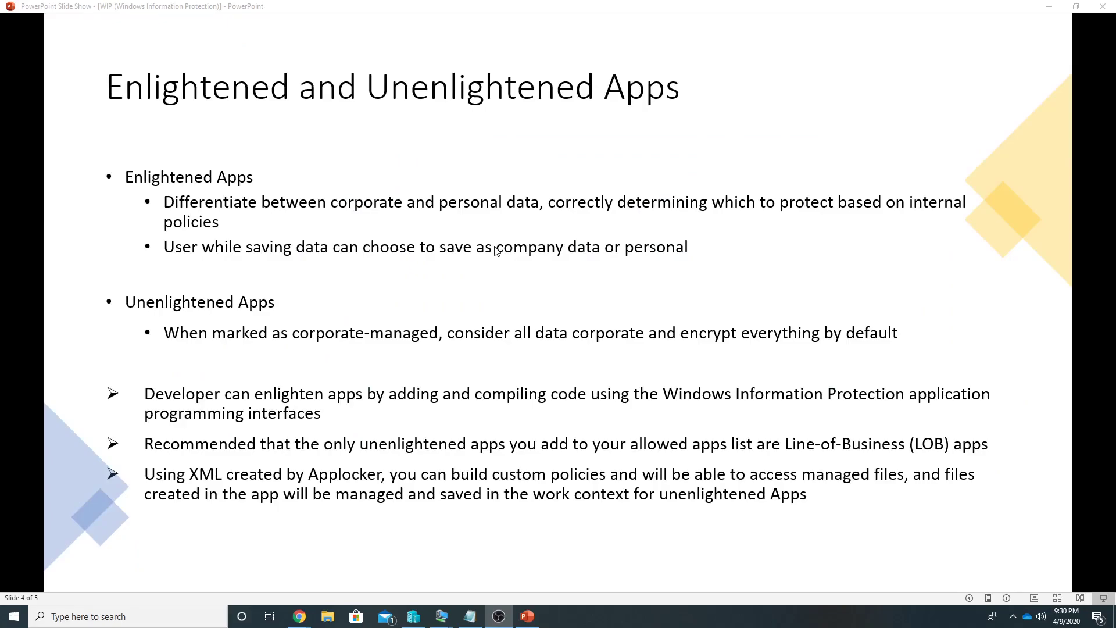
{"action": "mouse_move", "coordinate": [291, 247]}
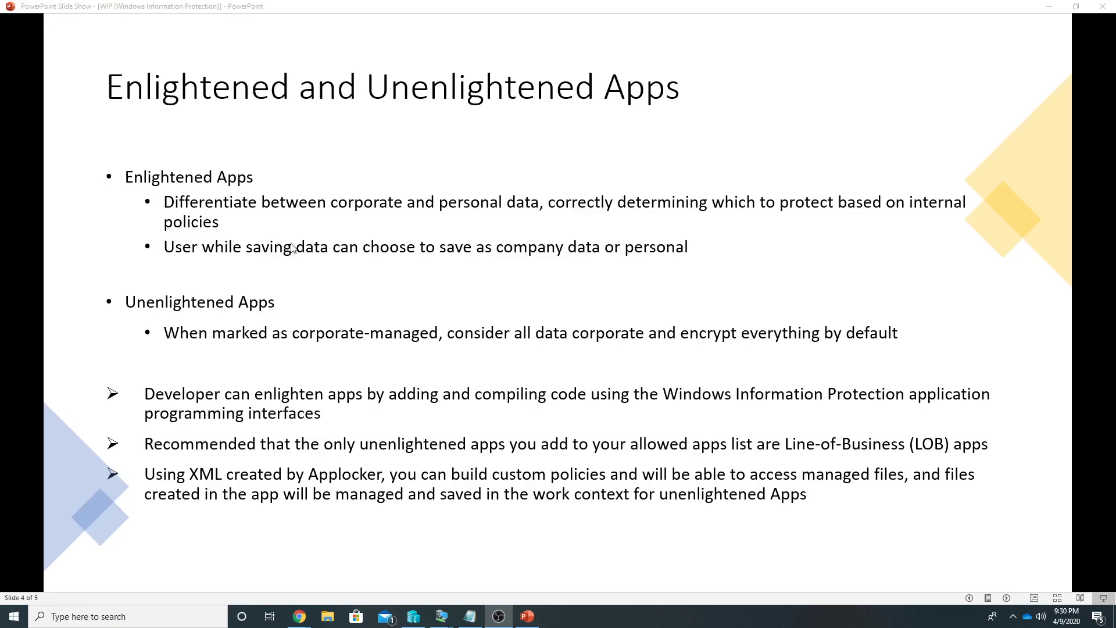
{"action": "mouse_move", "coordinate": [184, 212]}
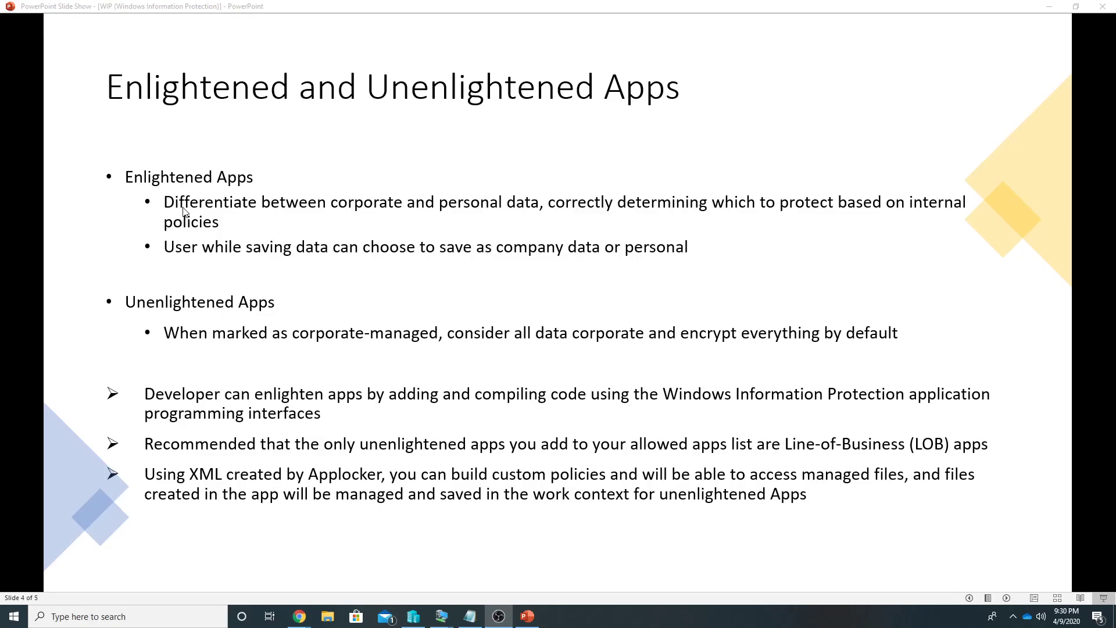
{"action": "mouse_move", "coordinate": [444, 219]}
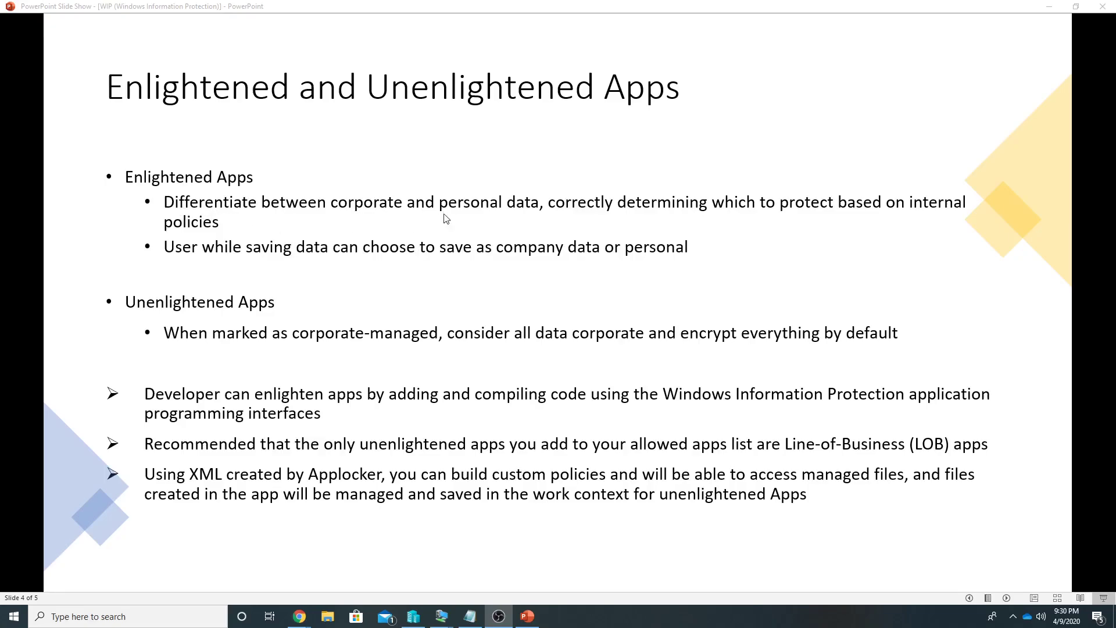
{"action": "mouse_move", "coordinate": [532, 220]}
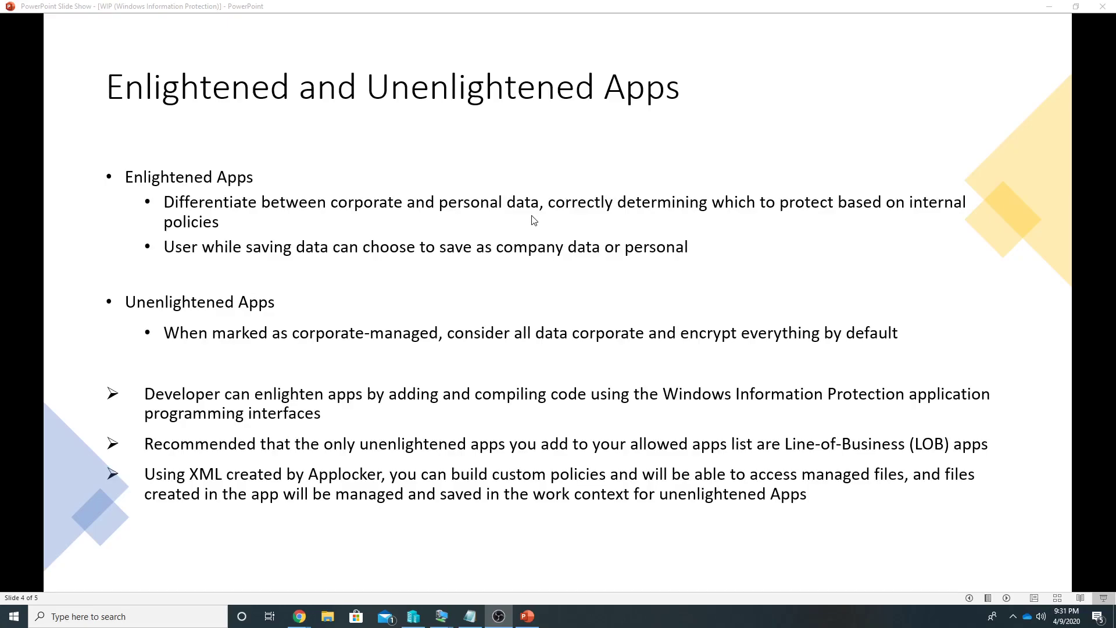
{"action": "mouse_move", "coordinate": [423, 216]}
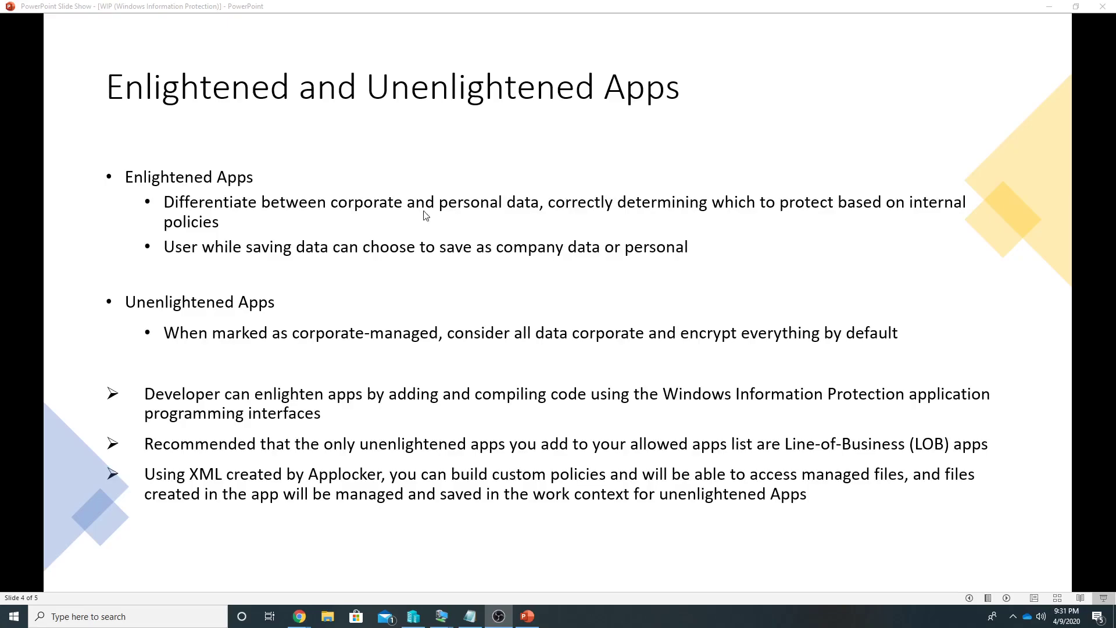
{"action": "mouse_move", "coordinate": [208, 205]}
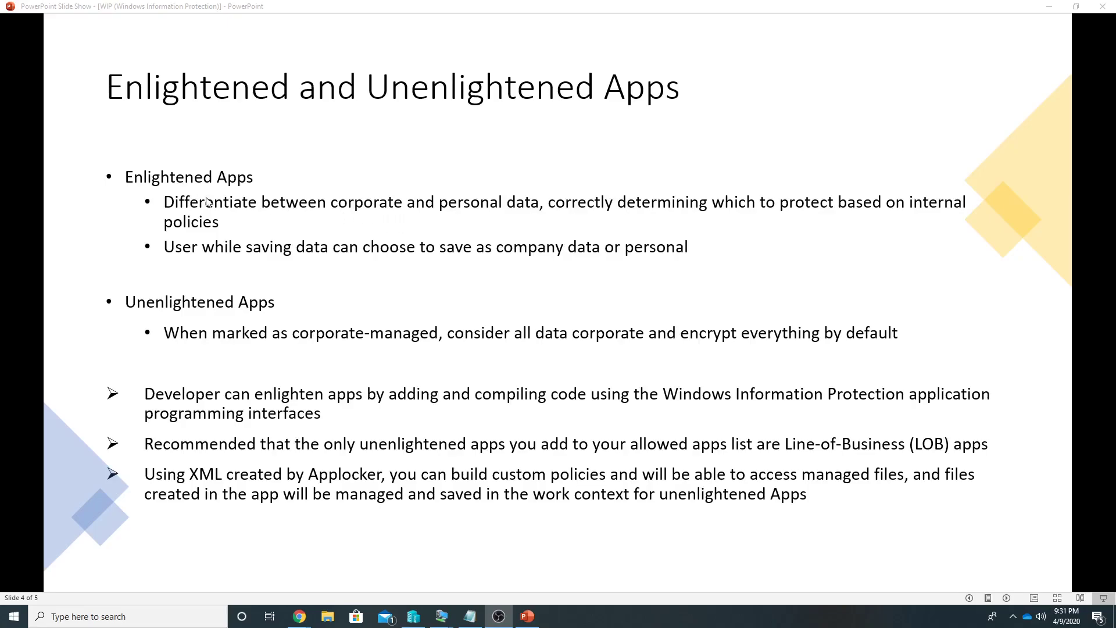
{"action": "mouse_move", "coordinate": [322, 214]}
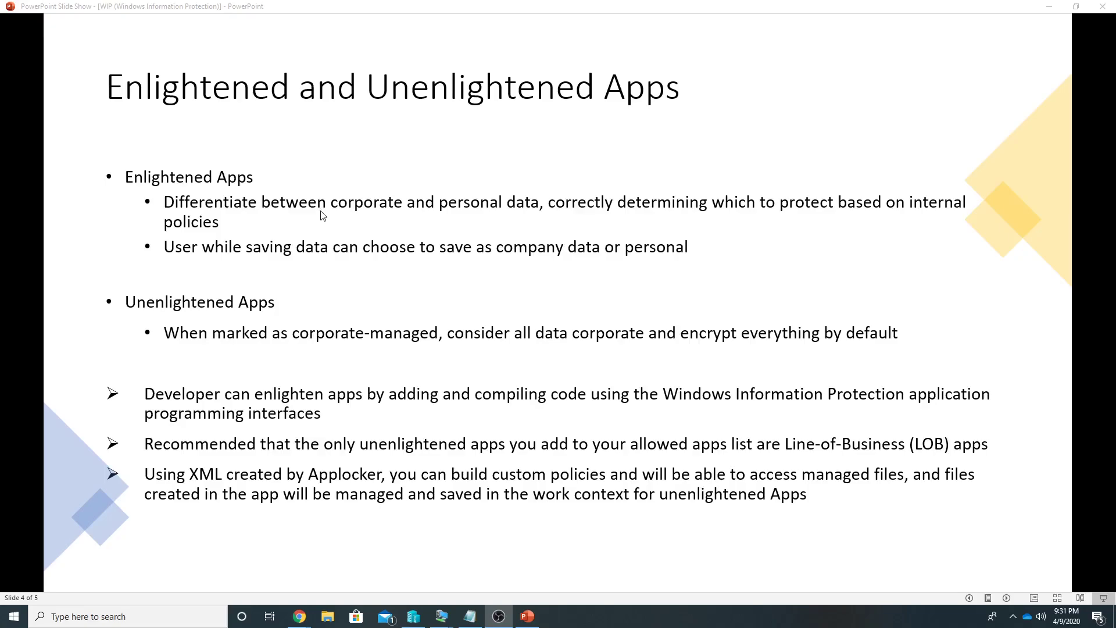
{"action": "mouse_move", "coordinate": [744, 351]}
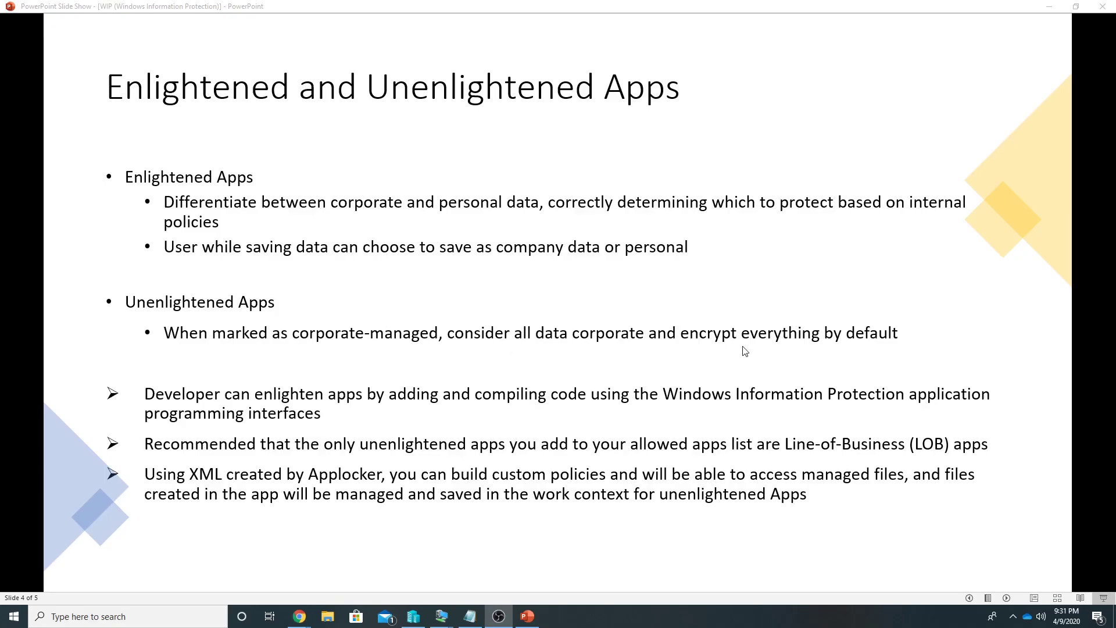
{"action": "mouse_move", "coordinate": [1109, 385]}
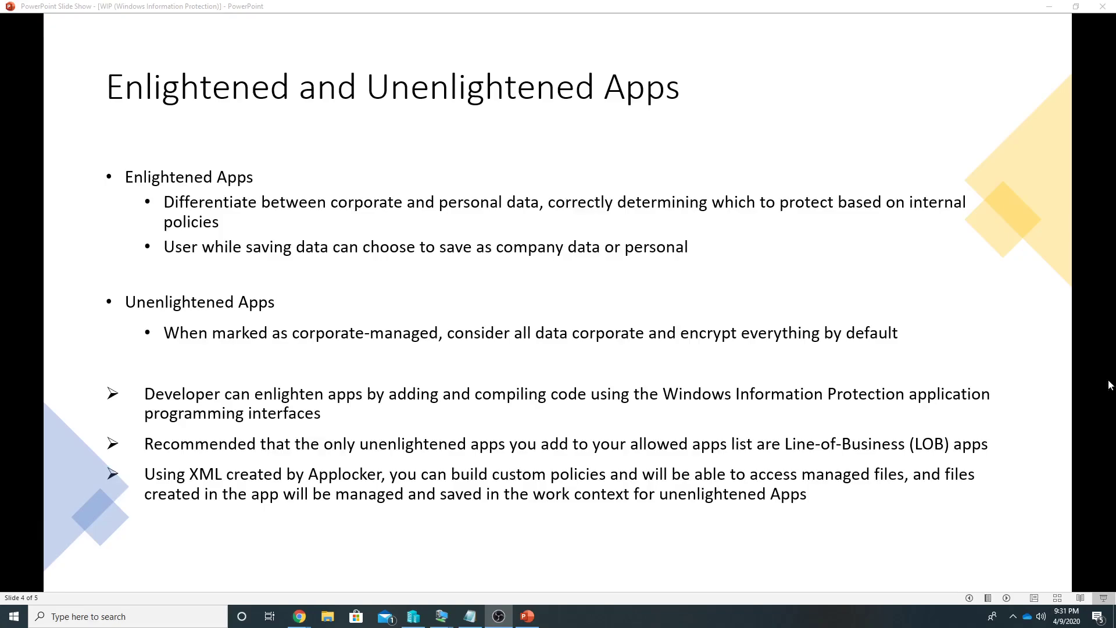
{"action": "mouse_move", "coordinate": [225, 415]}
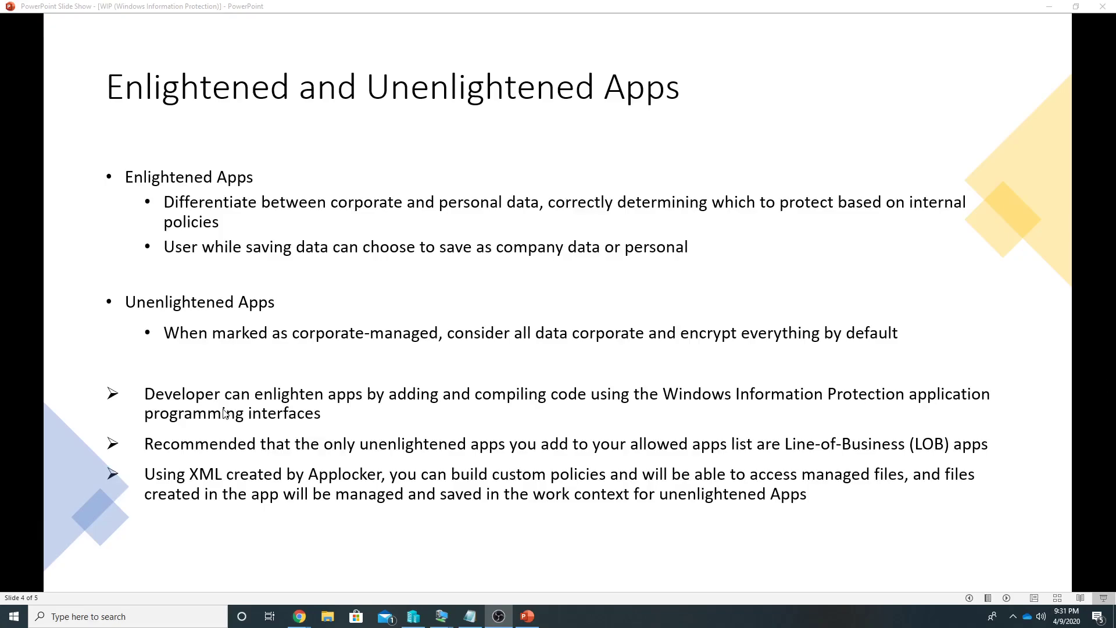
{"action": "mouse_move", "coordinate": [195, 412]}
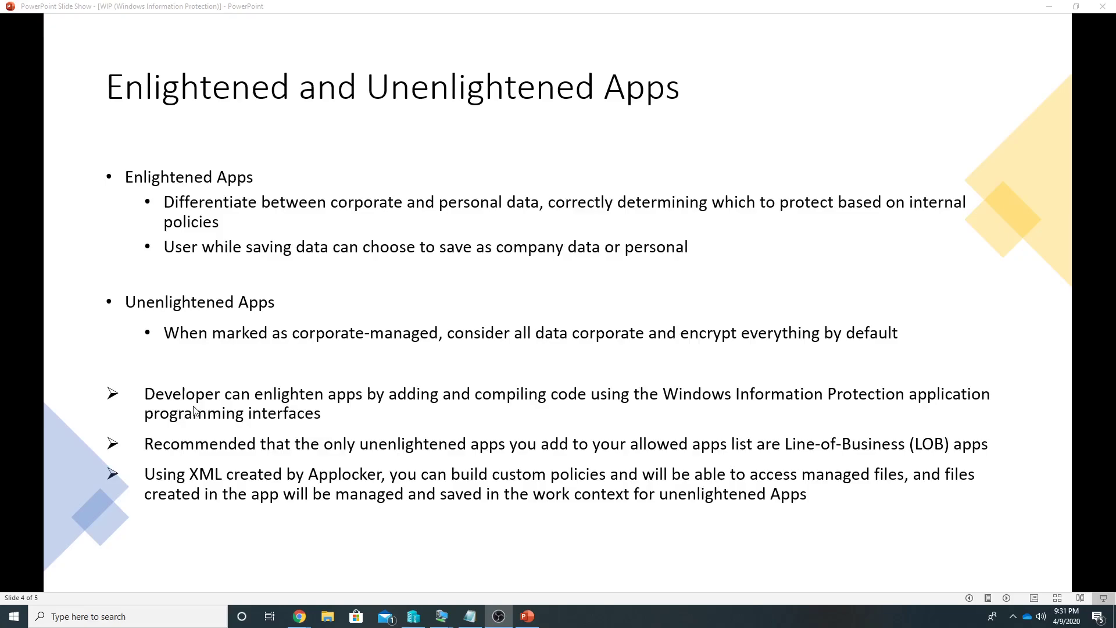
{"action": "mouse_move", "coordinate": [621, 402]}
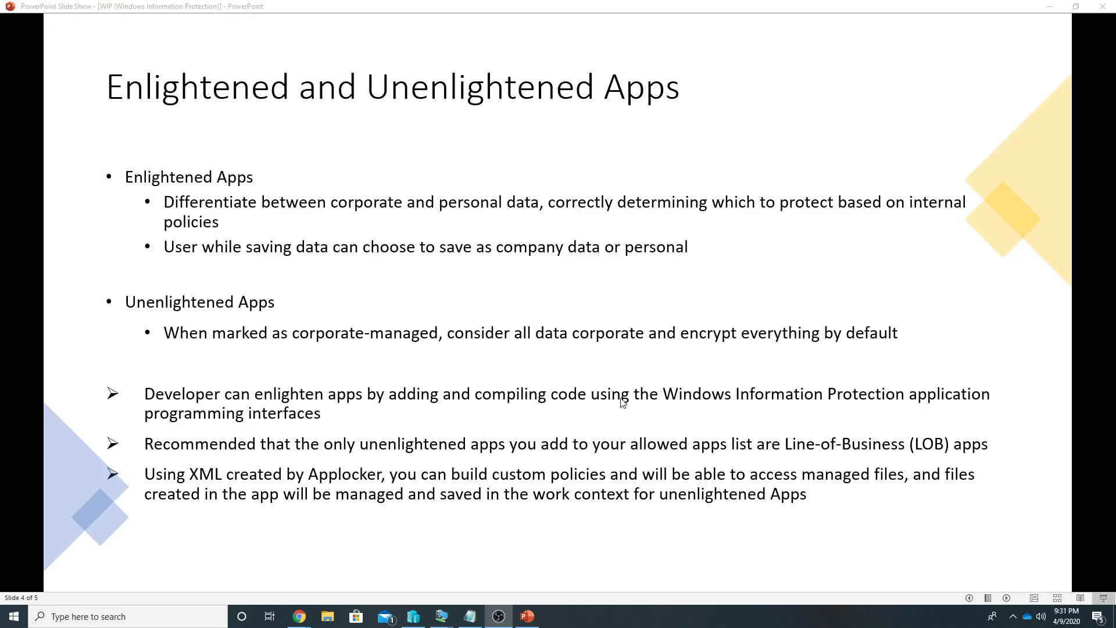
{"action": "mouse_move", "coordinate": [963, 406]}
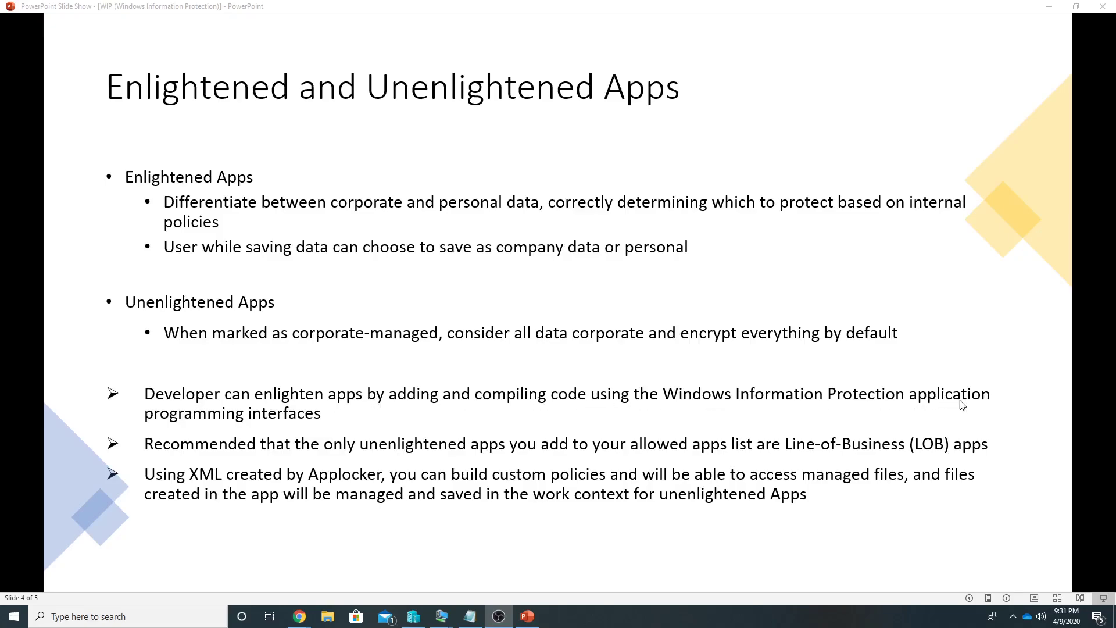
{"action": "mouse_move", "coordinate": [231, 461]}
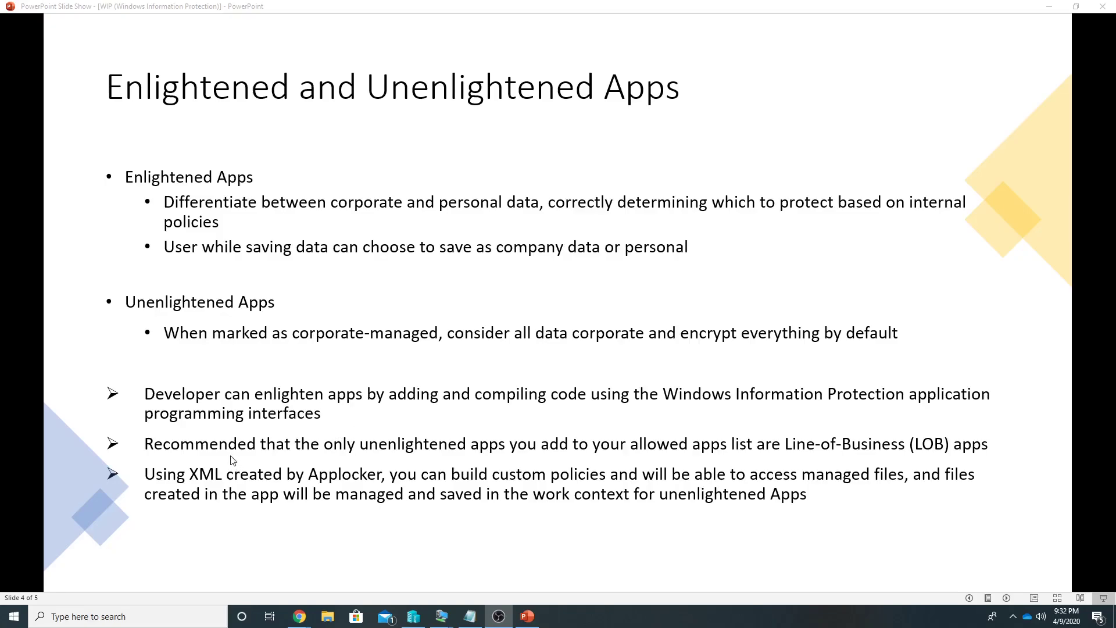
{"action": "mouse_move", "coordinate": [390, 461]}
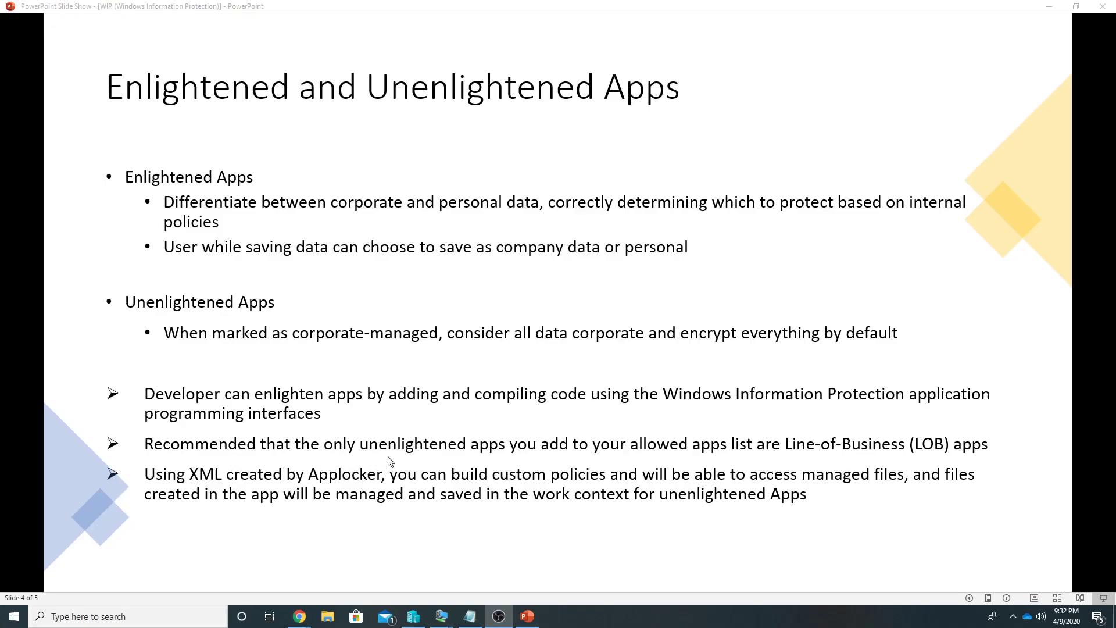
{"action": "mouse_move", "coordinate": [980, 454]}
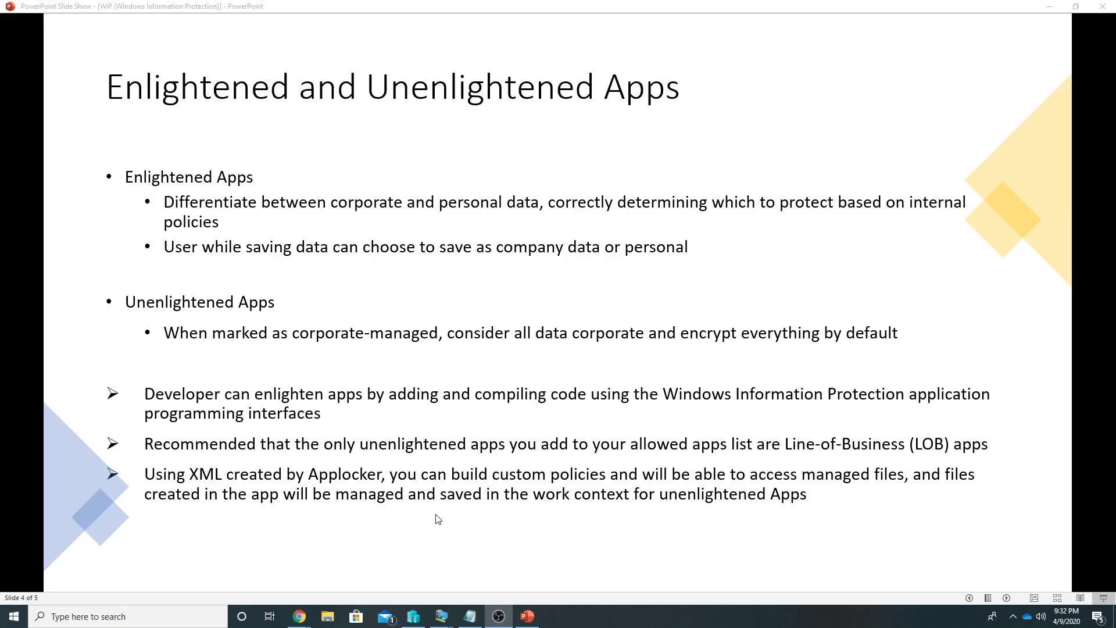
{"action": "mouse_move", "coordinate": [439, 520]}
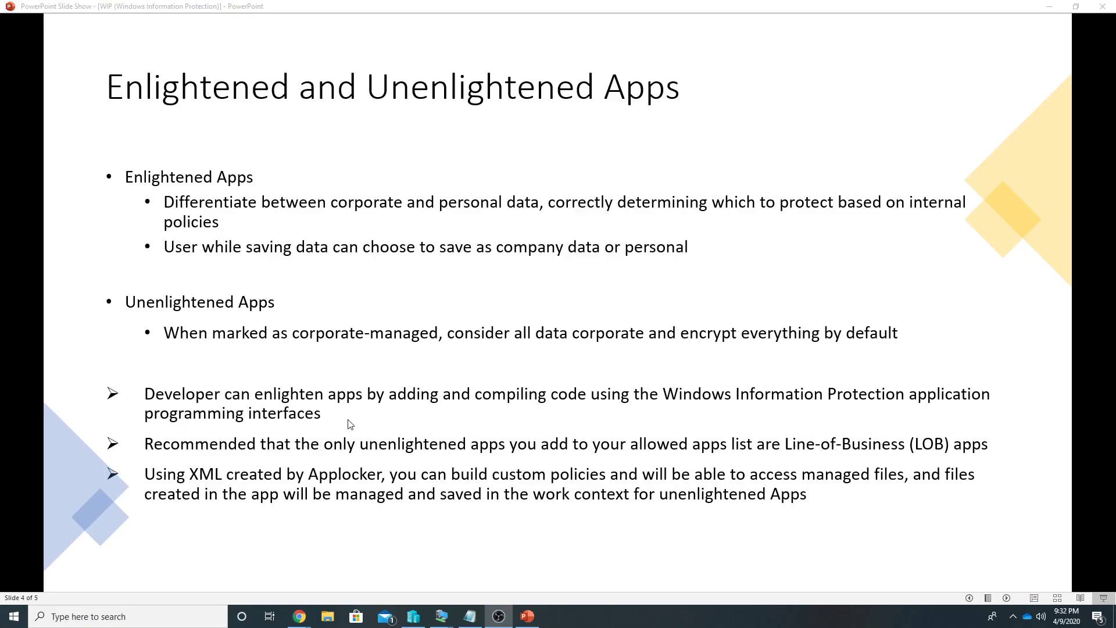
{"action": "mouse_move", "coordinate": [364, 489]}
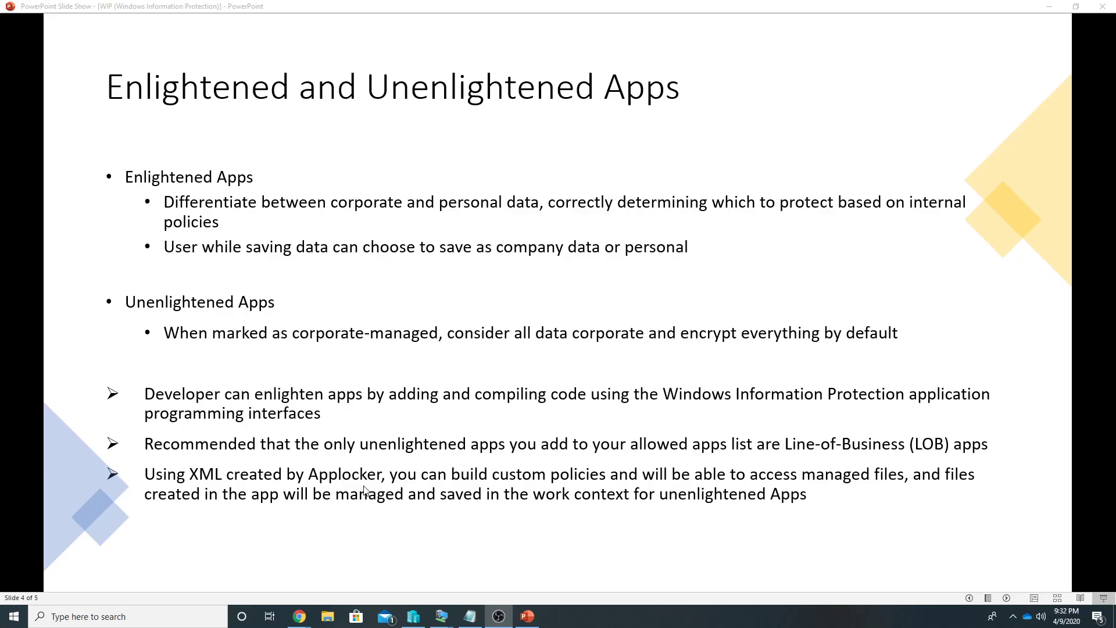
{"action": "mouse_move", "coordinate": [481, 483]}
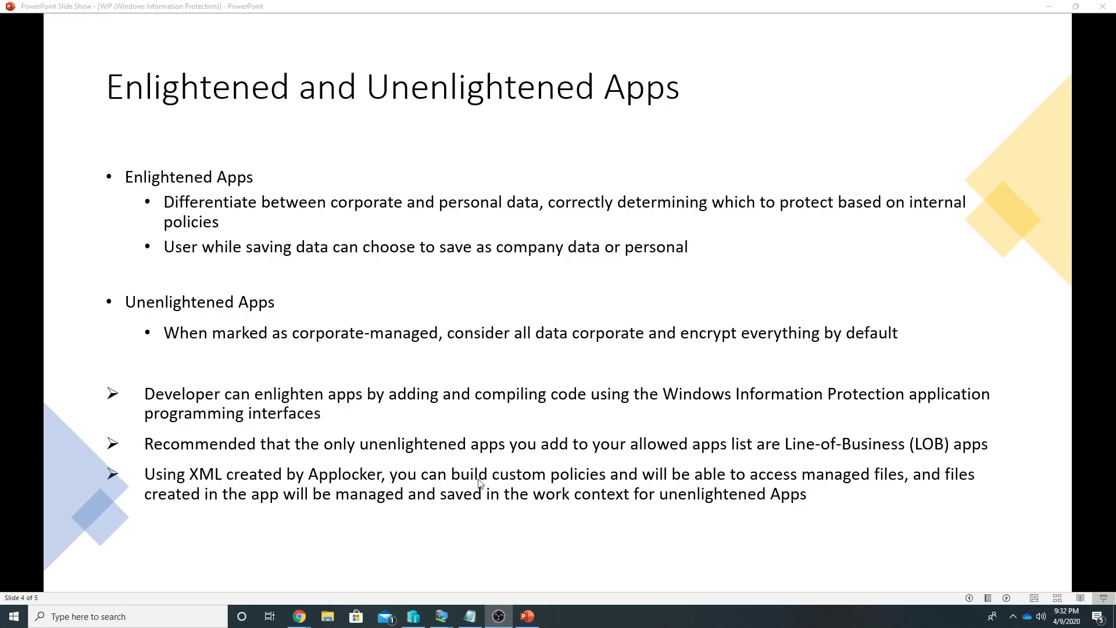
{"action": "mouse_move", "coordinate": [952, 481]}
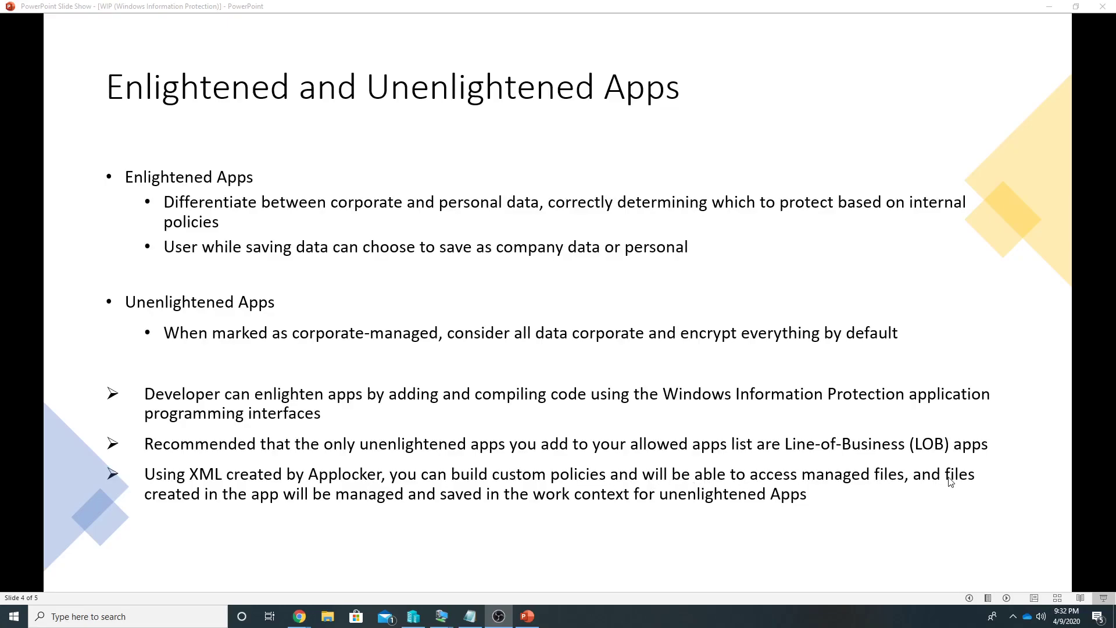
{"action": "mouse_move", "coordinate": [762, 517]}
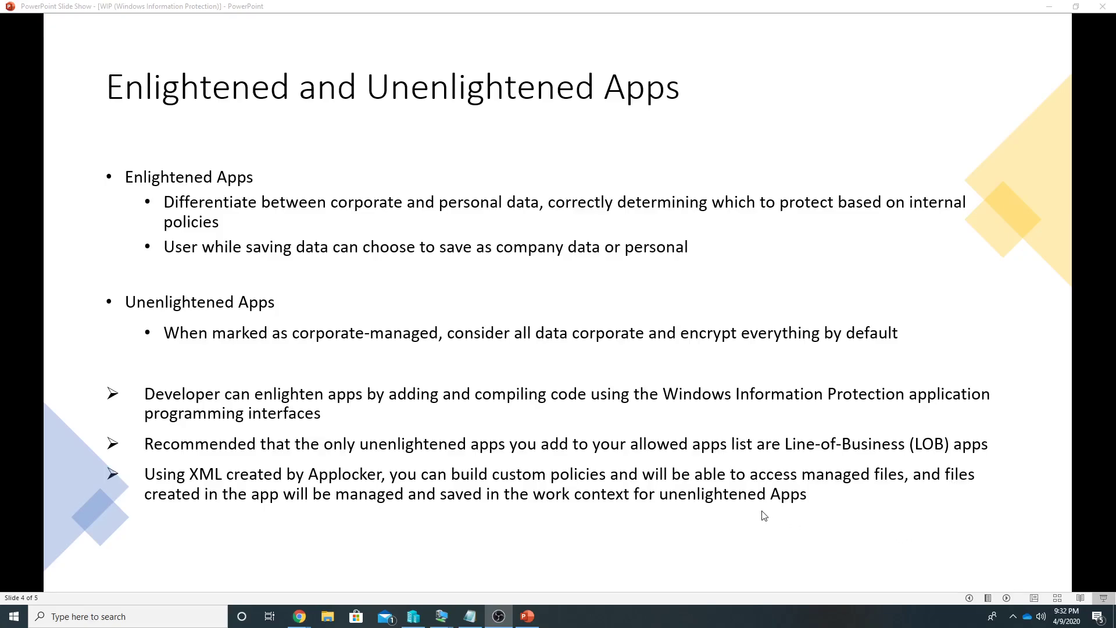
{"action": "mouse_move", "coordinate": [837, 508]}
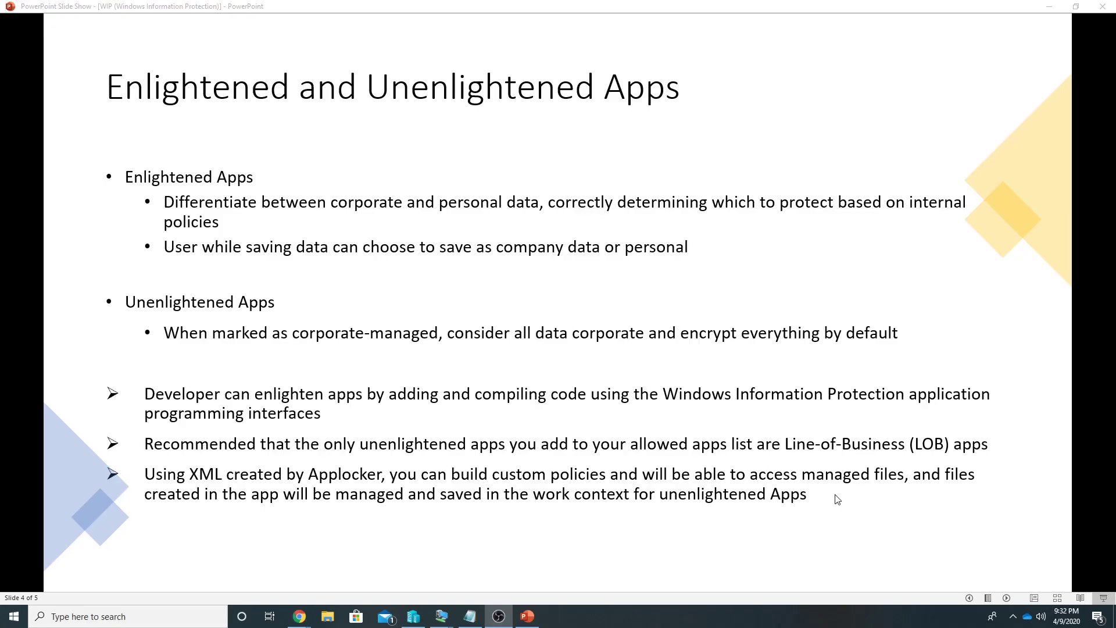
{"action": "key", "text": "right"}
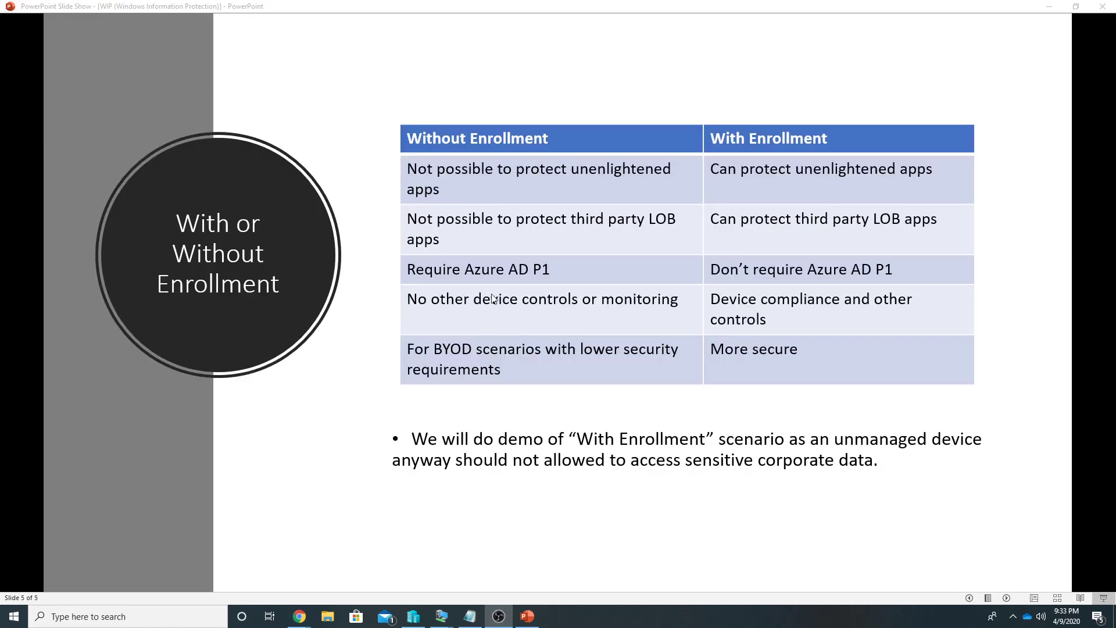
{"action": "mouse_move", "coordinate": [461, 177]}
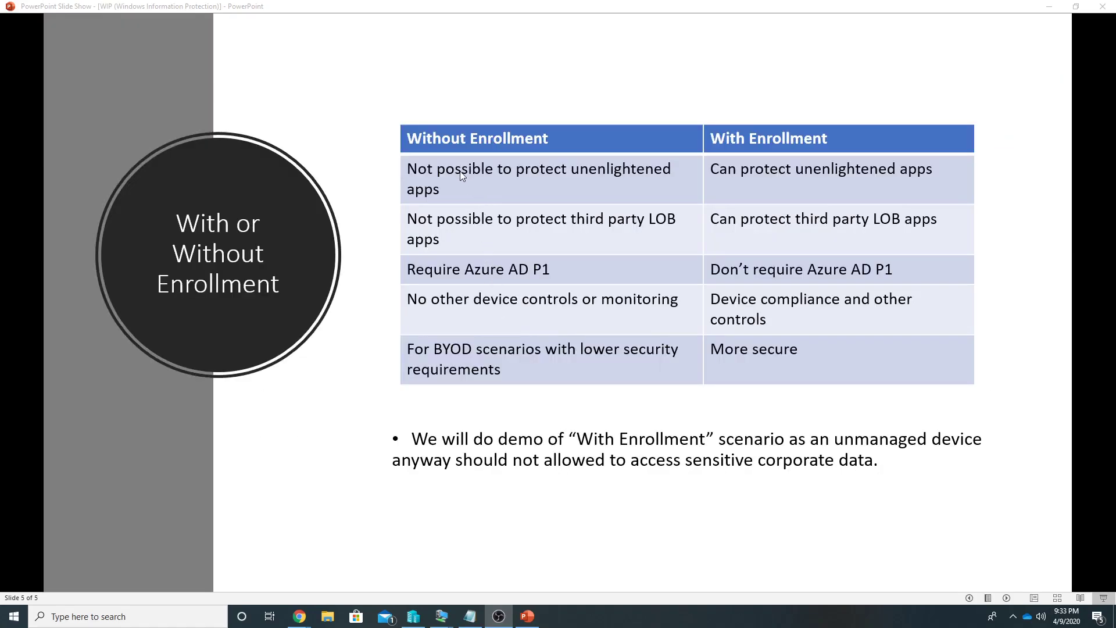
{"action": "mouse_move", "coordinate": [461, 180]}
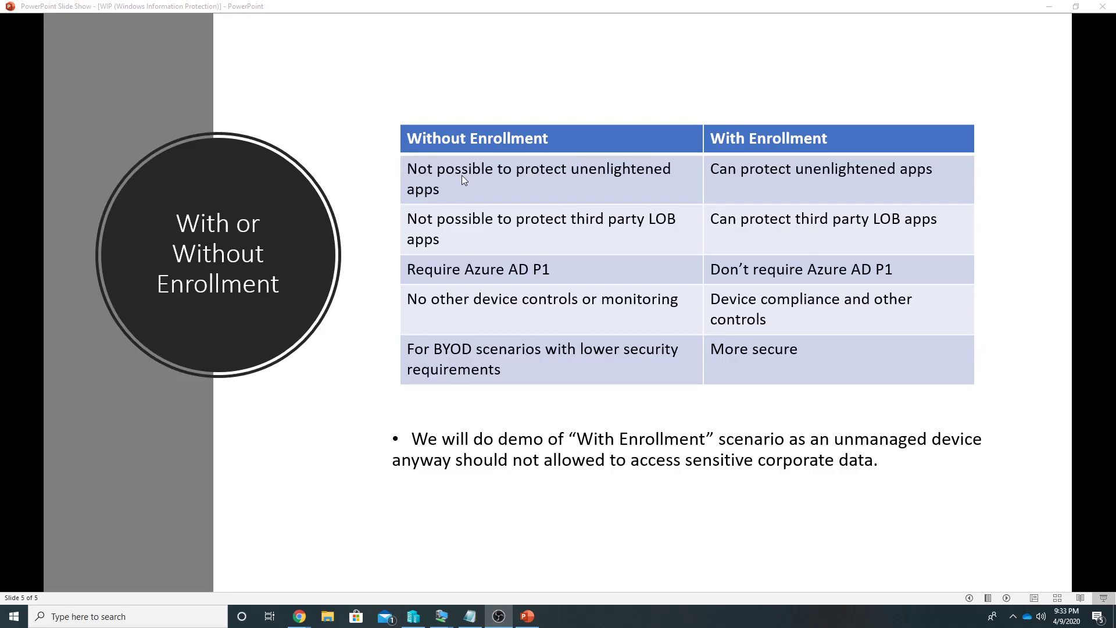
{"action": "mouse_move", "coordinate": [498, 215]}
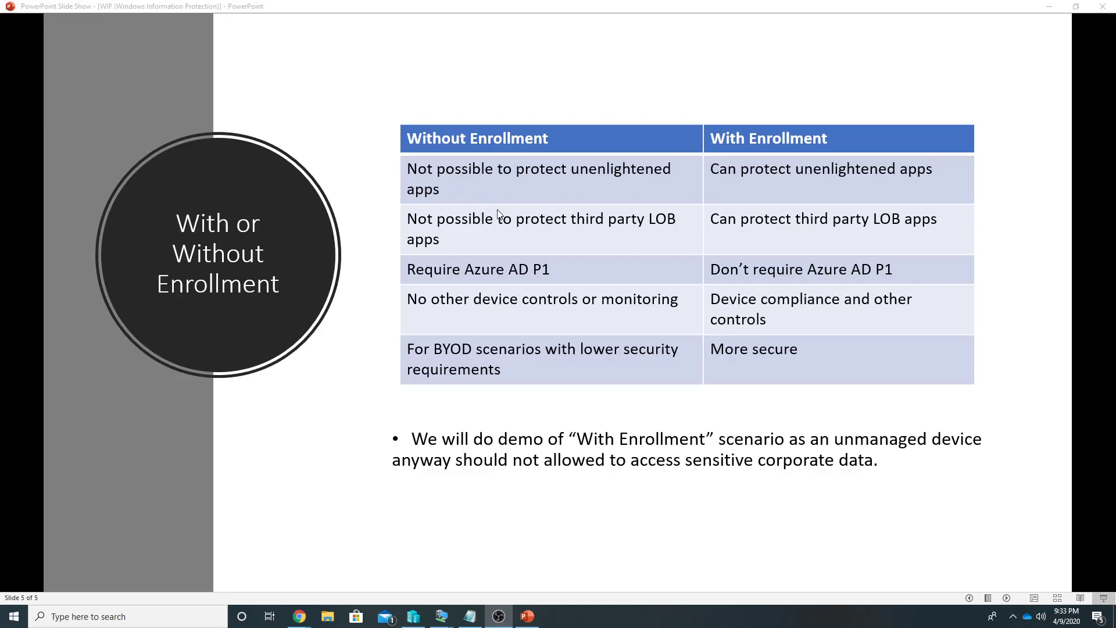
{"action": "mouse_move", "coordinate": [490, 163]}
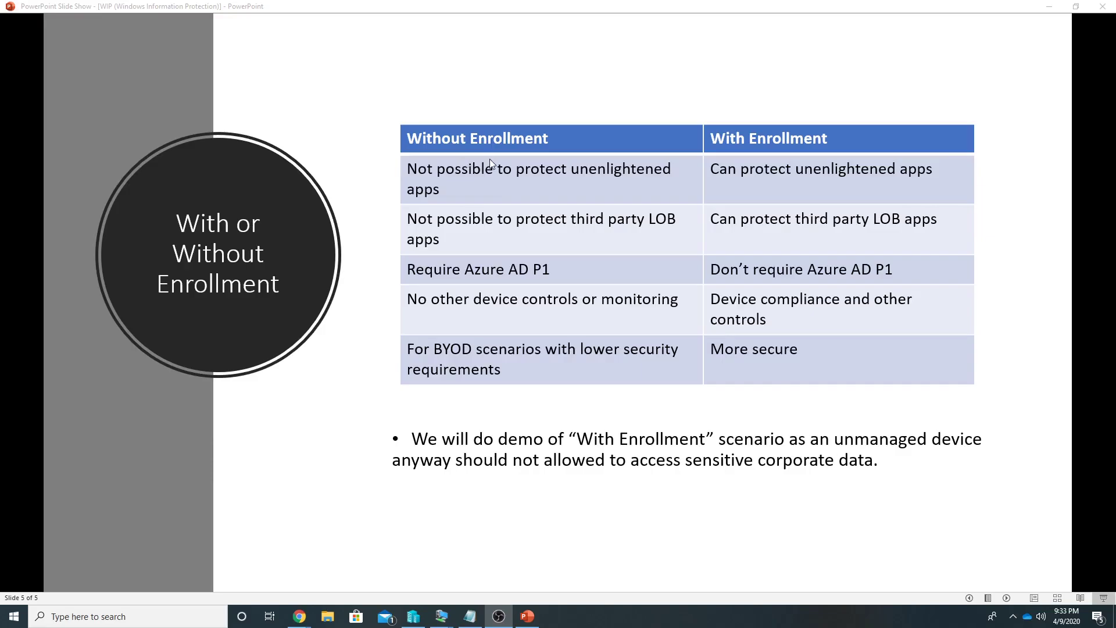
{"action": "mouse_move", "coordinate": [444, 183]}
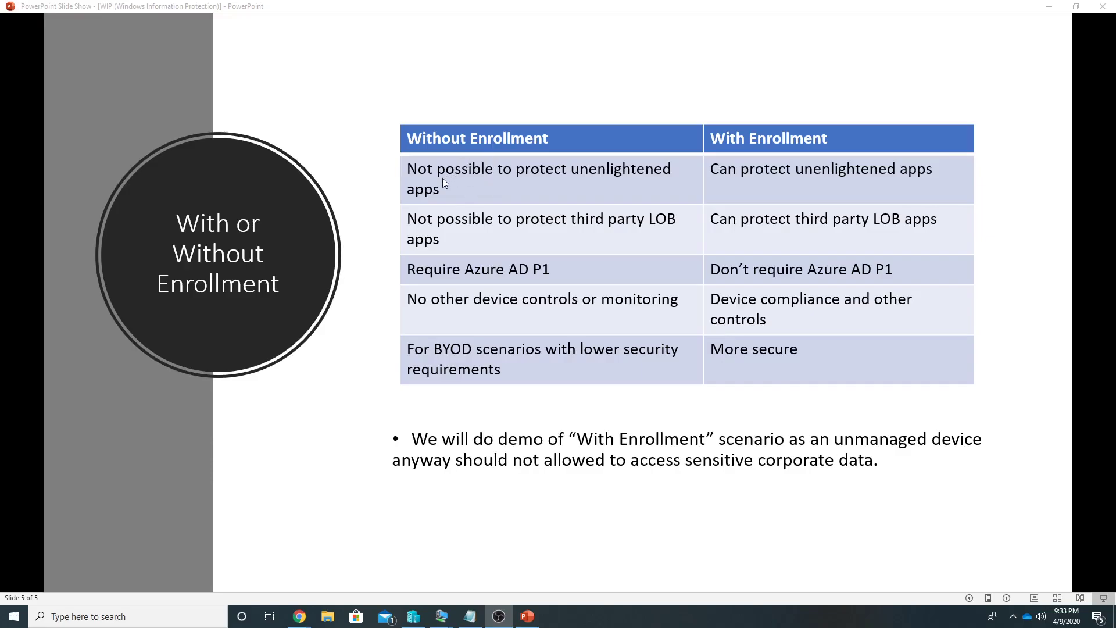
{"action": "mouse_move", "coordinate": [622, 180]}
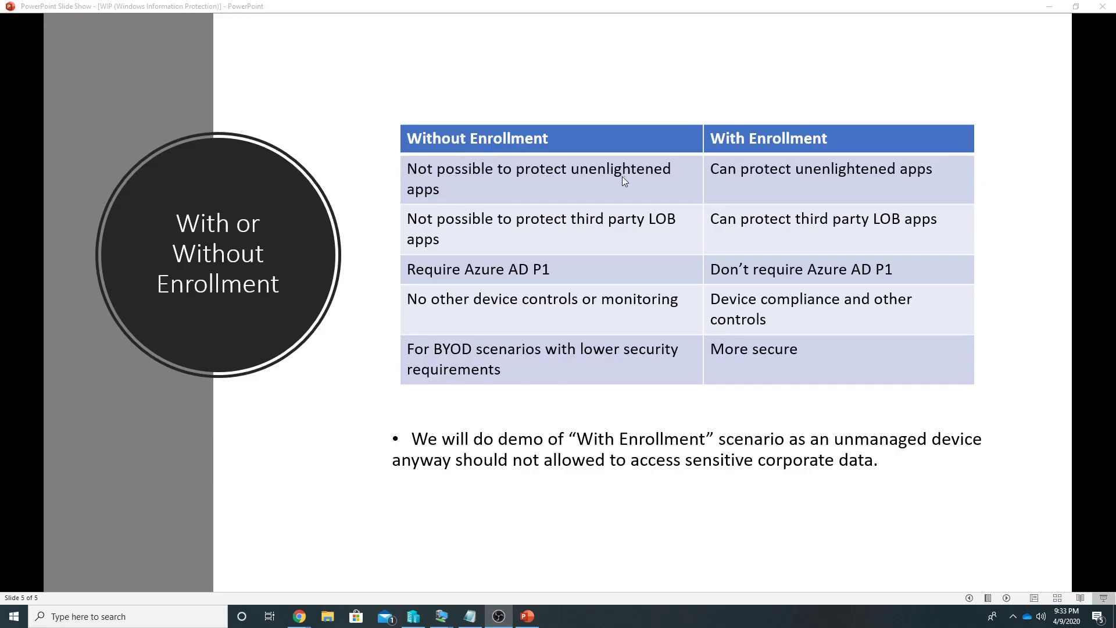
{"action": "mouse_move", "coordinate": [785, 175]}
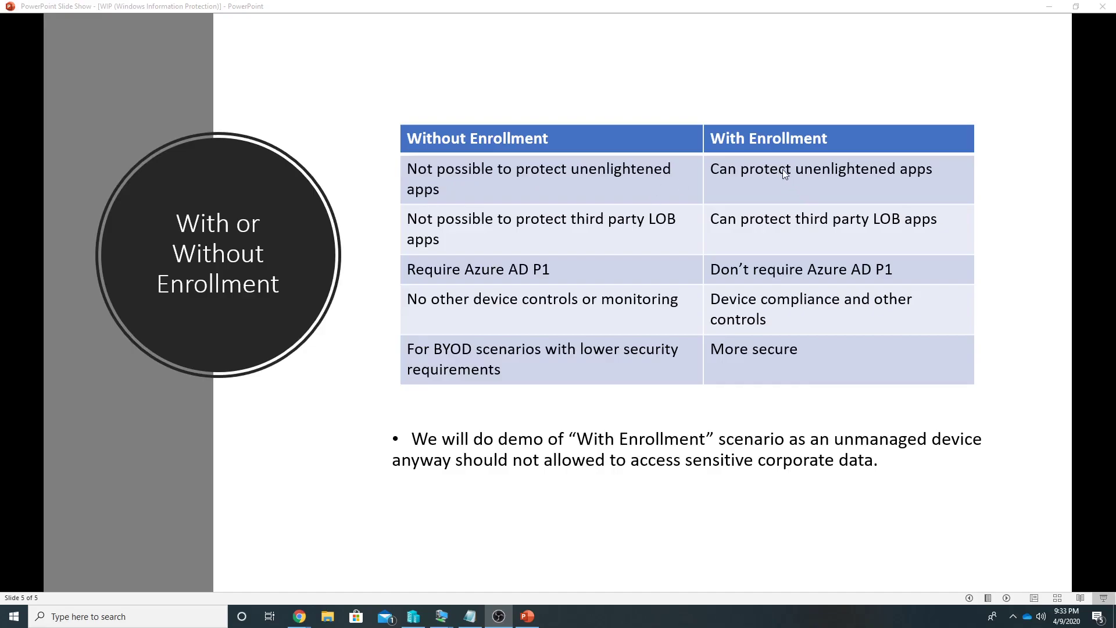
{"action": "mouse_move", "coordinate": [934, 186]}
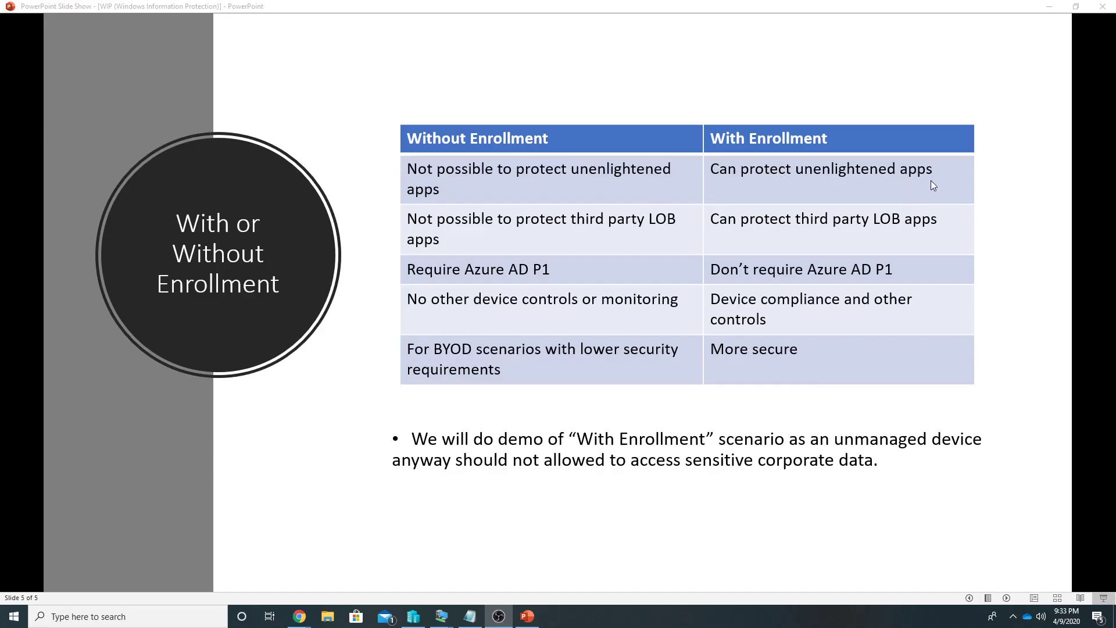
{"action": "mouse_move", "coordinate": [616, 250]}
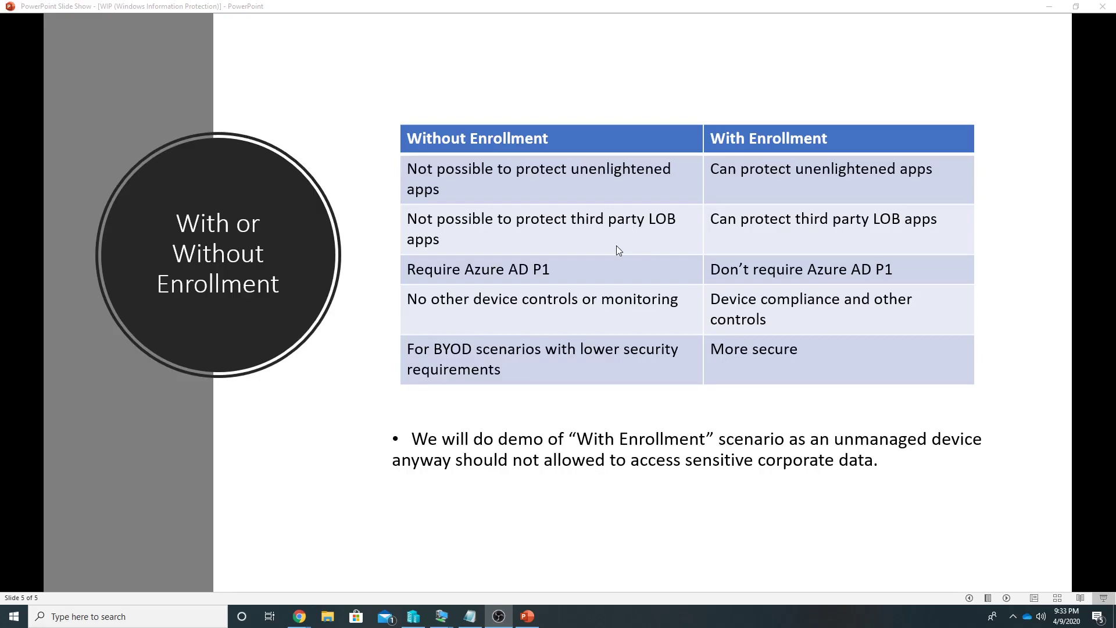
{"action": "mouse_move", "coordinate": [602, 280]}
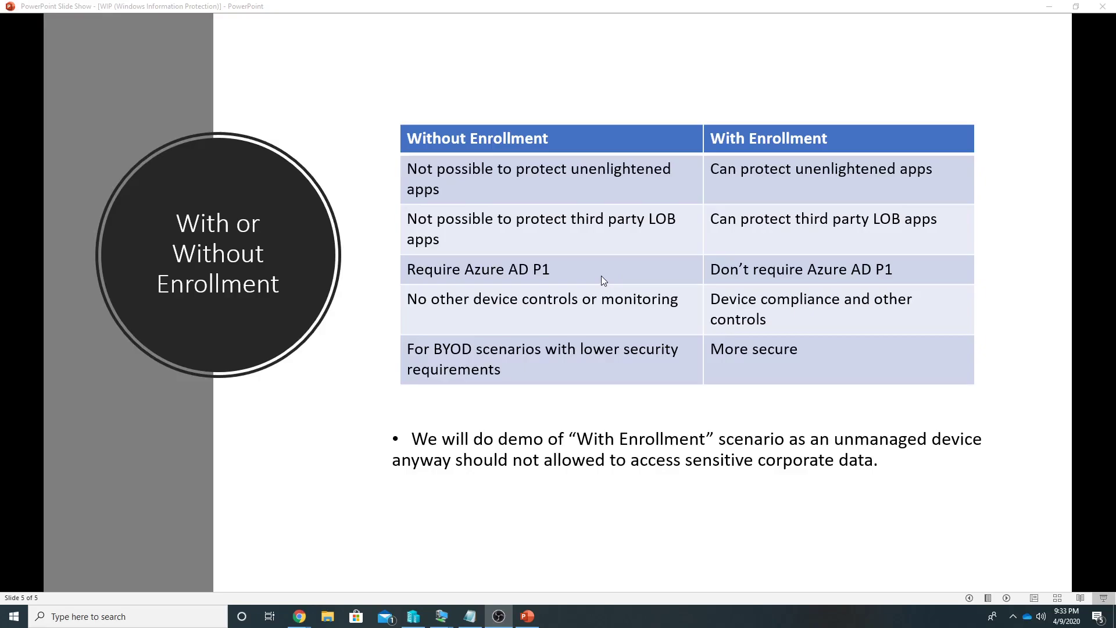
{"action": "mouse_move", "coordinate": [548, 277]}
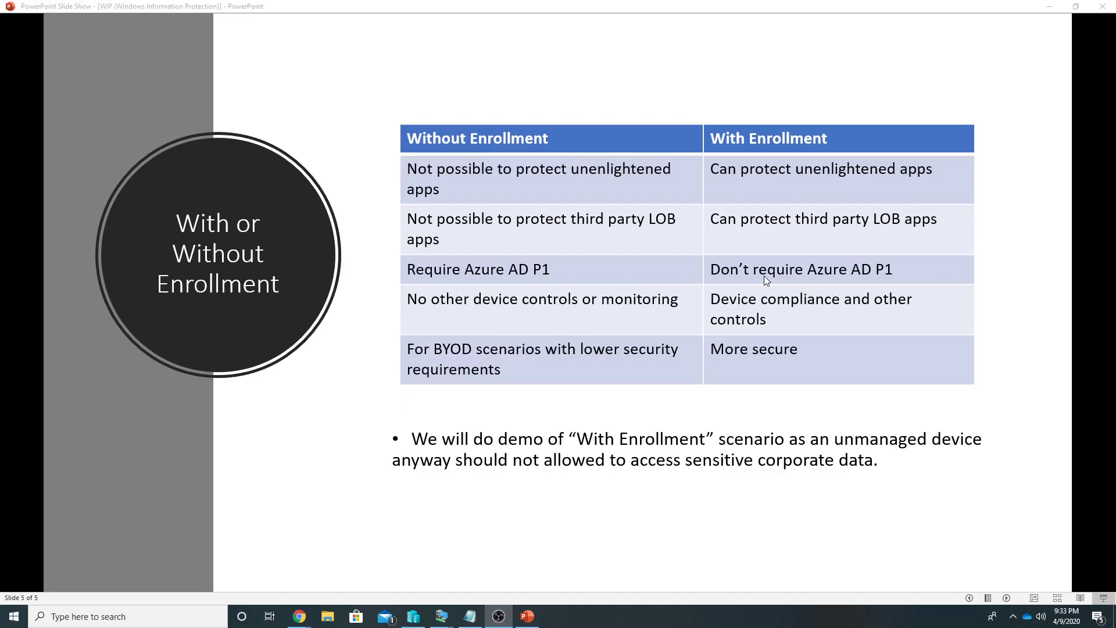
{"action": "mouse_move", "coordinate": [601, 452]}
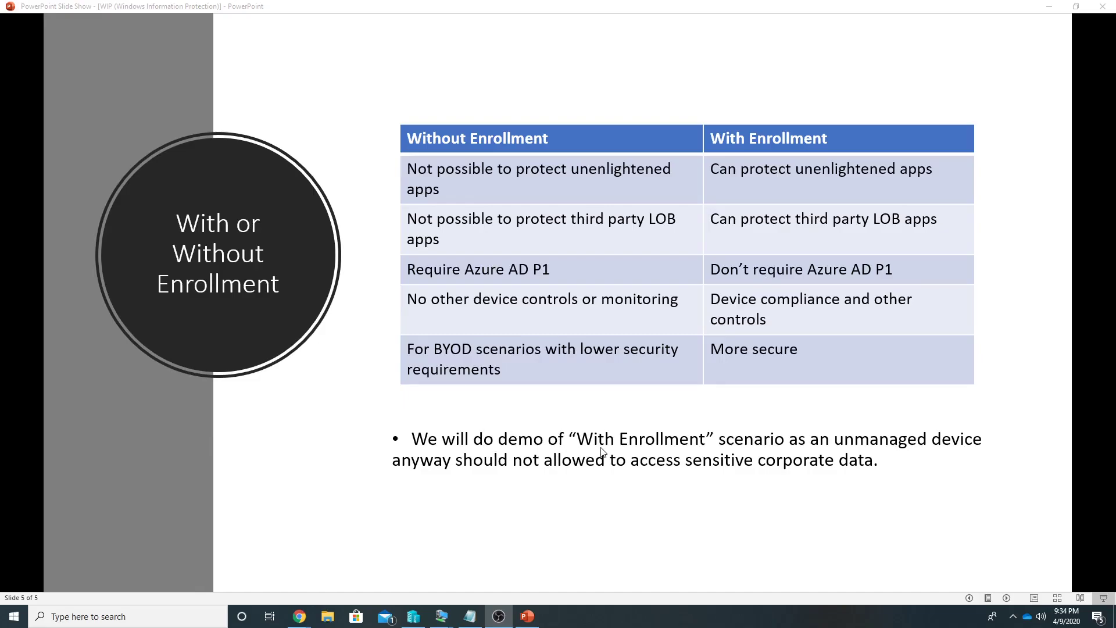
{"action": "mouse_move", "coordinate": [821, 456]}
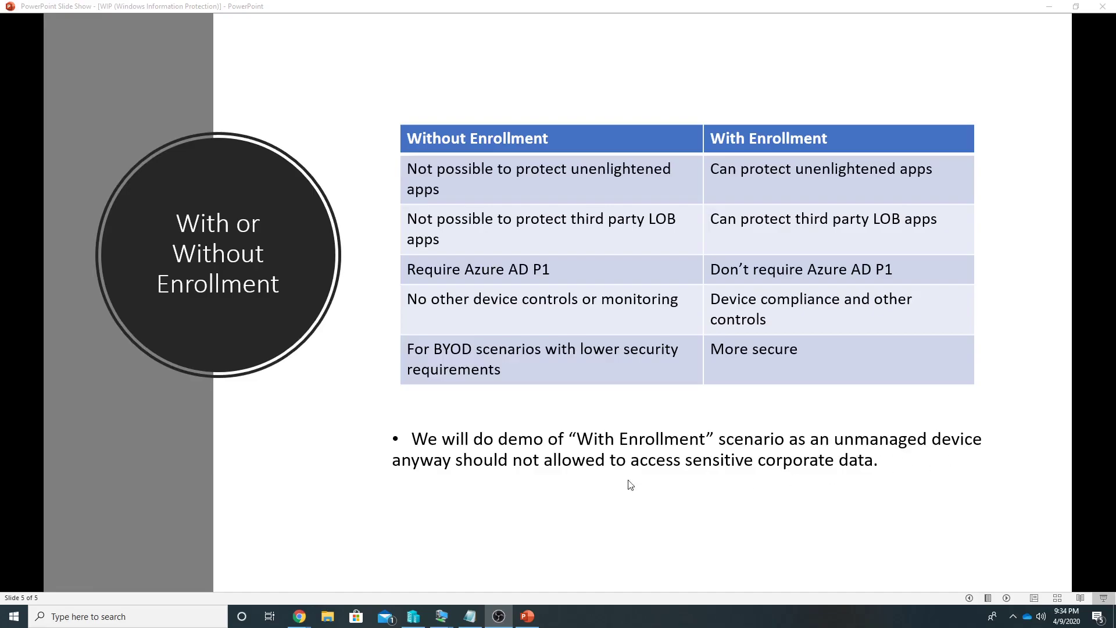
{"action": "mouse_move", "coordinate": [652, 483]}
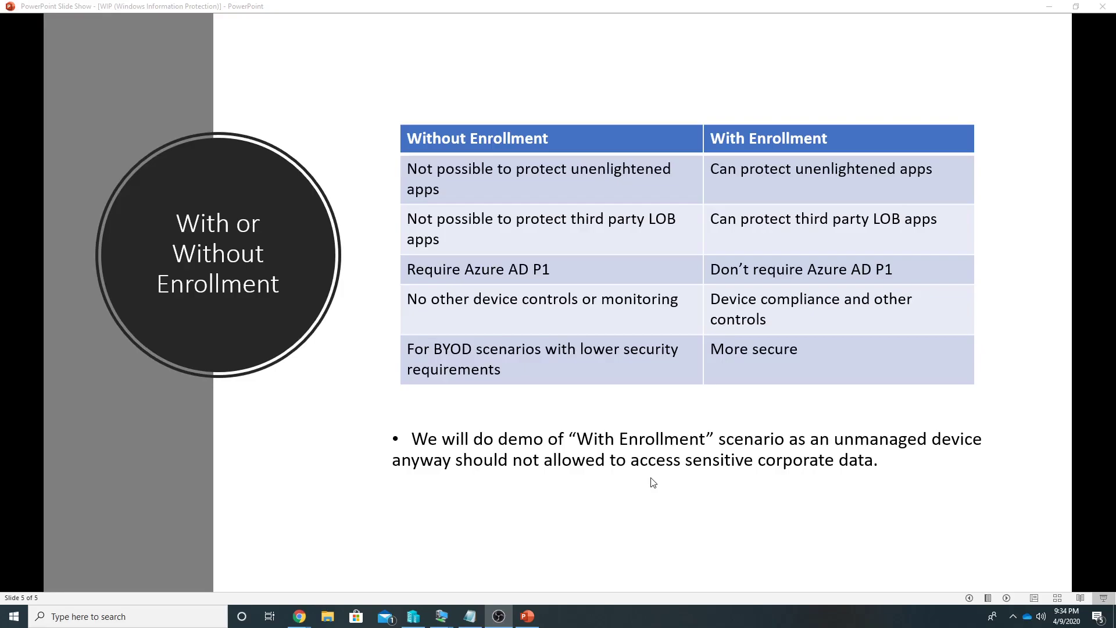
{"action": "mouse_move", "coordinate": [657, 487]}
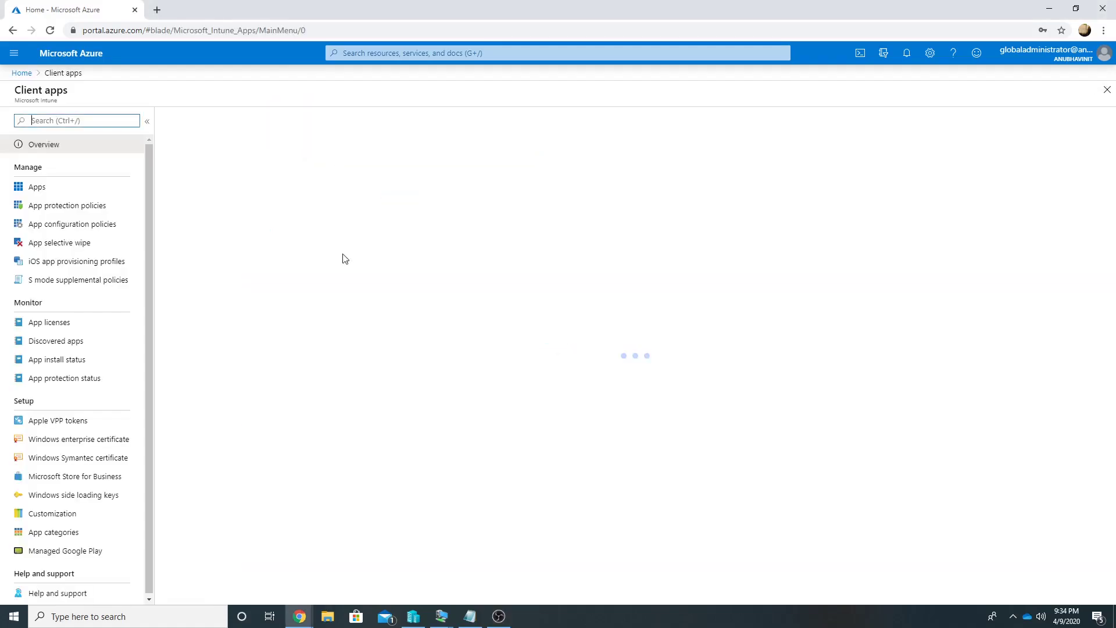
Create a Windows 10 app protection policy set to With enrollment and proceed to Targeted apps.
{"action": "left_click", "coordinate": [68, 204]}
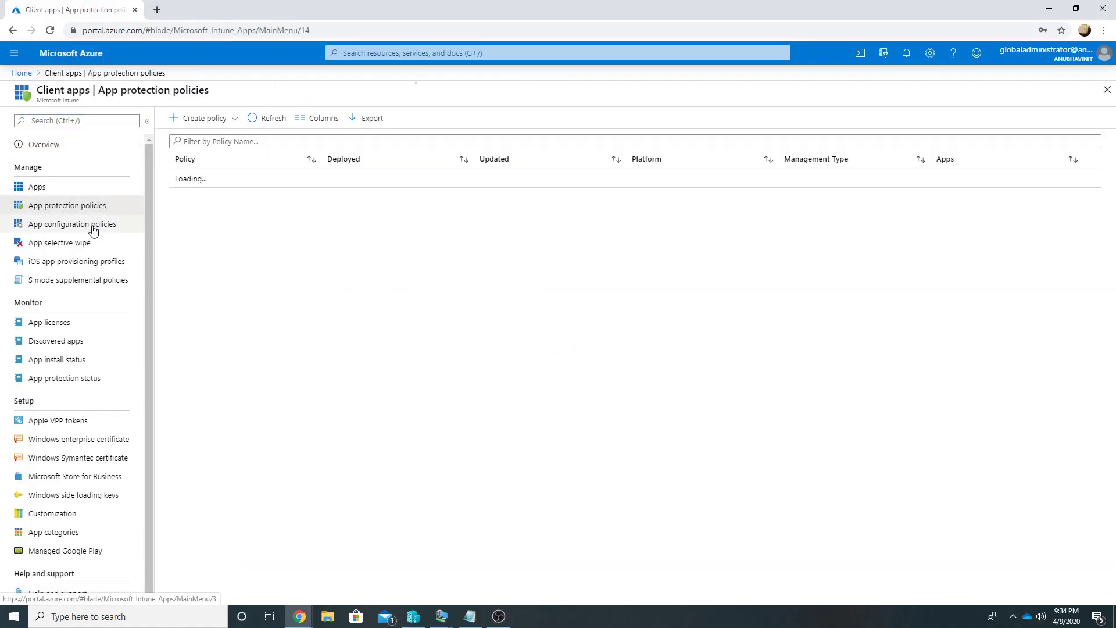
{"action": "left_click", "coordinate": [68, 205]}
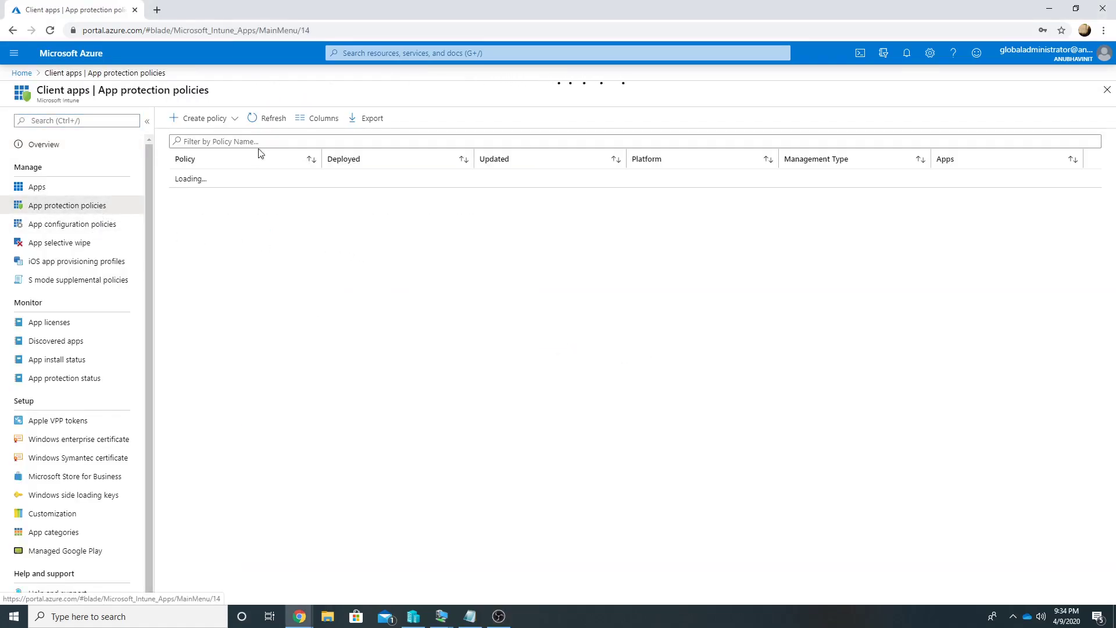
{"action": "left_click", "coordinate": [202, 119]}
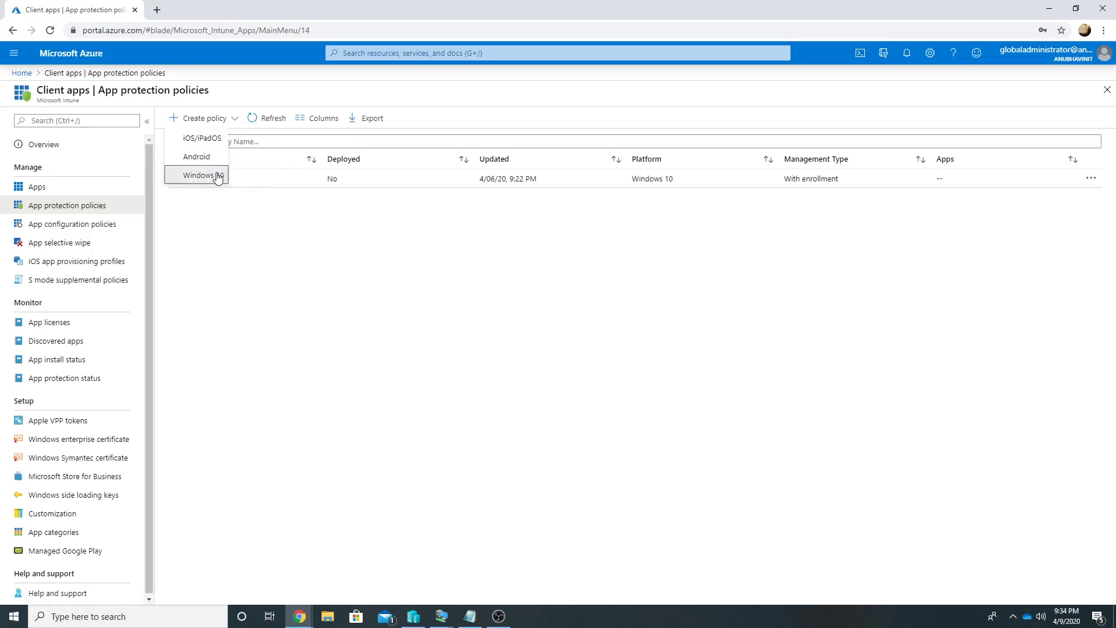
{"action": "left_click", "coordinate": [199, 175]}
{"action": "type", "text": "test policy"}
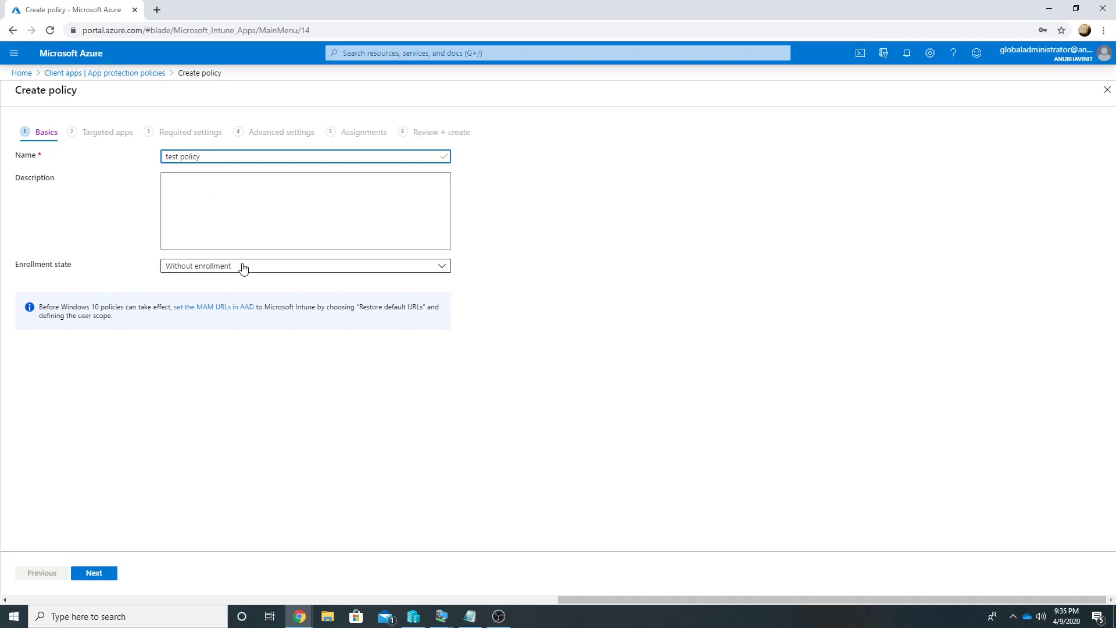
{"action": "left_click", "coordinate": [304, 265]}
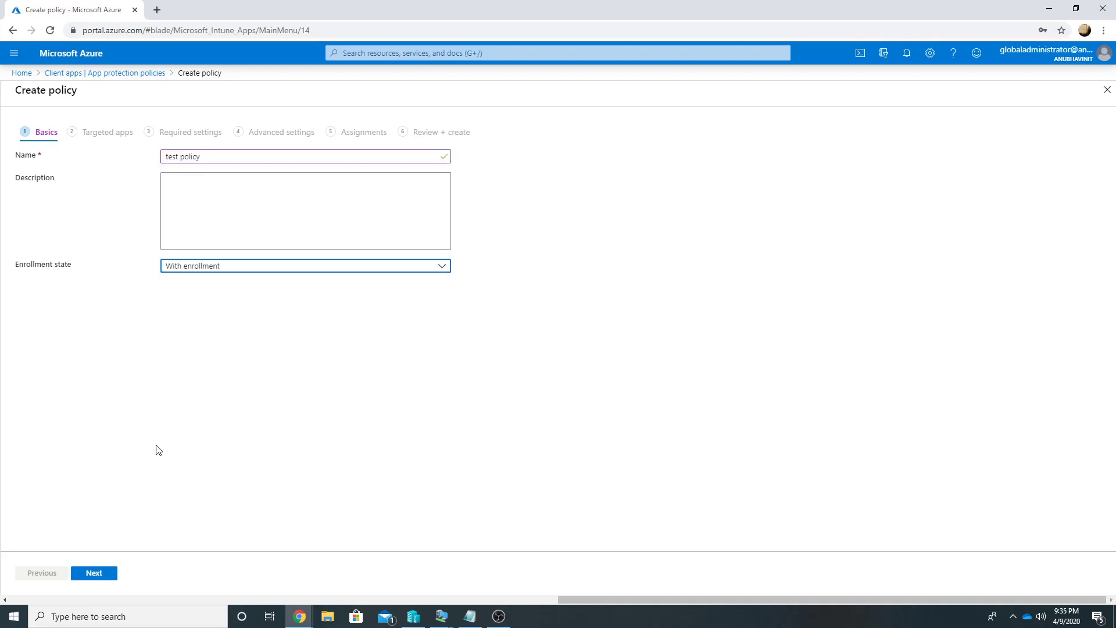
{"action": "left_click", "coordinate": [93, 572]}
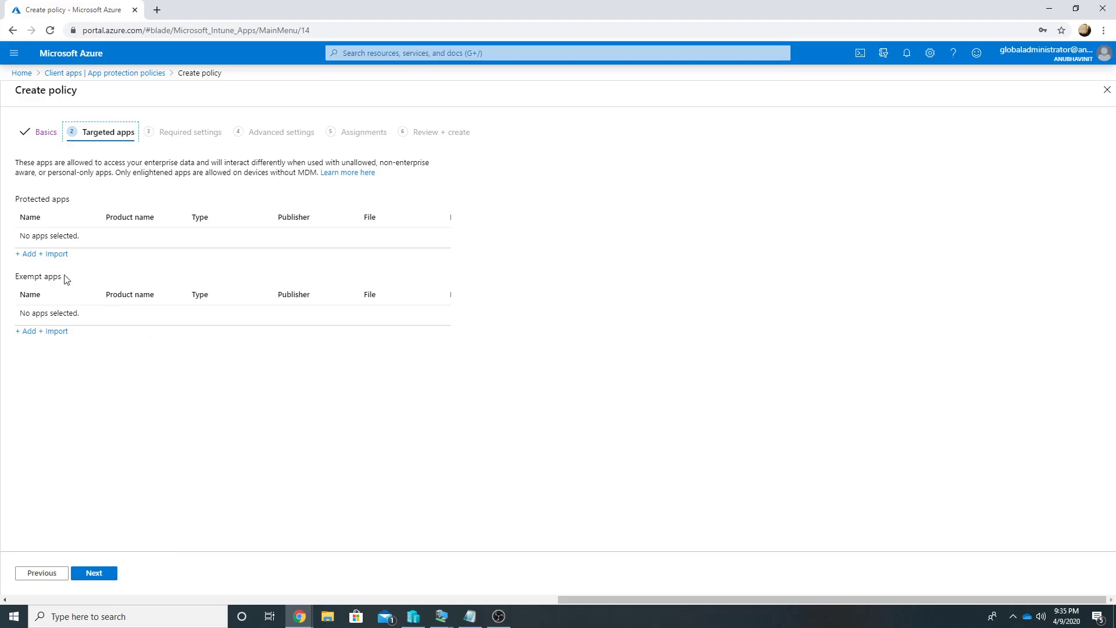
Add all recommended Microsoft store and desktop apps to the protected apps list.
{"action": "left_click", "coordinate": [27, 254]}
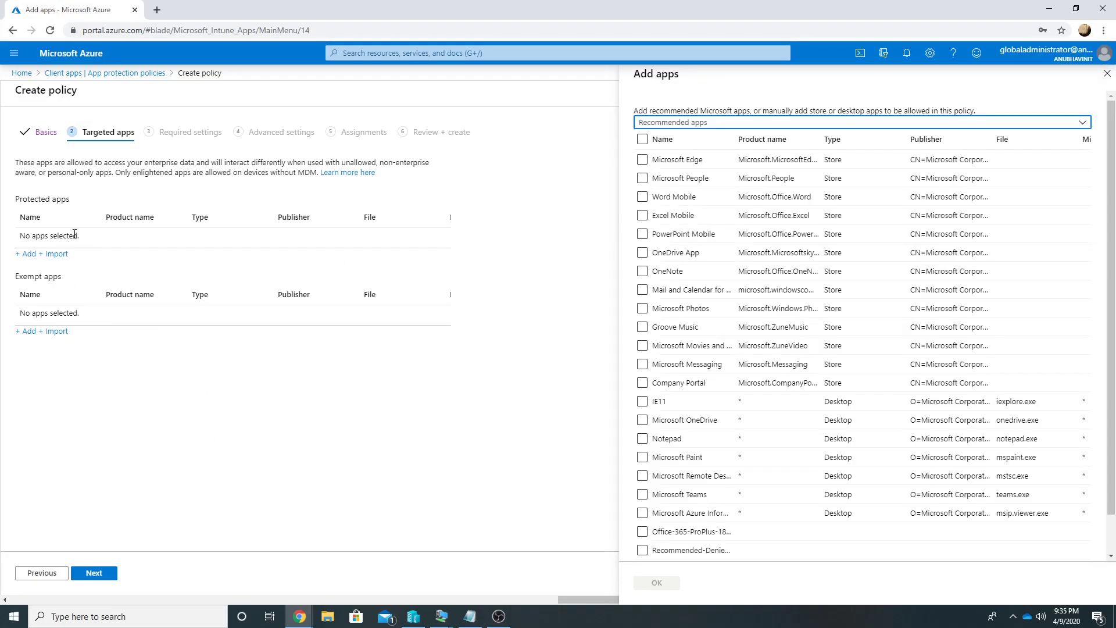
{"action": "mouse_move", "coordinate": [211, 278]}
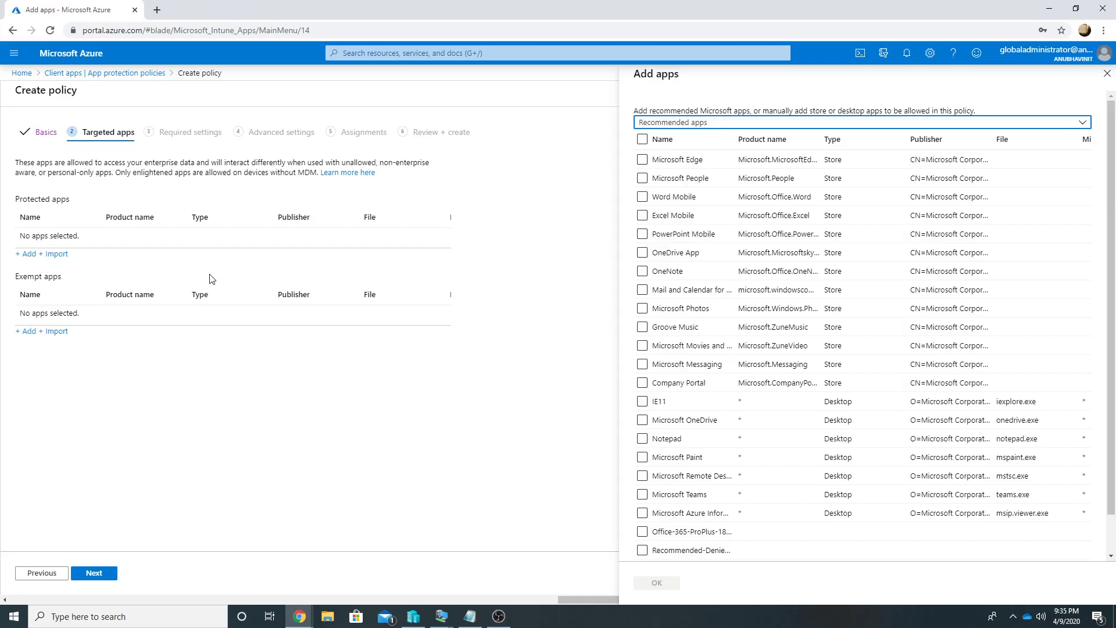
{"action": "mouse_move", "coordinate": [614, 161]}
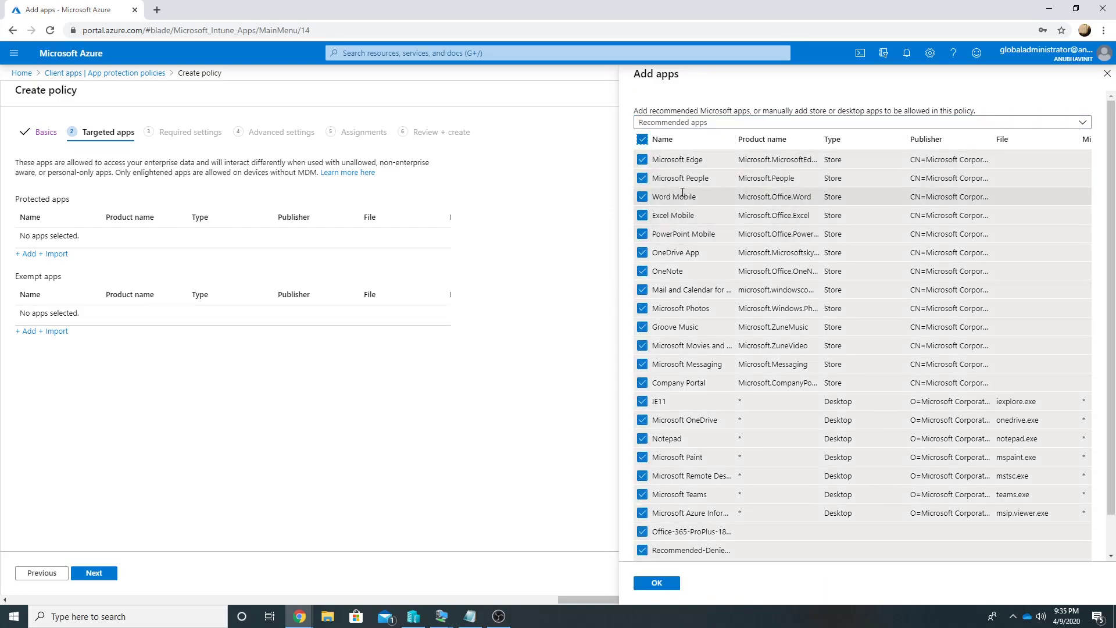
{"action": "mouse_move", "coordinate": [725, 328]}
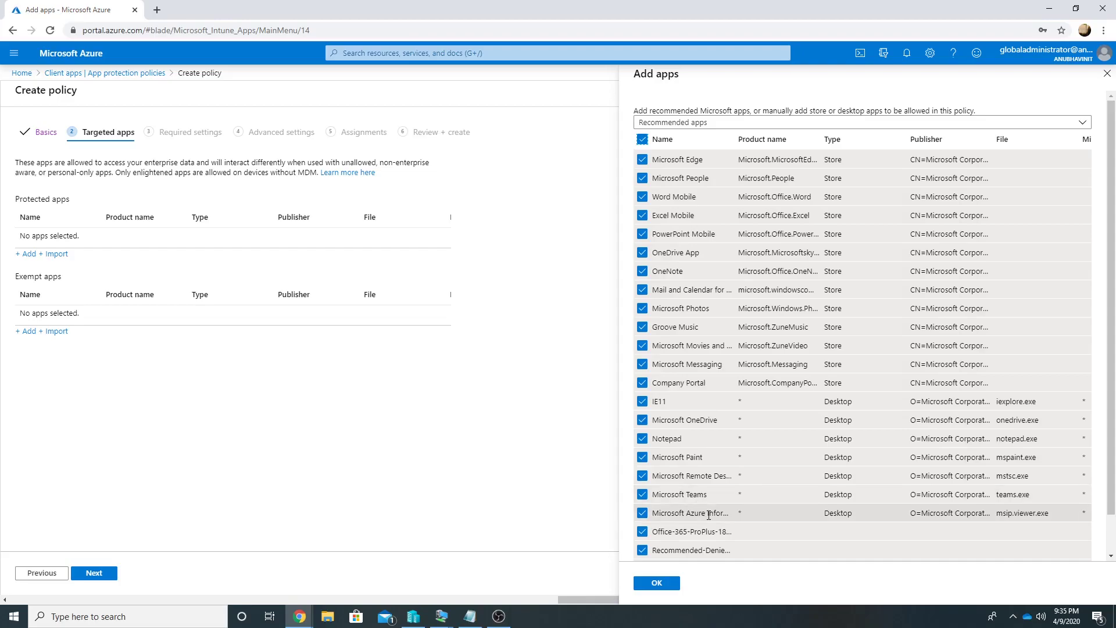
{"action": "mouse_move", "coordinate": [687, 513]}
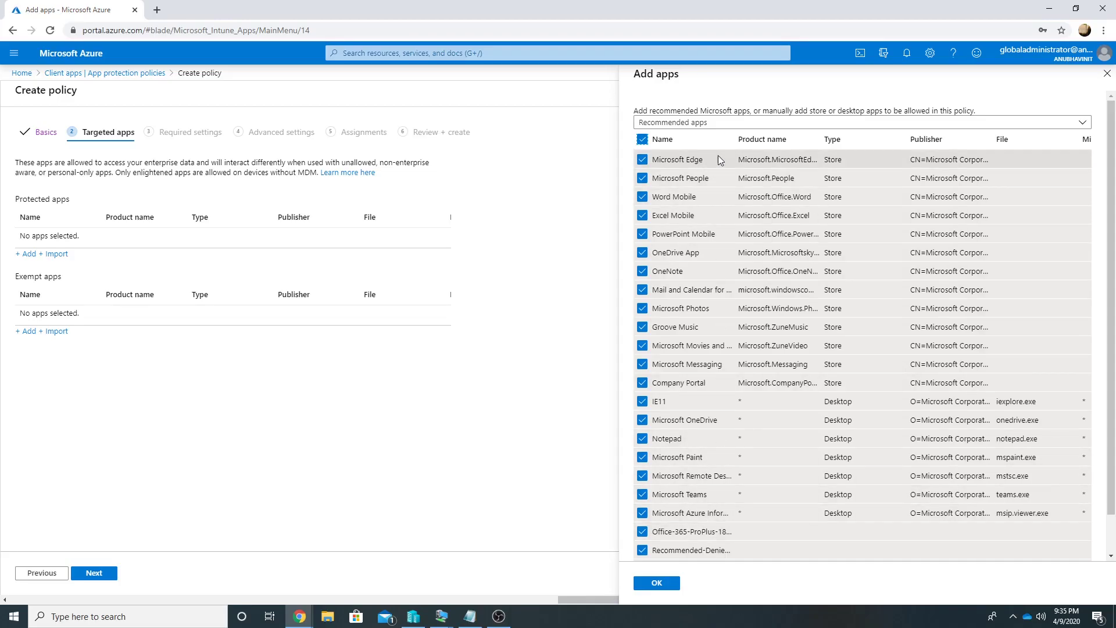
{"action": "left_click", "coordinate": [858, 122]}
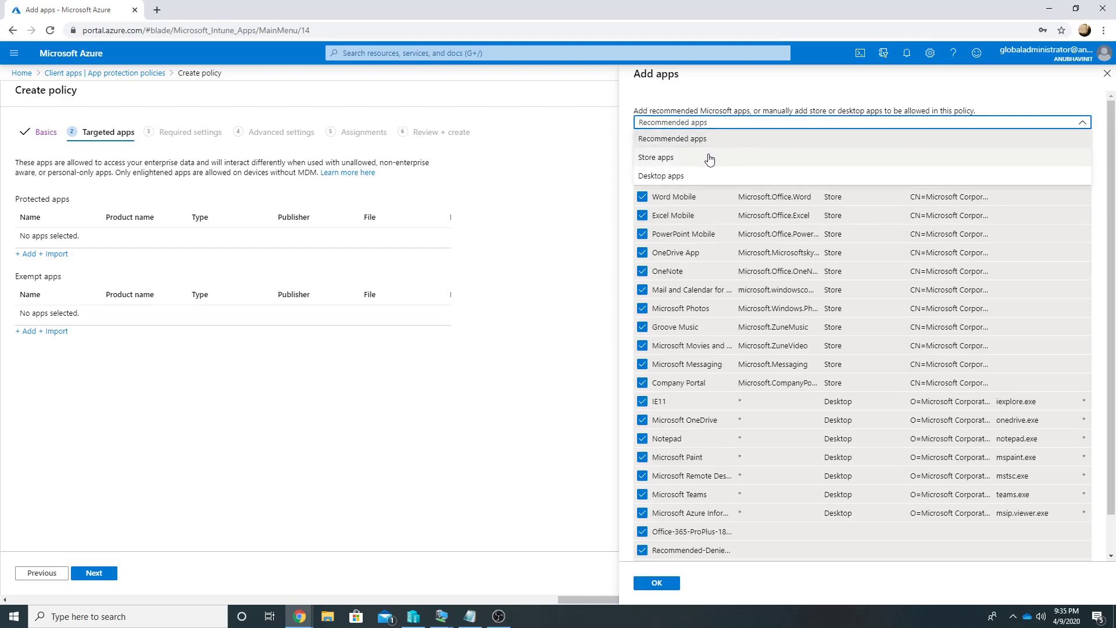
{"action": "left_click", "coordinate": [654, 157]}
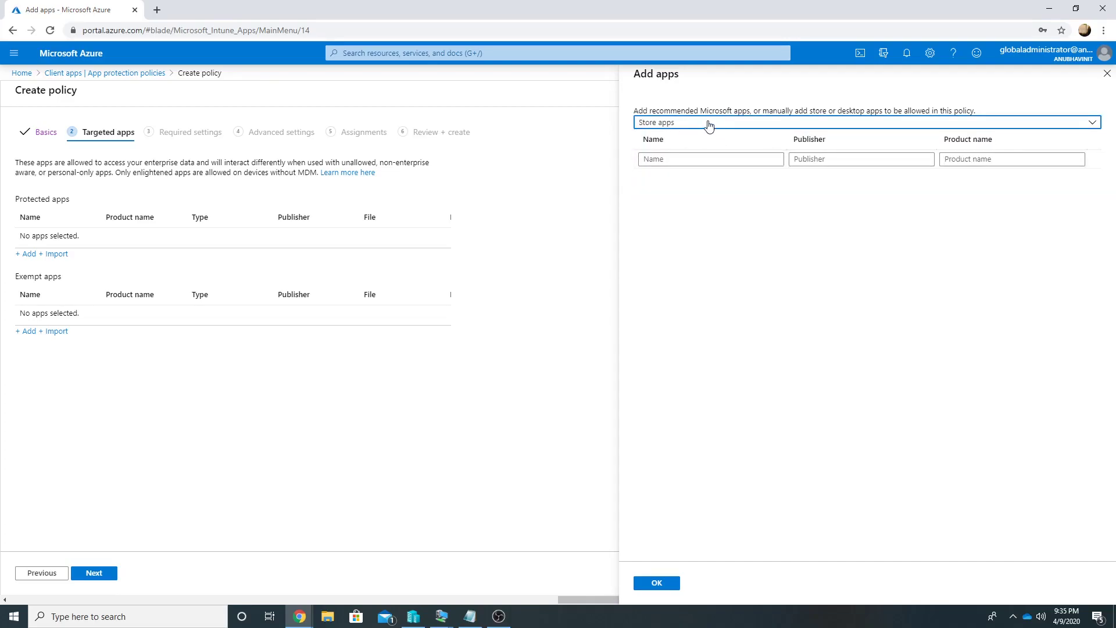
{"action": "left_click", "coordinate": [865, 122]}
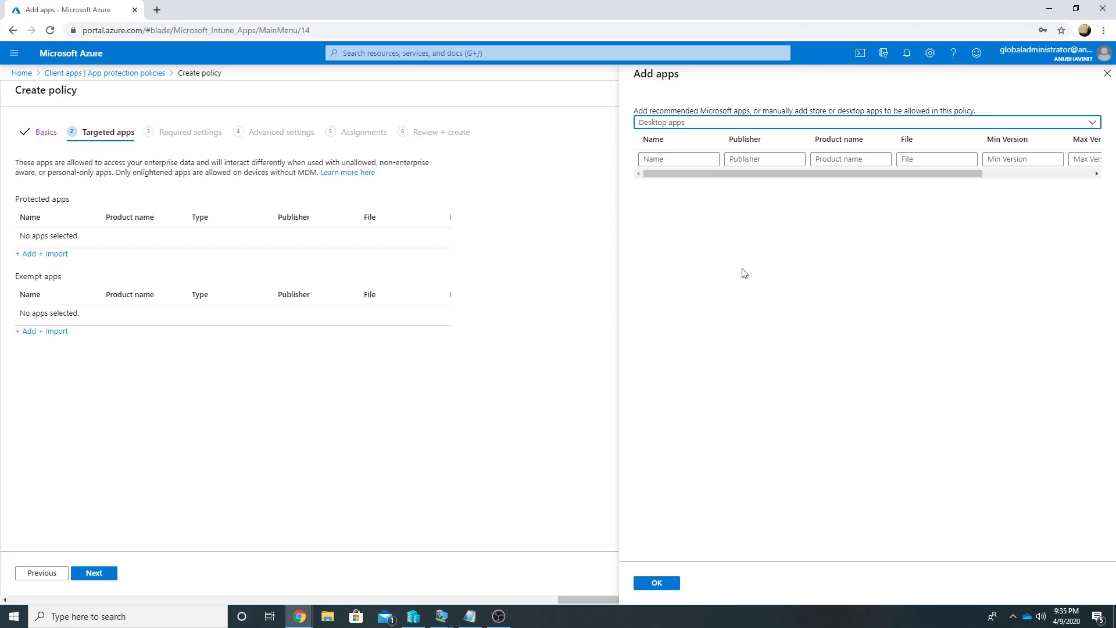
{"action": "left_click", "coordinate": [865, 122]}
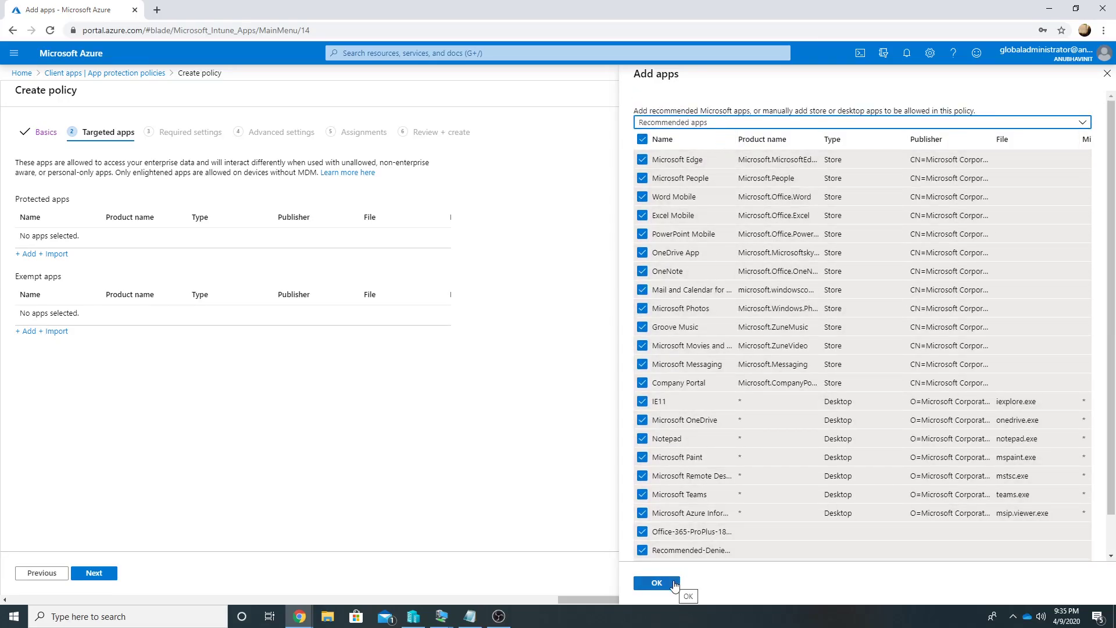
{"action": "left_click", "coordinate": [655, 582]}
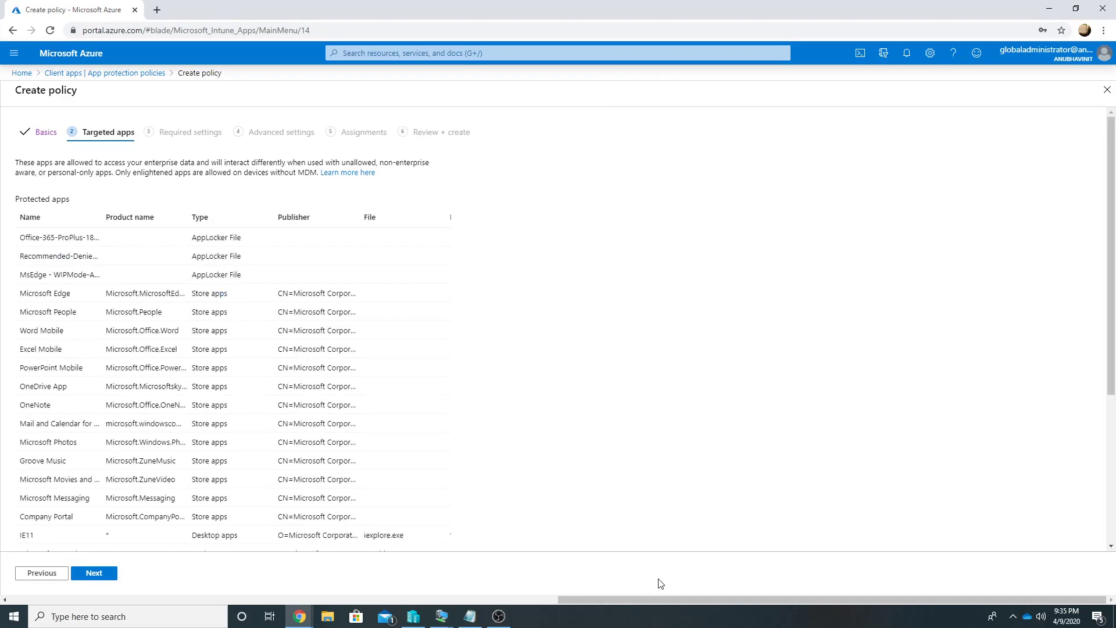
On Required settings, try Silent and Block before leaving Windows Information Protection mode on Allow Overrides.
{"action": "left_click", "coordinate": [93, 573]}
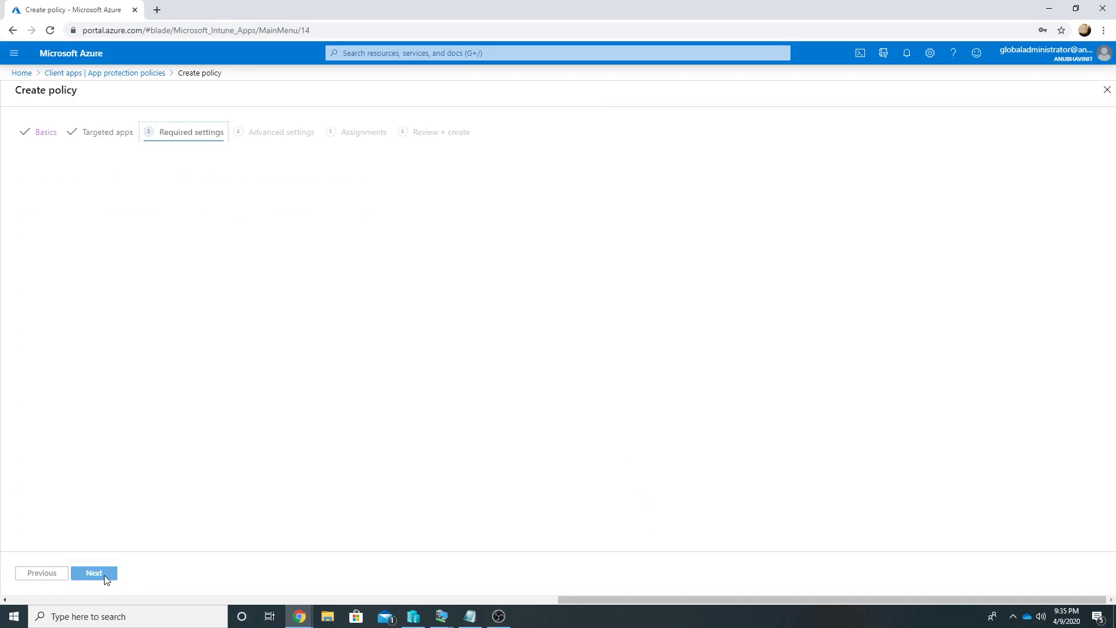
{"action": "left_click", "coordinate": [93, 573]}
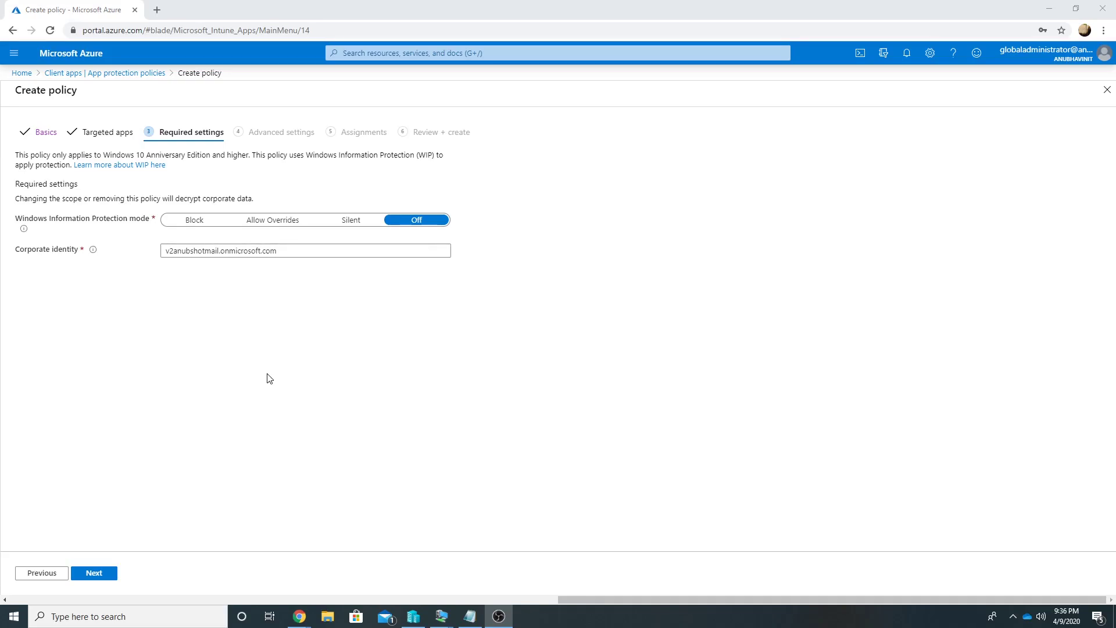
{"action": "mouse_move", "coordinate": [402, 319]}
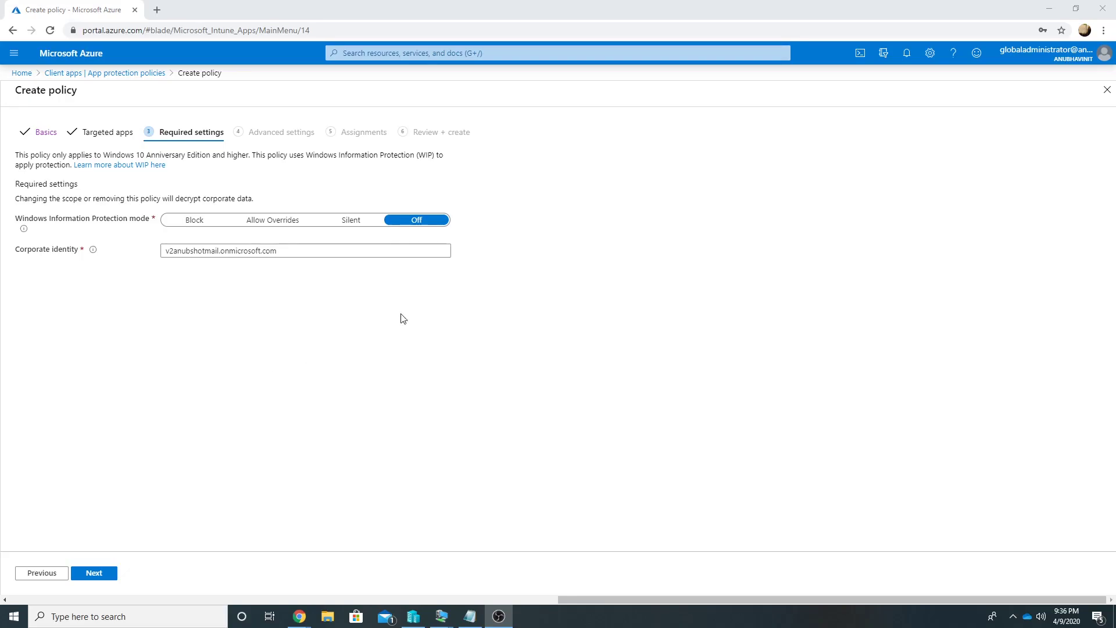
{"action": "left_click", "coordinate": [350, 219]}
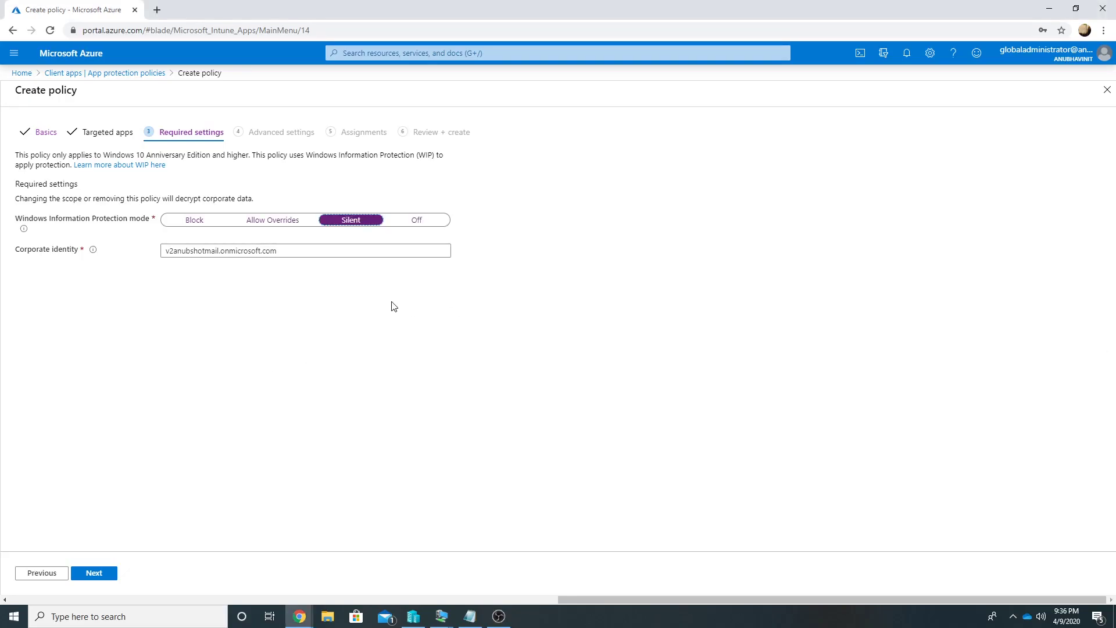
{"action": "mouse_move", "coordinate": [405, 307]}
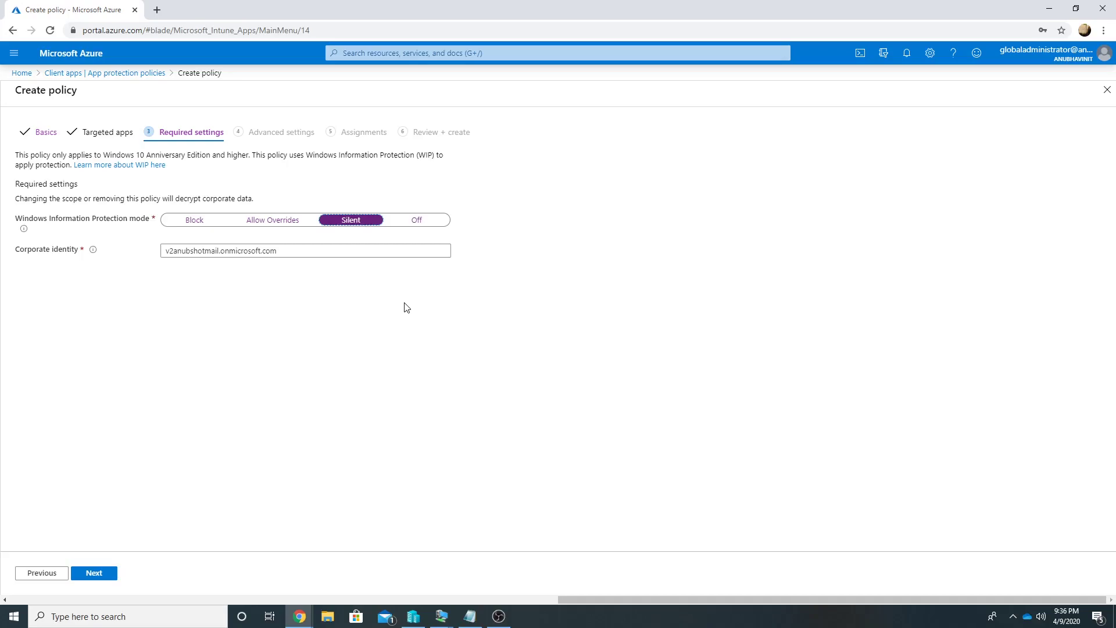
{"action": "left_click", "coordinate": [272, 219]}
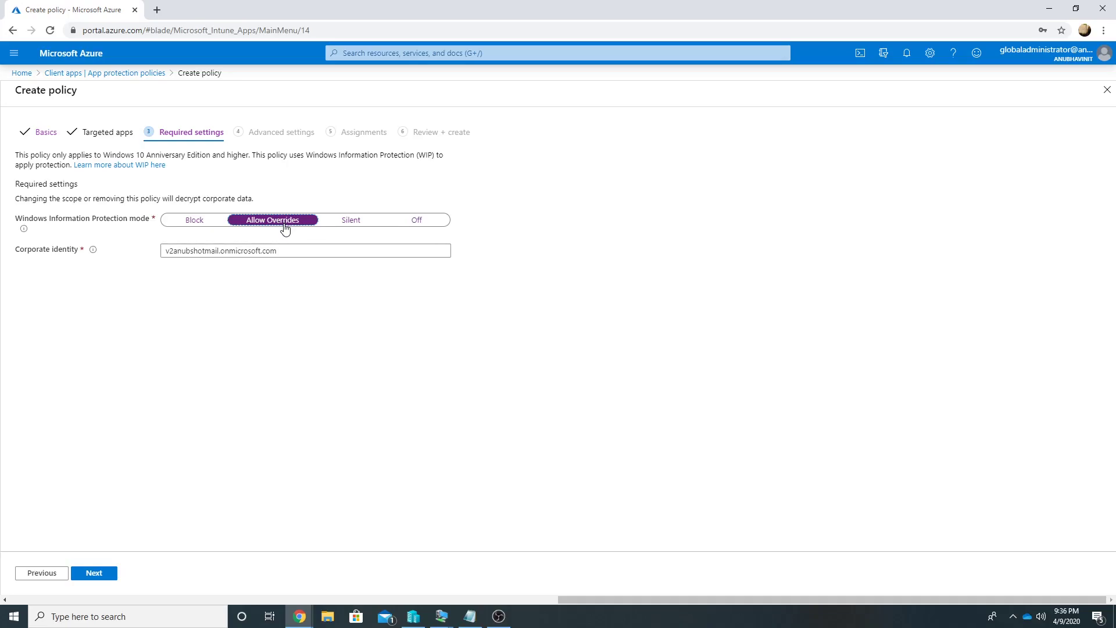
{"action": "left_click", "coordinate": [194, 219]}
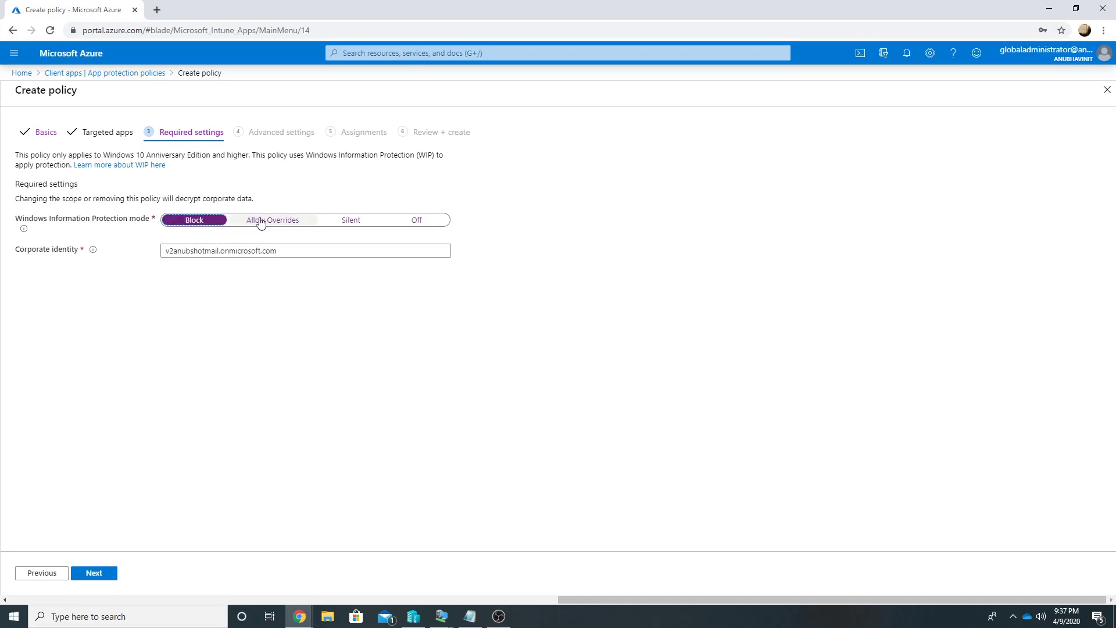
{"action": "left_click", "coordinate": [272, 220]}
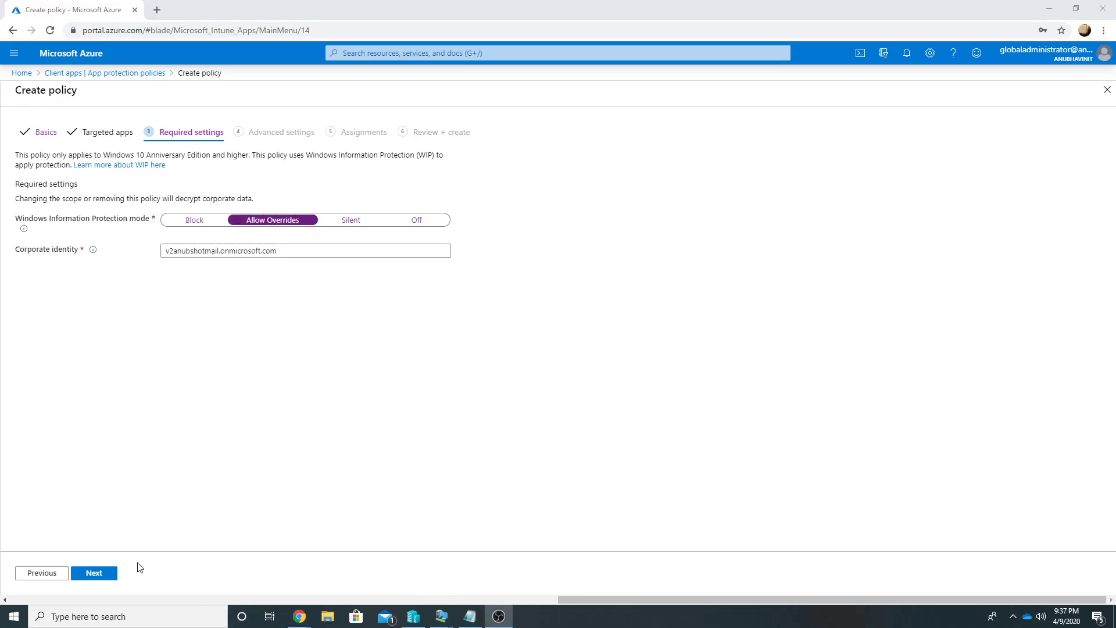
{"action": "left_click", "coordinate": [94, 572]}
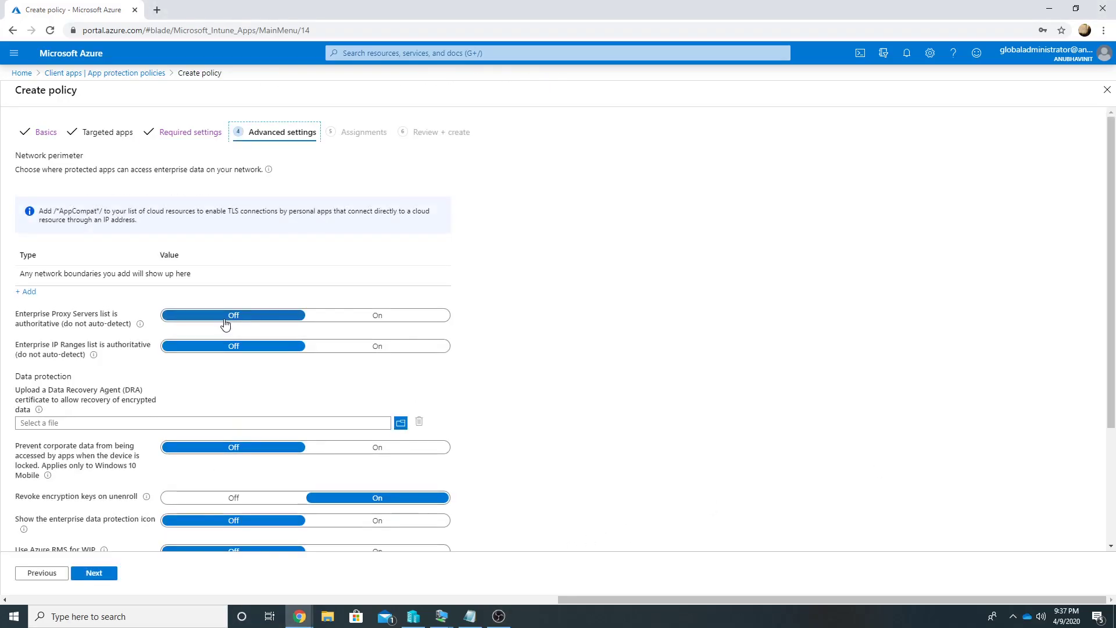
{"action": "left_click", "coordinate": [25, 291]}
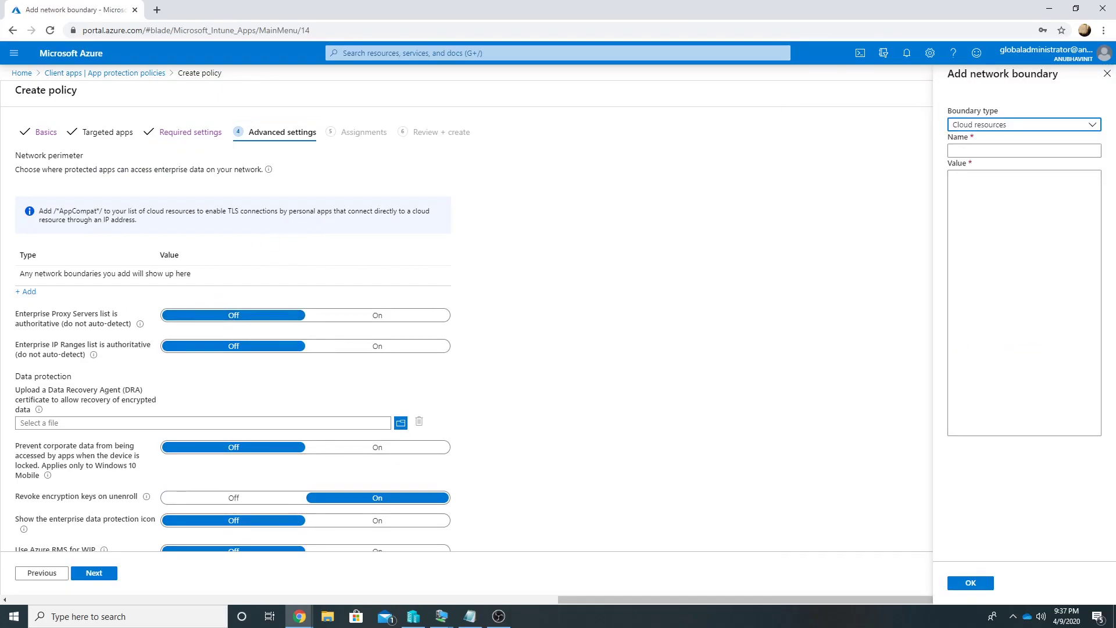
{"action": "left_click", "coordinate": [1023, 125]}
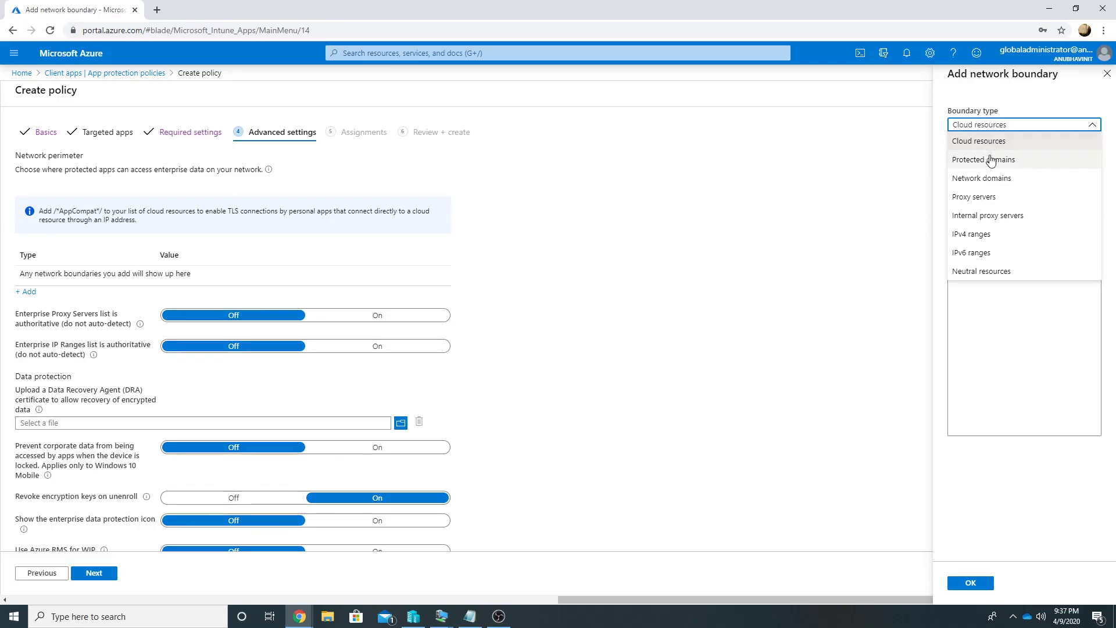
{"action": "mouse_move", "coordinate": [981, 177]}
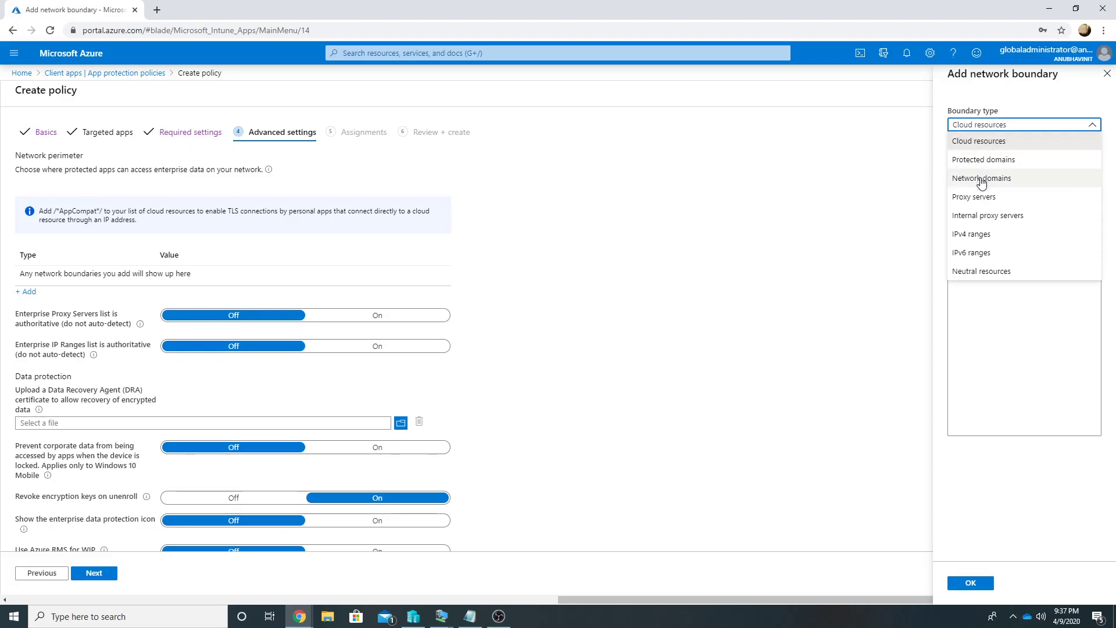
{"action": "mouse_move", "coordinate": [981, 271]}
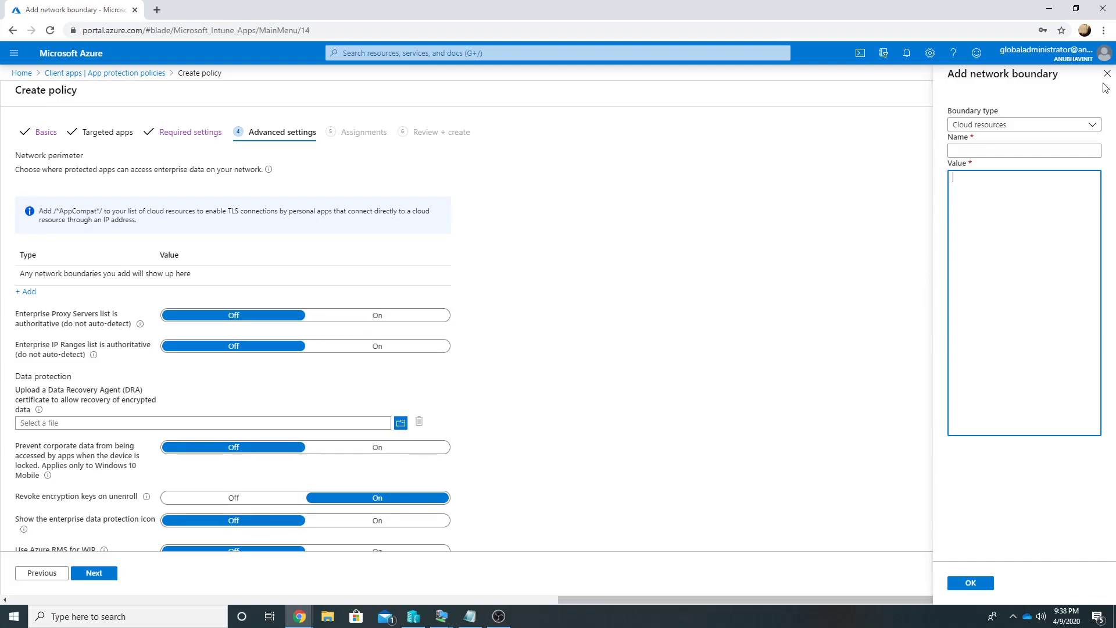
Abandon the new policy draft and edit the WIP-Win10 policy's advanced settings.
{"action": "left_click", "coordinate": [1105, 74]}
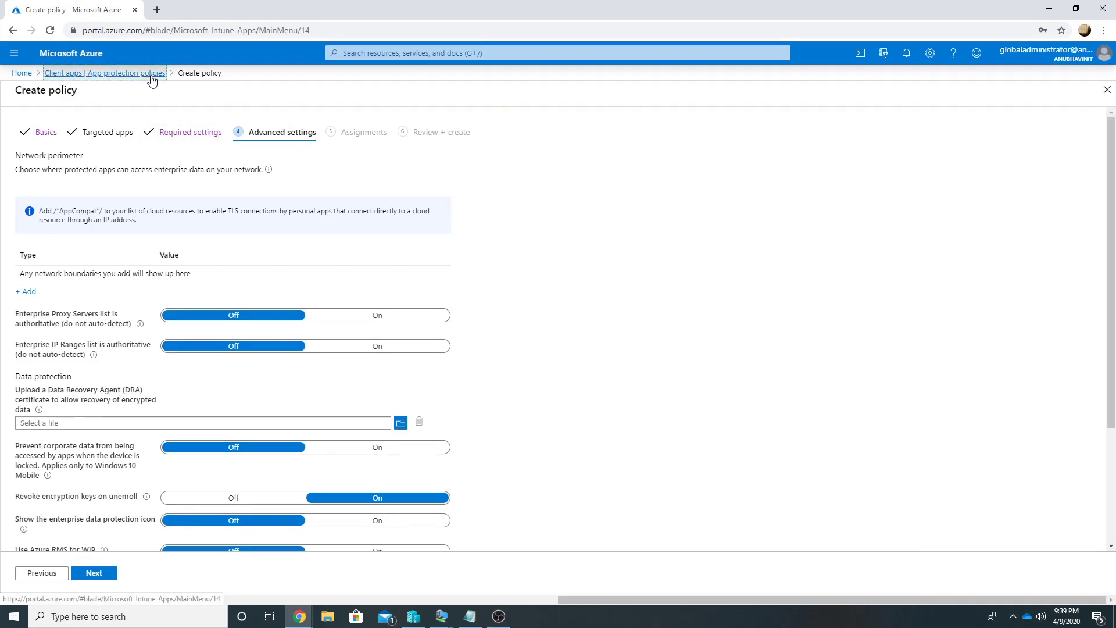
{"action": "left_click", "coordinate": [104, 72]}
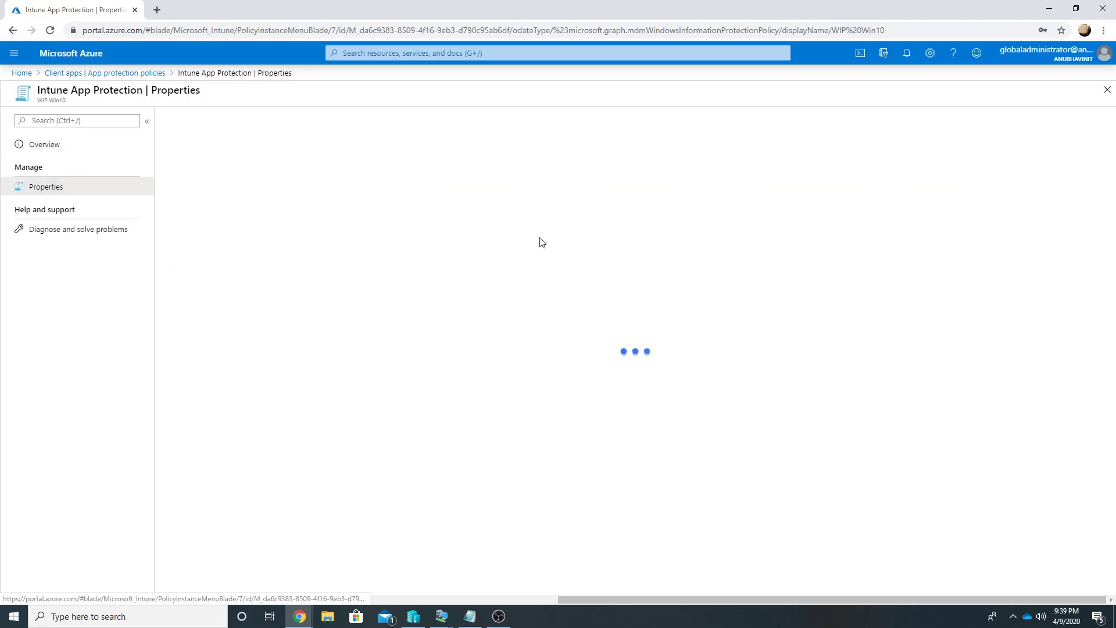
{"action": "mouse_move", "coordinate": [618, 290]}
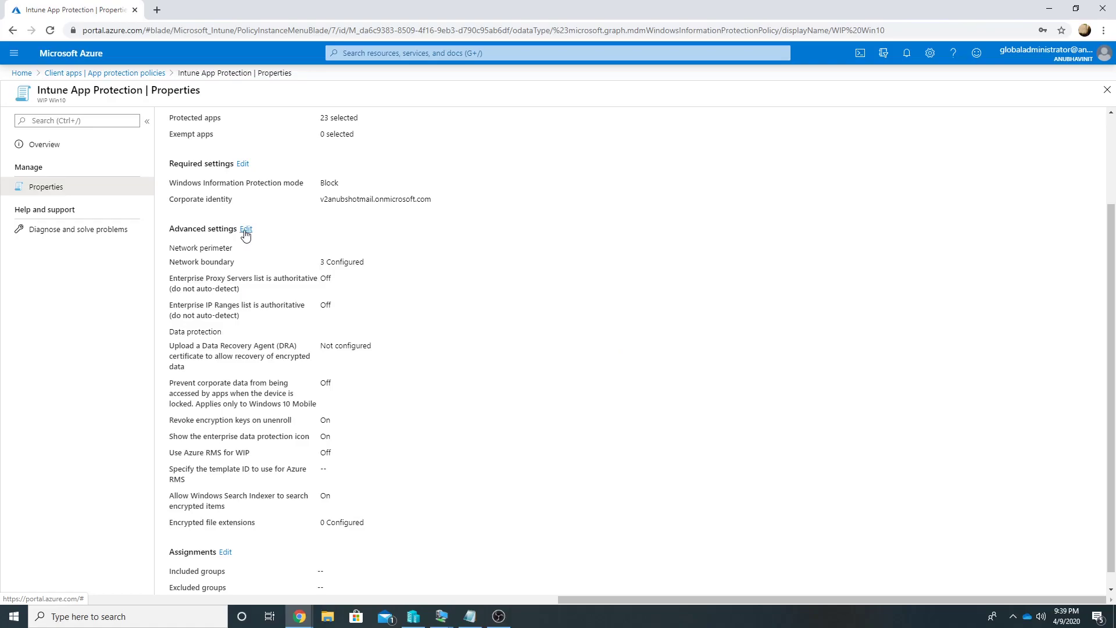
{"action": "left_click", "coordinate": [247, 229]}
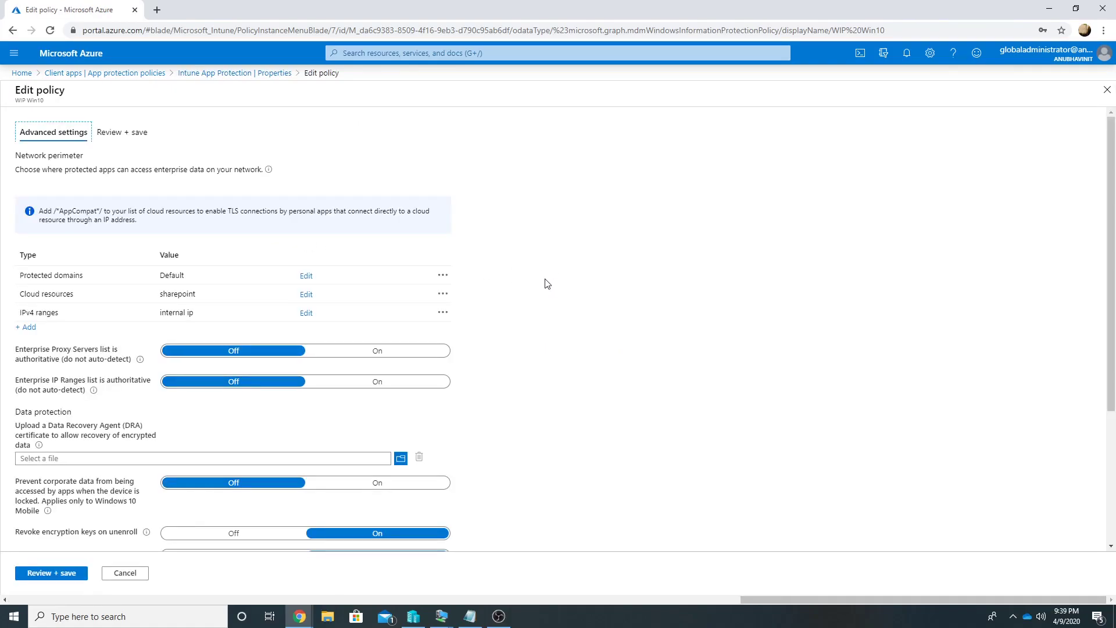
{"action": "mouse_move", "coordinate": [220, 276]}
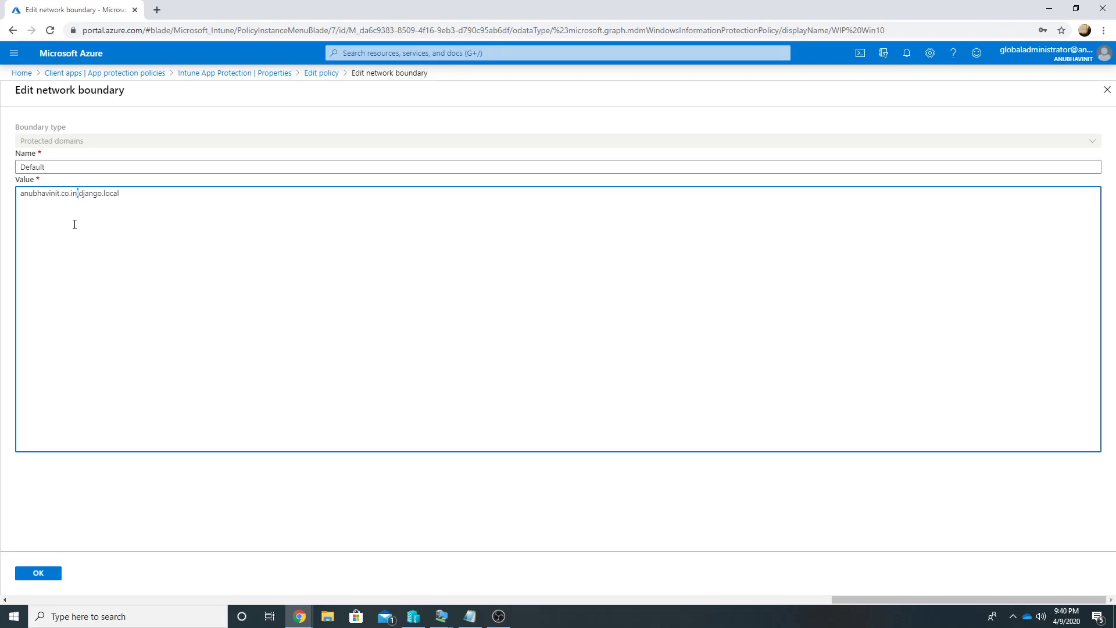
Review the protected domains and cloud resources network boundaries.
{"action": "left_click", "coordinate": [38, 572]}
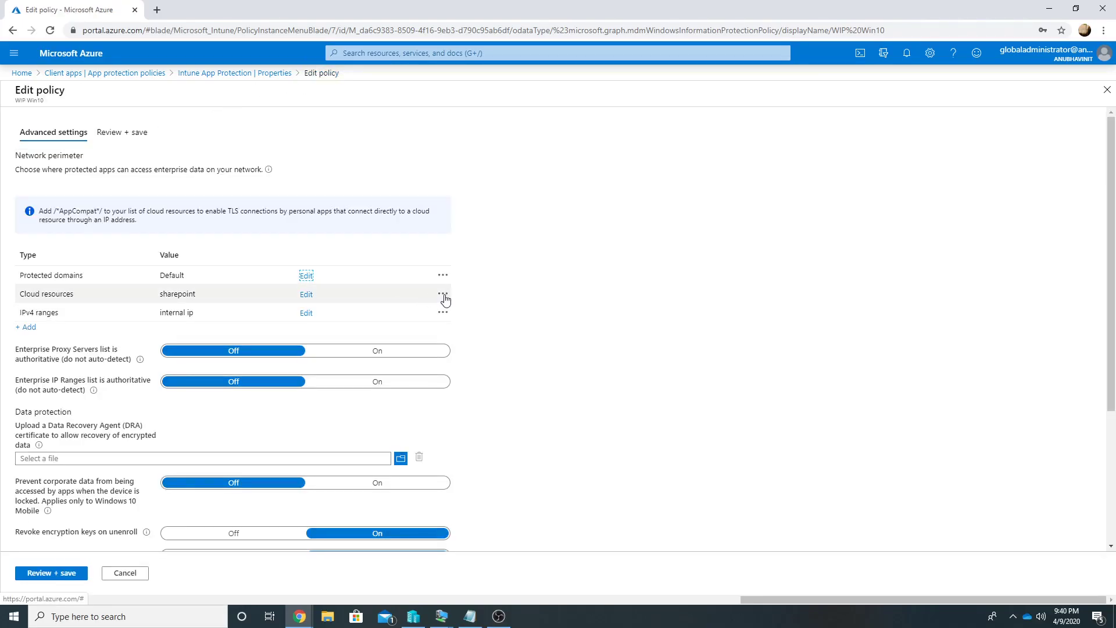
{"action": "left_click", "coordinate": [442, 294]}
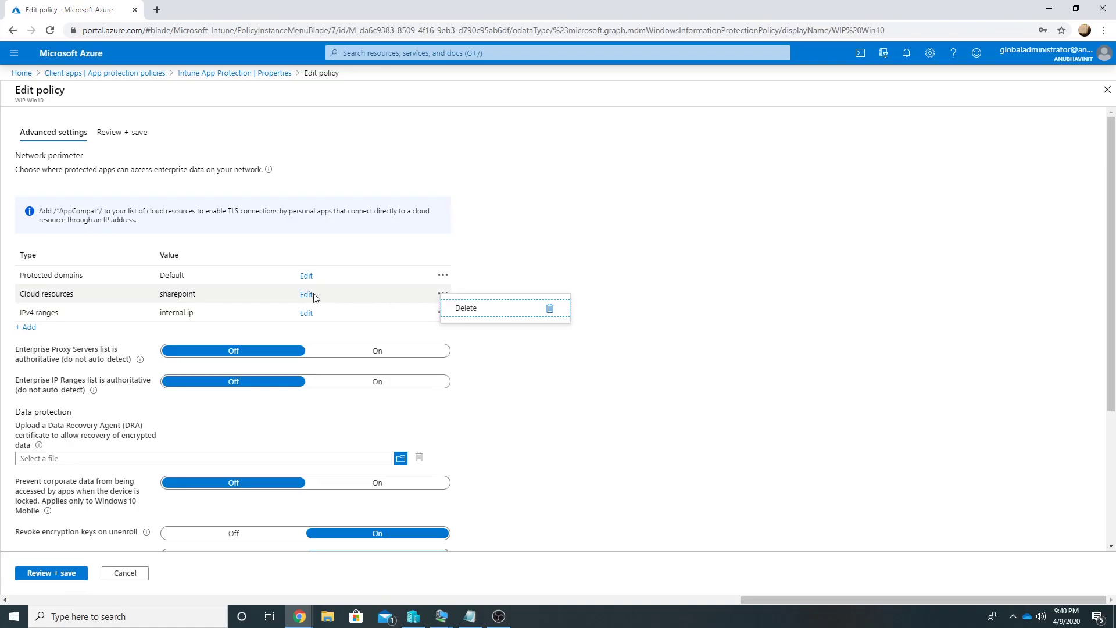
{"action": "left_click", "coordinate": [306, 294]}
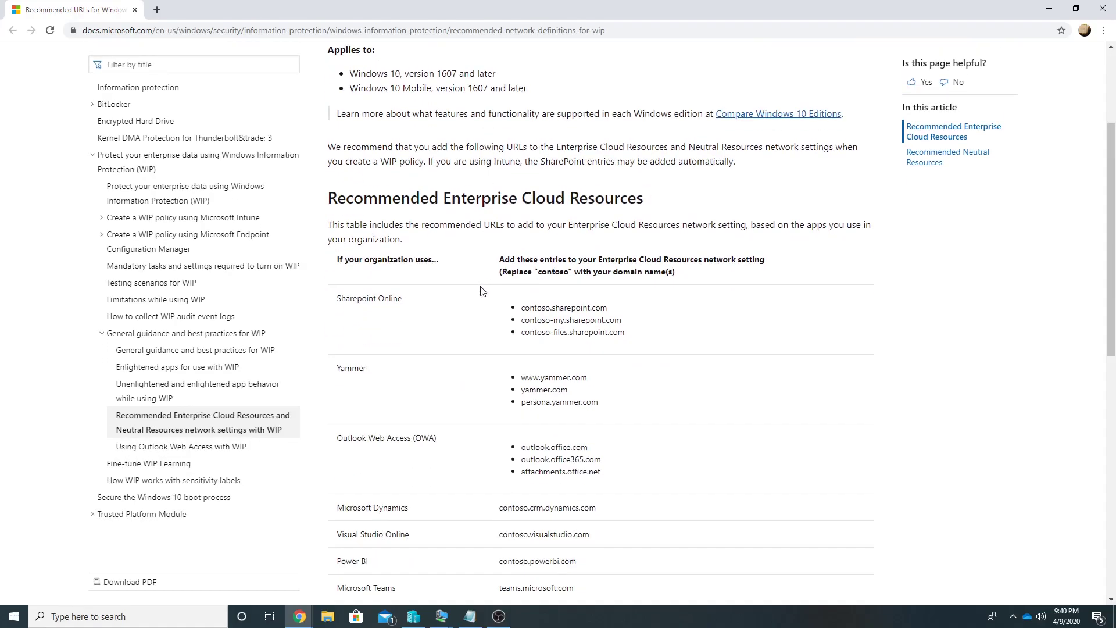
Scroll through the Recommended Enterprise Cloud Resources URL table in Microsoft Docs.
{"action": "scroll", "scroll_direction": "down", "scroll_amount": 3}
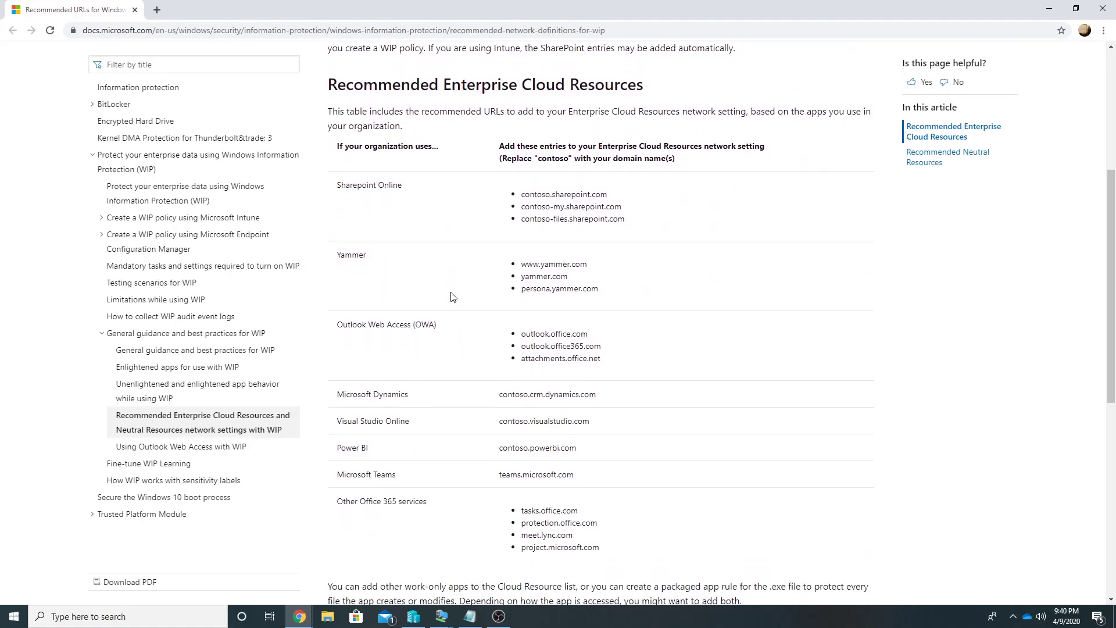
{"action": "scroll", "scroll_direction": "down", "scroll_amount": 3}
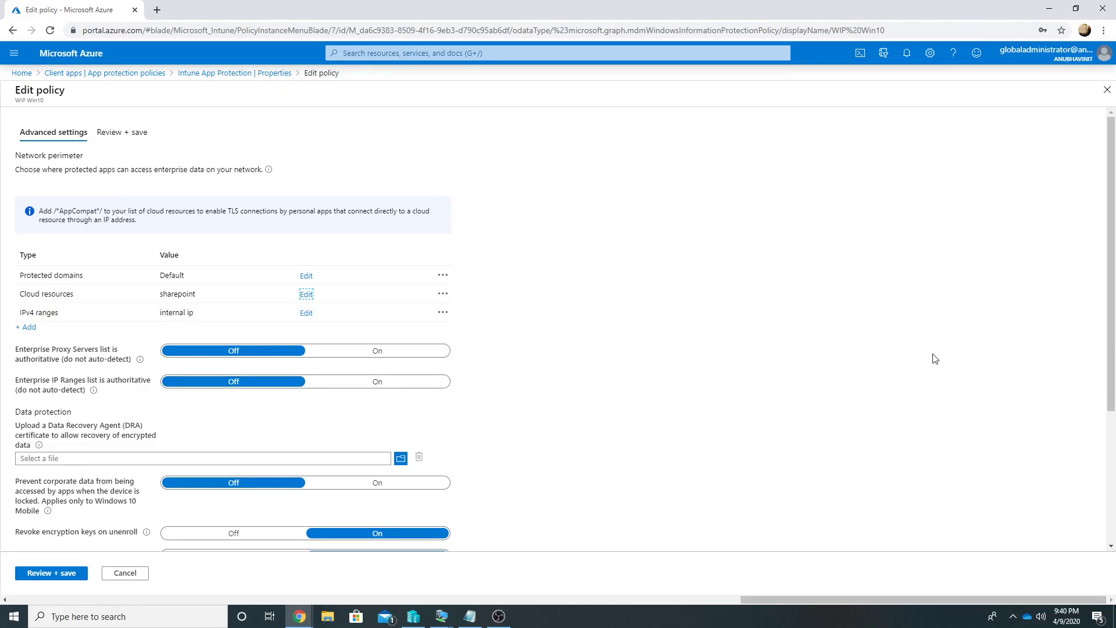
Scroll the advanced settings editor and cancel back to the policy Properties unchanged.
{"action": "scroll", "scroll_direction": "down", "scroll_amount": 3}
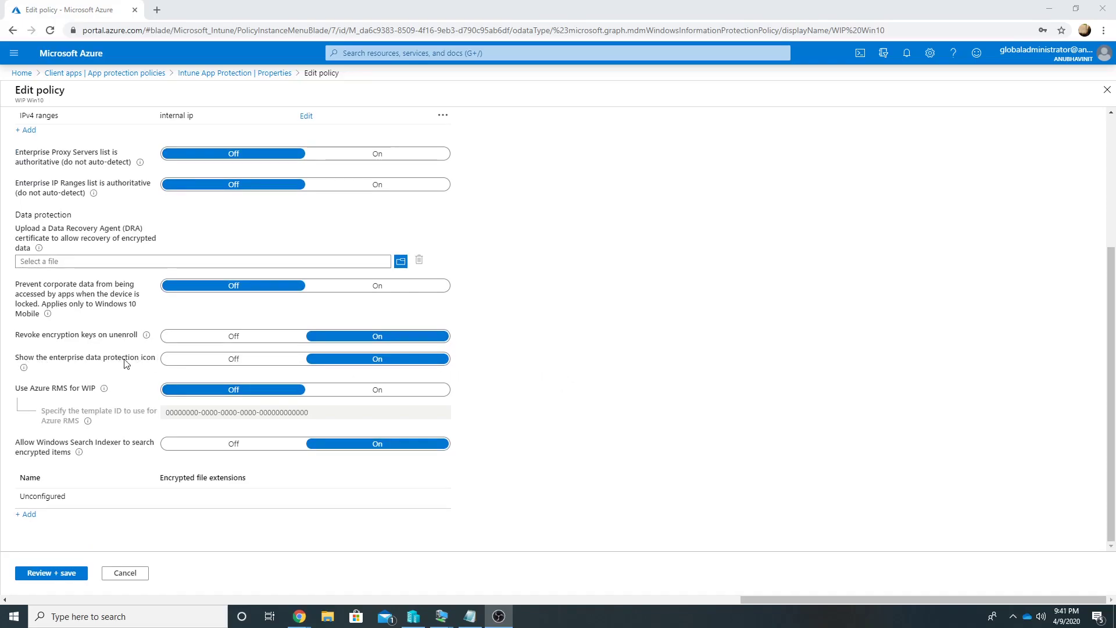
{"action": "mouse_move", "coordinate": [341, 358]}
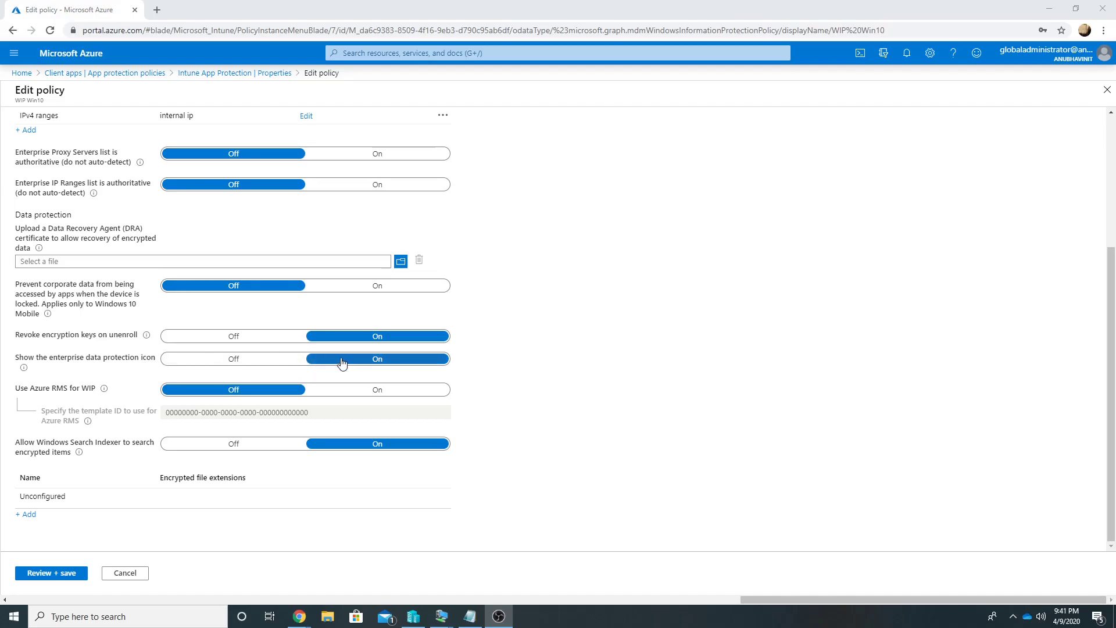
{"action": "mouse_move", "coordinate": [419, 365]}
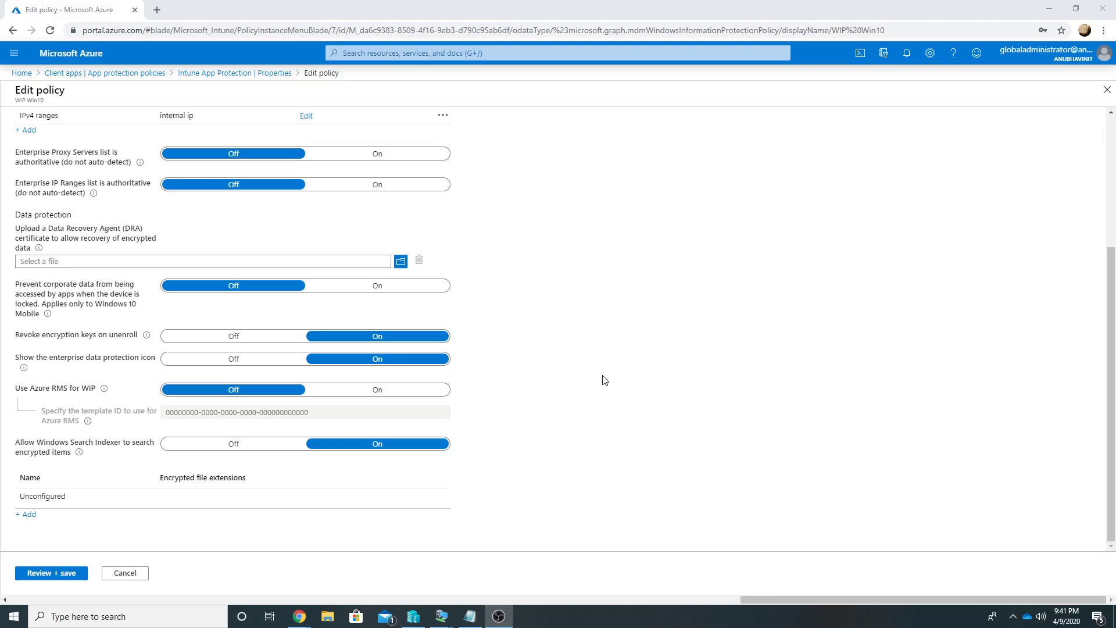
{"action": "left_click", "coordinate": [50, 572]}
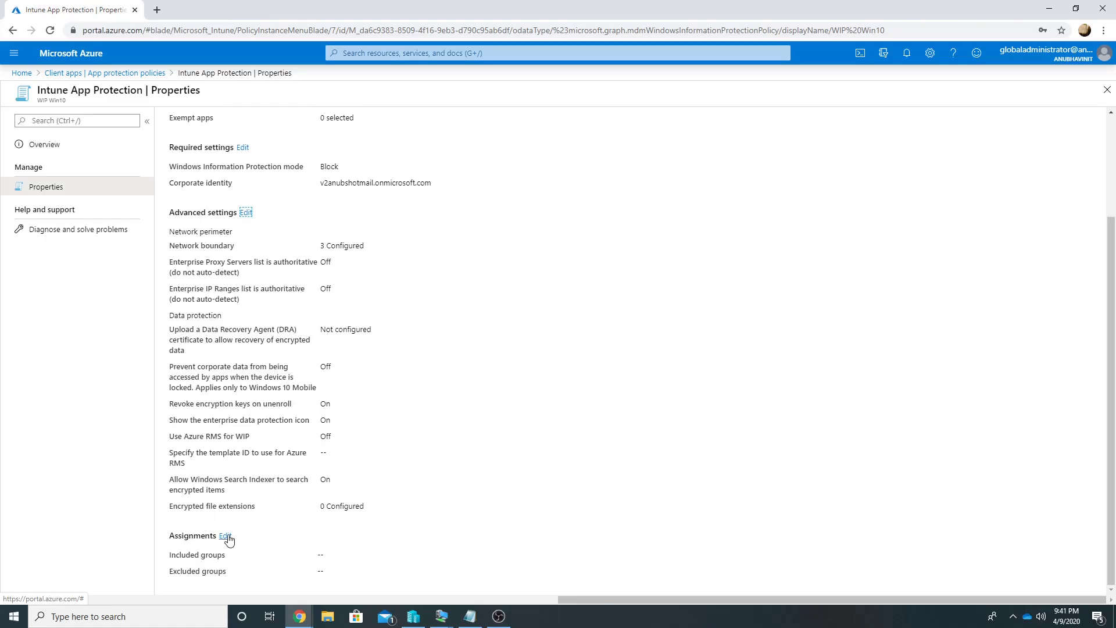
Assign the WIP policy to the _intune Users group and save.
{"action": "left_click", "coordinate": [225, 537]}
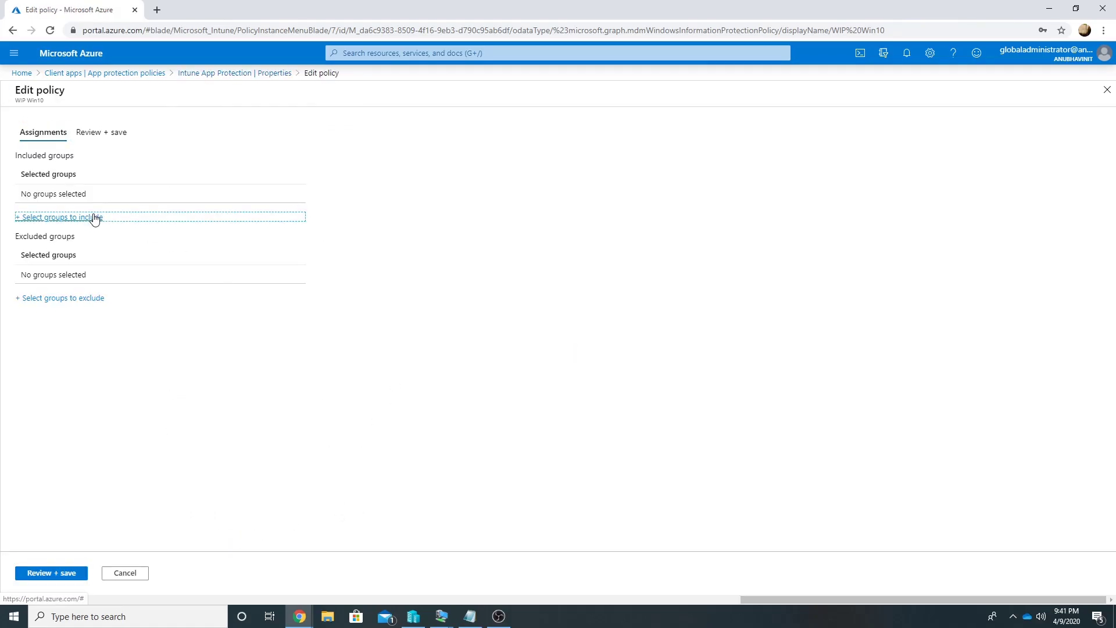
{"action": "left_click", "coordinate": [58, 217]}
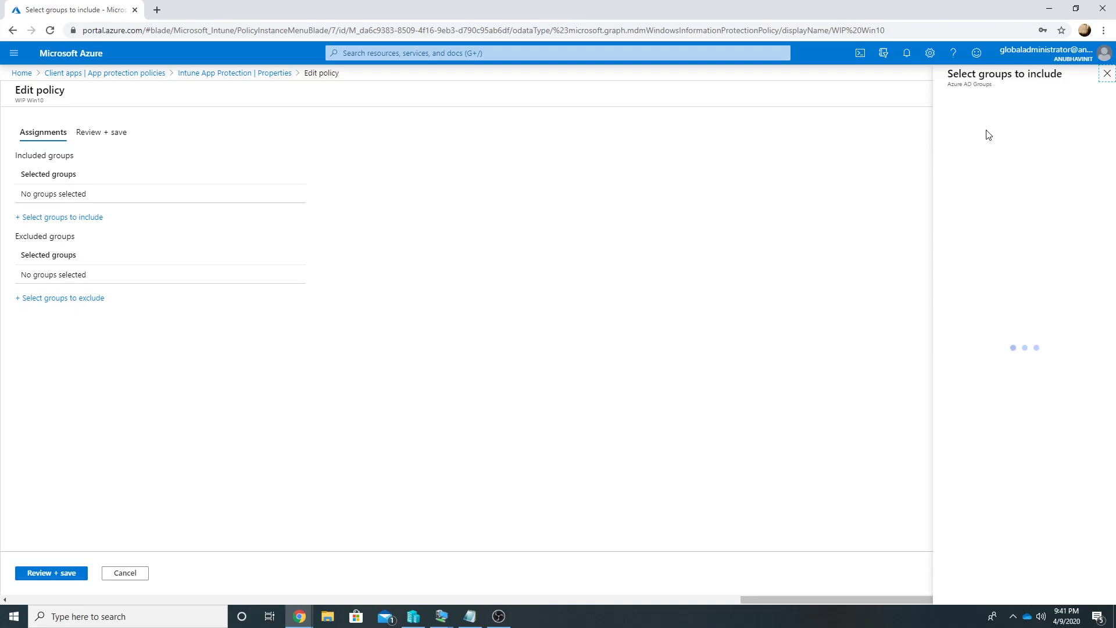
{"action": "mouse_move", "coordinate": [1002, 145]}
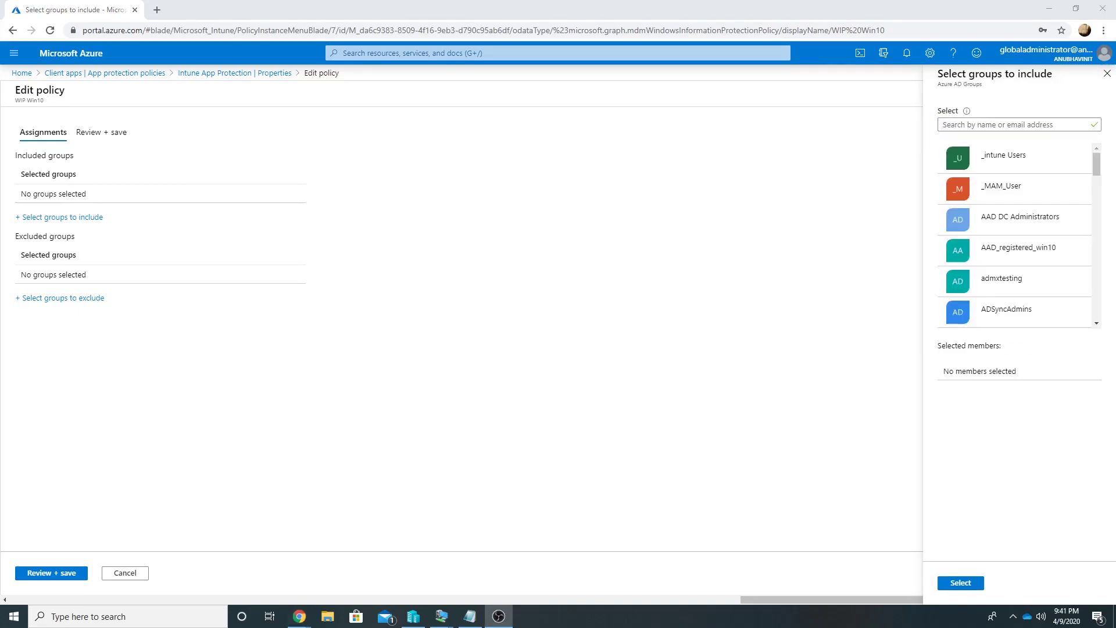
{"action": "left_click", "coordinate": [1018, 125]}
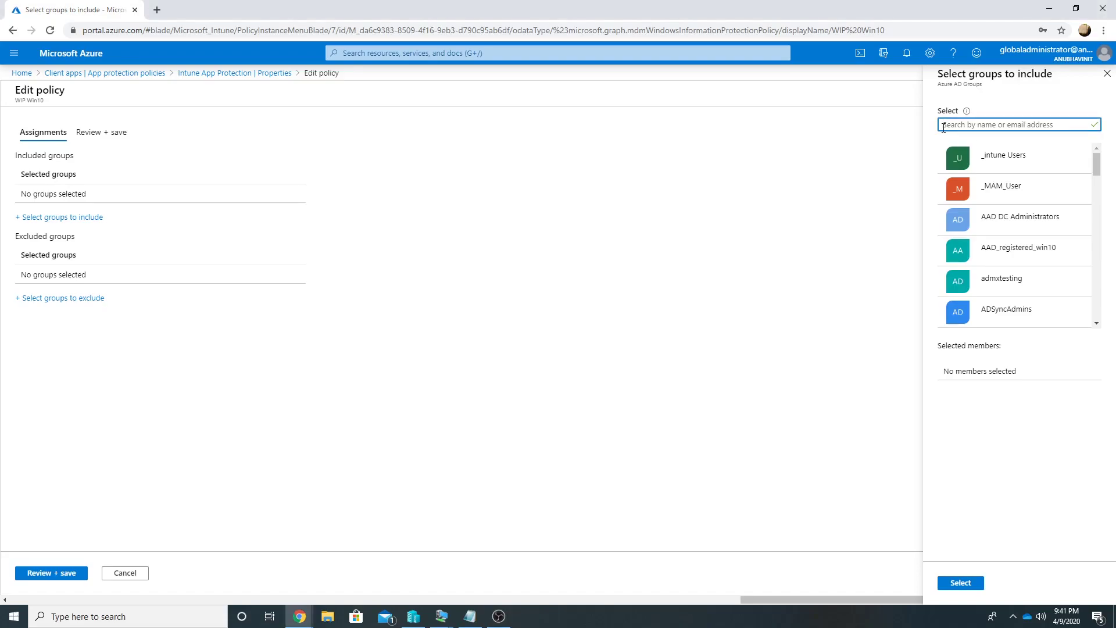
{"action": "type", "text": "intune"}
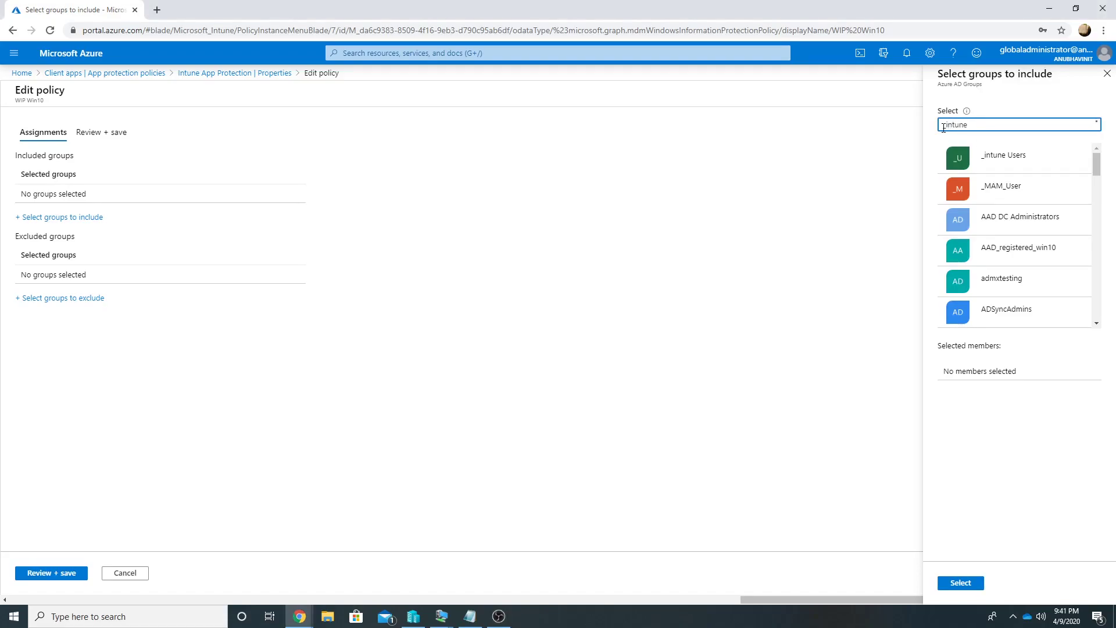
{"action": "left_click", "coordinate": [1003, 155]}
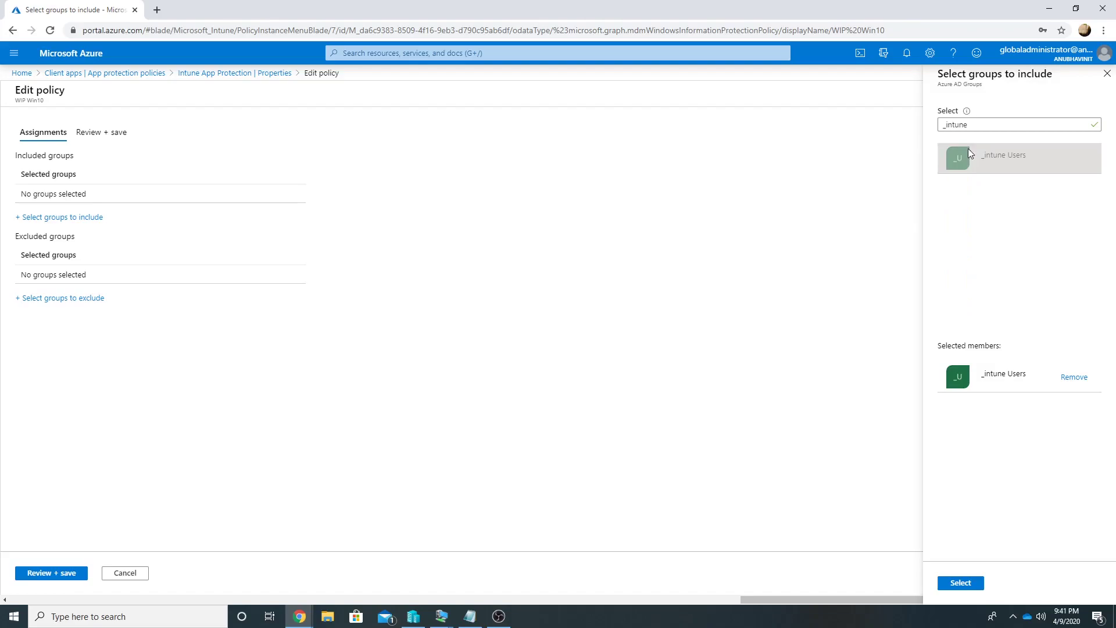
{"action": "left_click", "coordinate": [960, 582]}
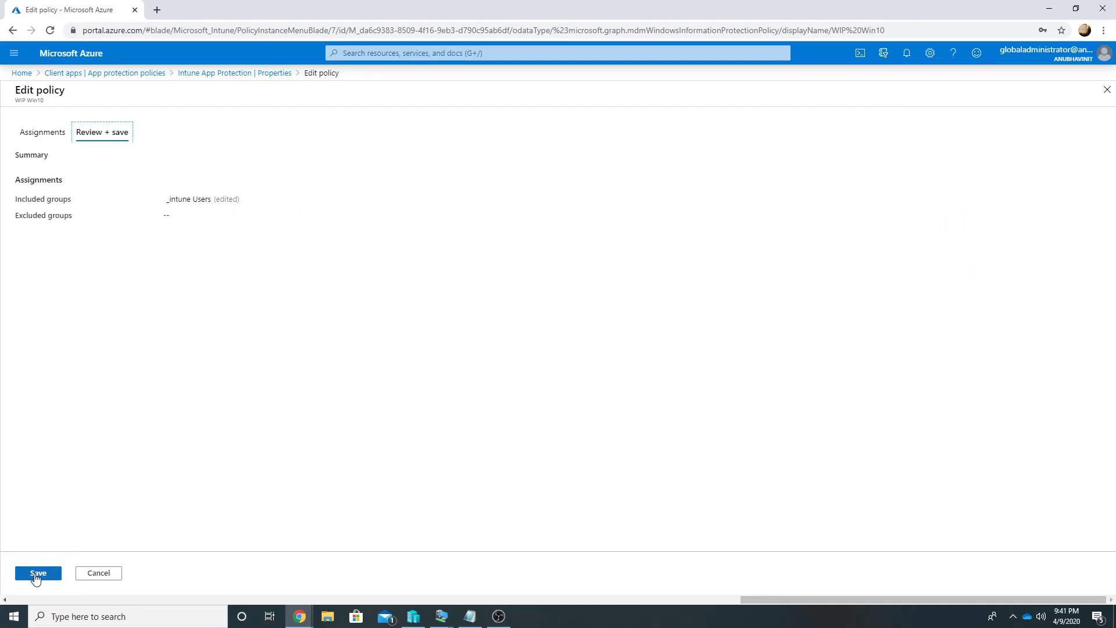
{"action": "left_click", "coordinate": [37, 573]}
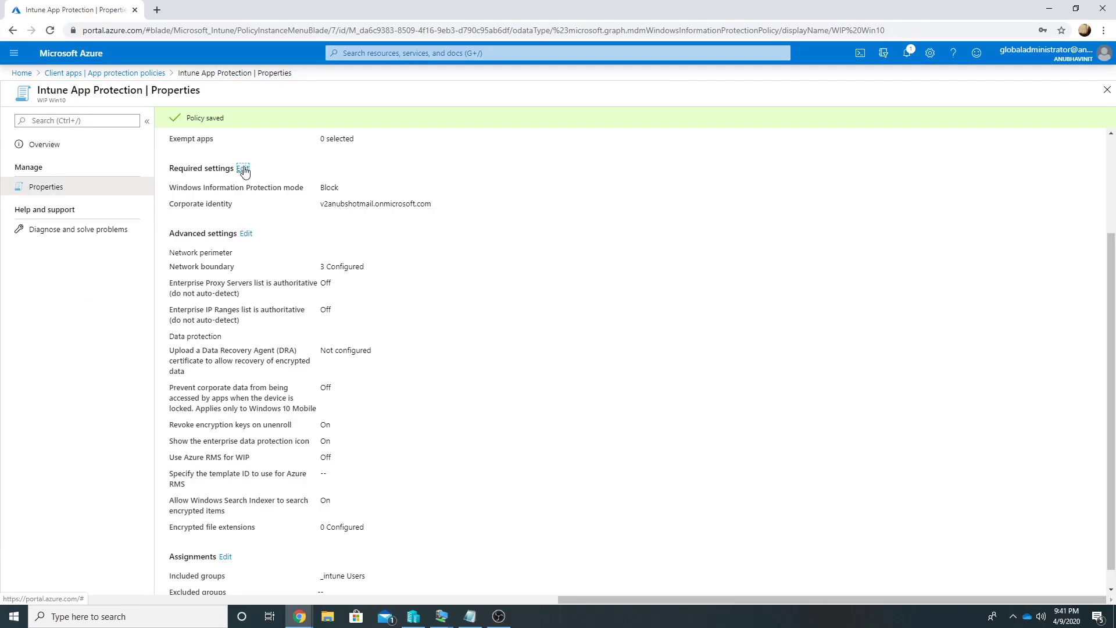
Save the Required settings with protection mode Allow Overrides.
{"action": "left_click", "coordinate": [243, 167]}
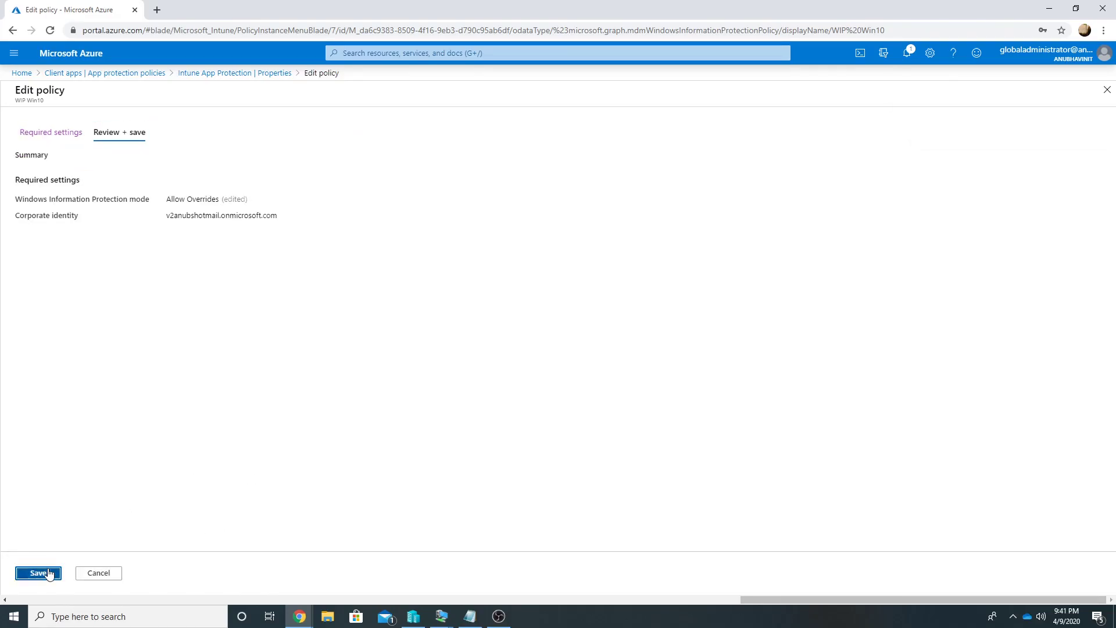
{"action": "left_click", "coordinate": [37, 573]}
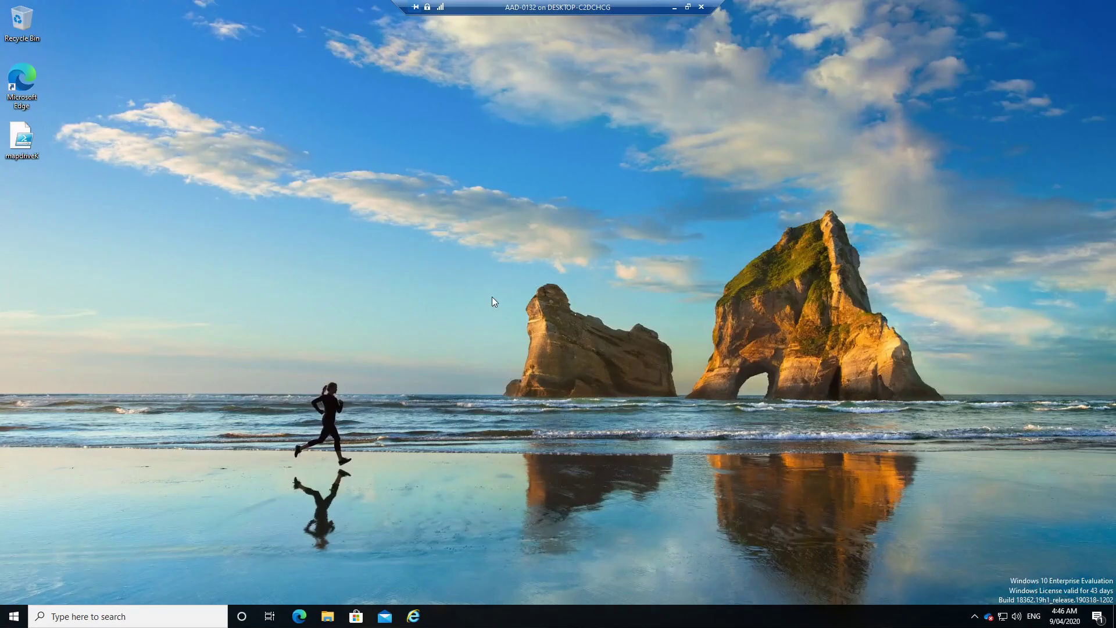
{"action": "mouse_move", "coordinate": [475, 325]}
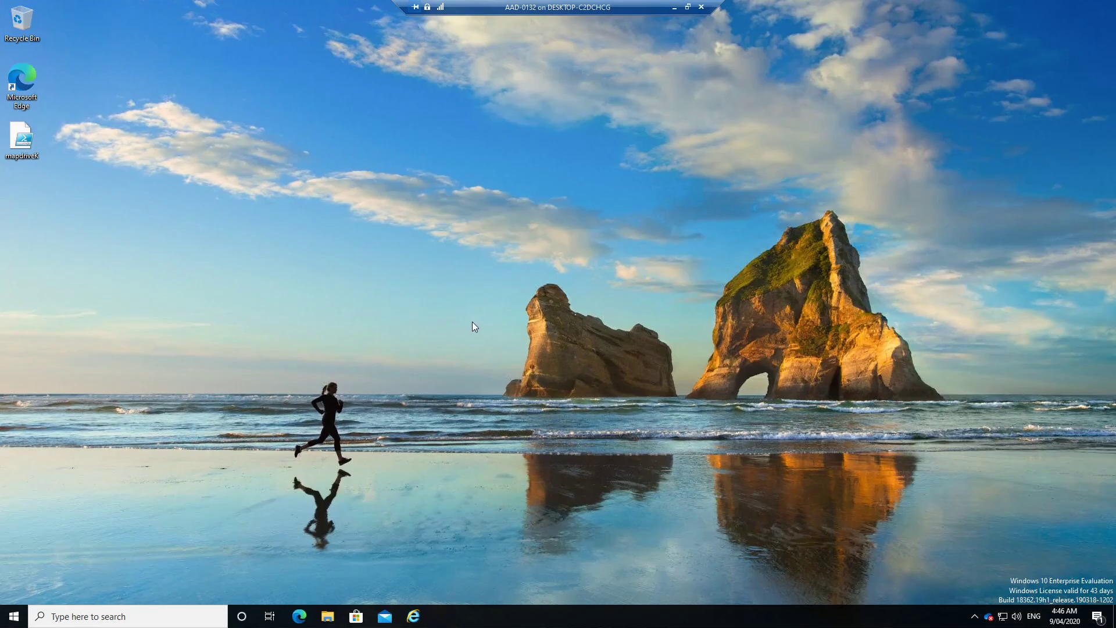
{"action": "mouse_move", "coordinate": [460, 344]}
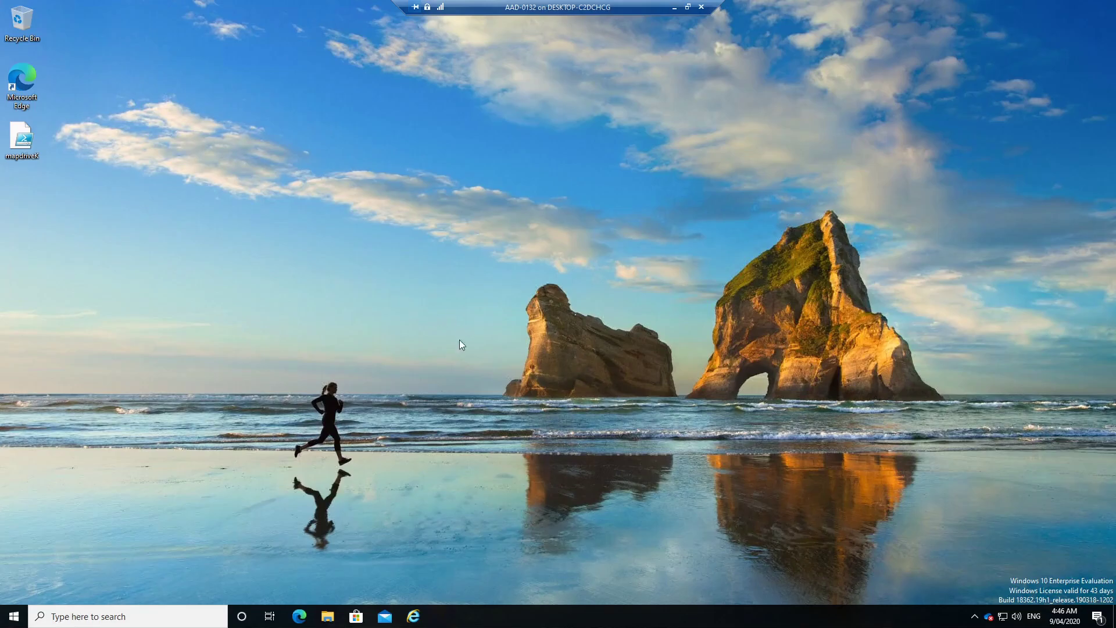
Mark the test text document in Documents as Work-owned via File ownership.
{"action": "left_click", "coordinate": [327, 616]}
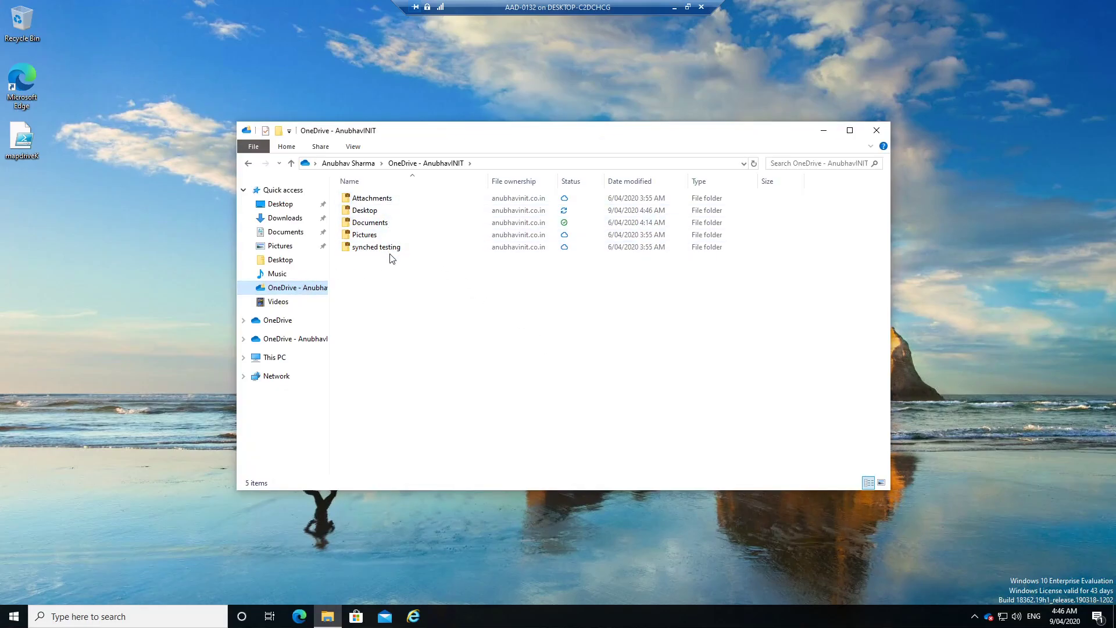
{"action": "left_click", "coordinate": [372, 197]}
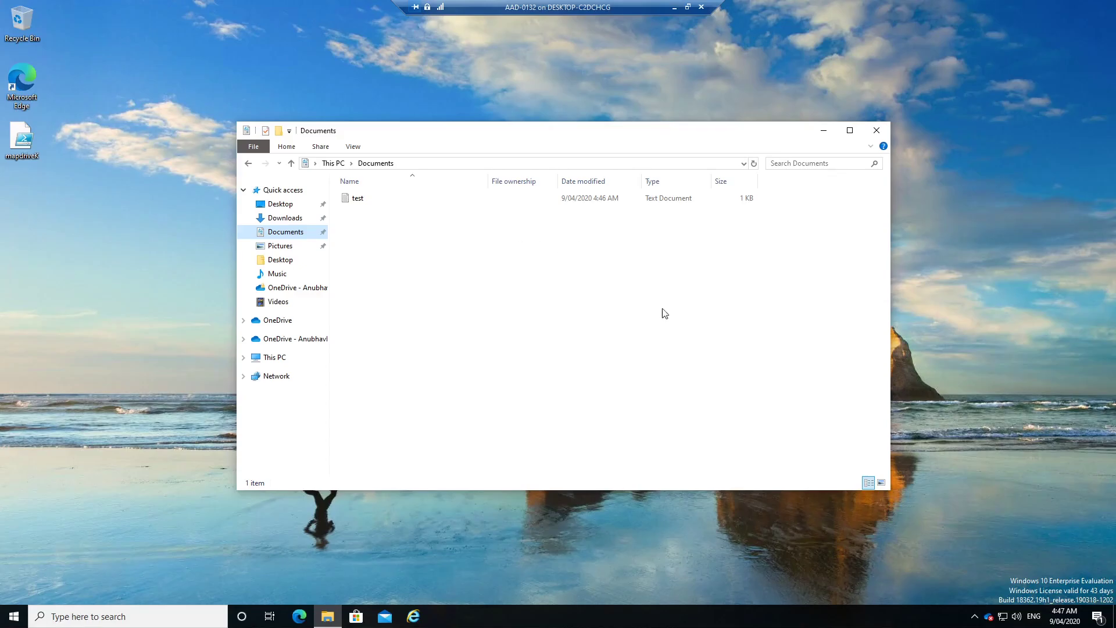
{"action": "left_click", "coordinate": [356, 198]}
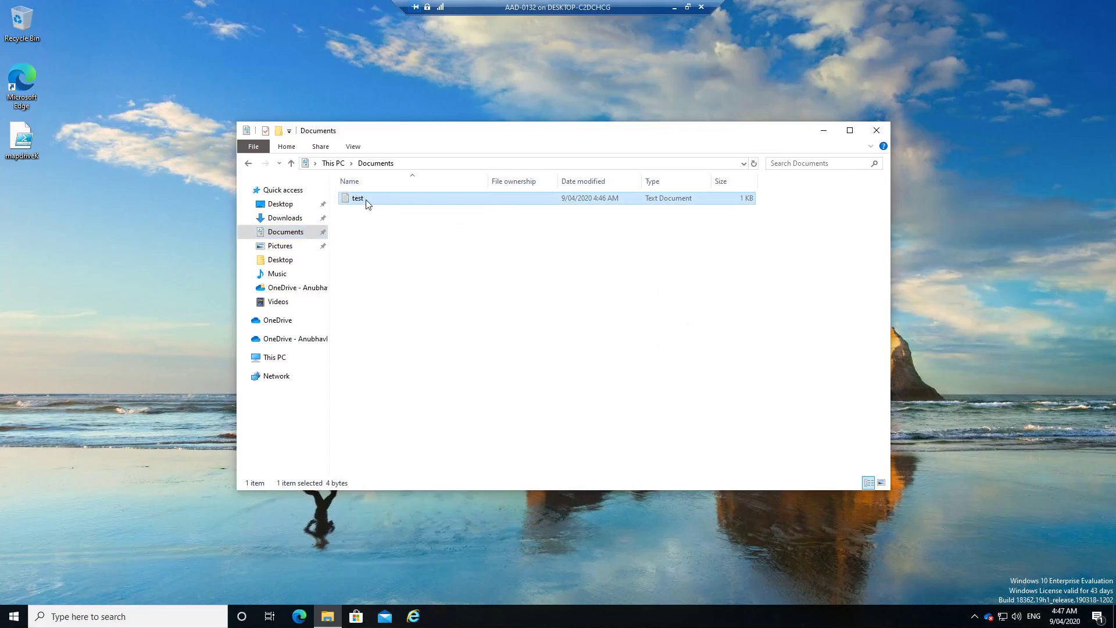
{"action": "right_click", "coordinate": [358, 197]}
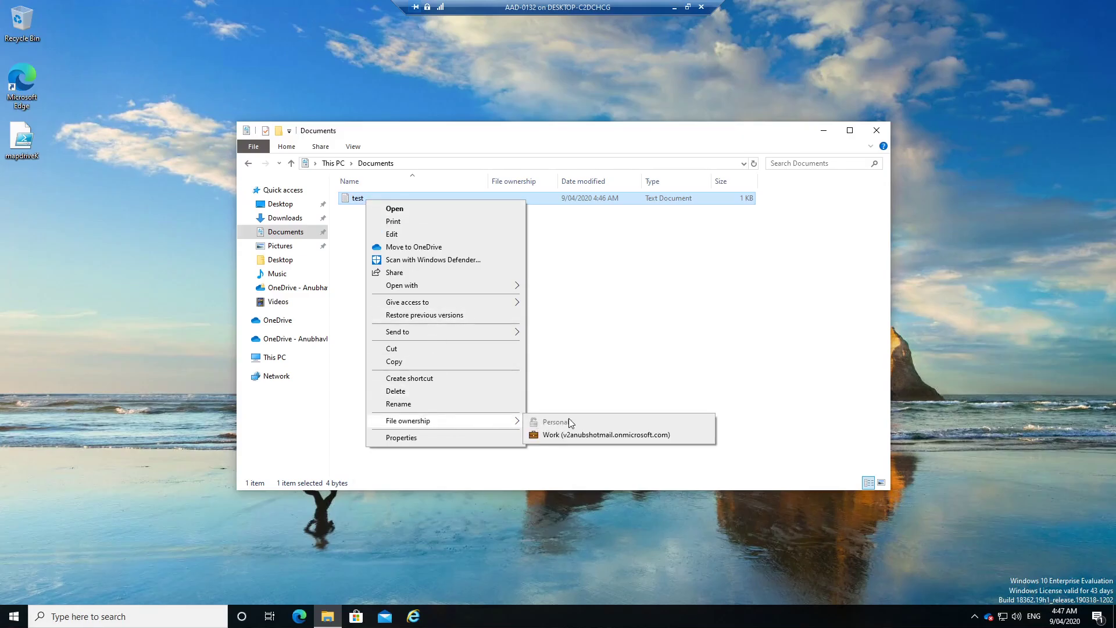
{"action": "mouse_move", "coordinate": [576, 435]}
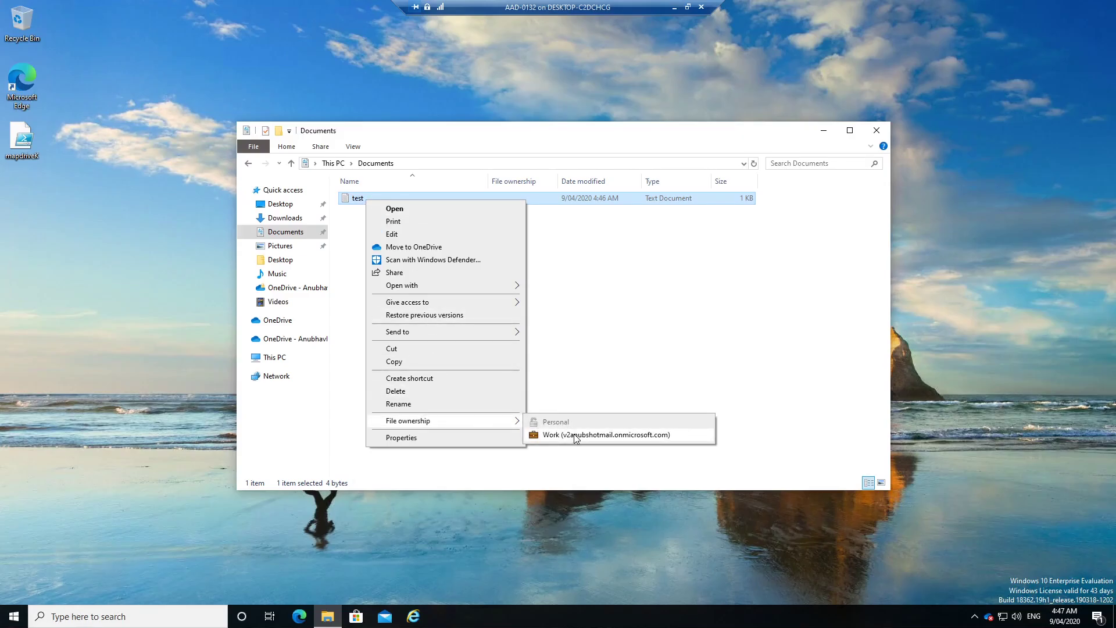
{"action": "mouse_move", "coordinate": [575, 445]}
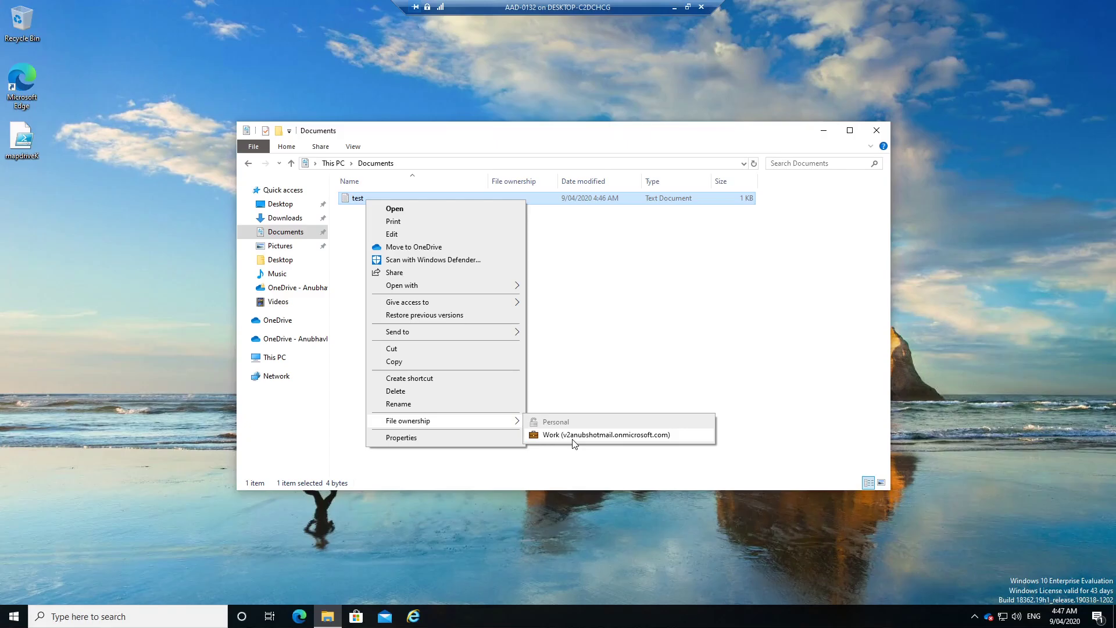
{"action": "left_click", "coordinate": [607, 434]}
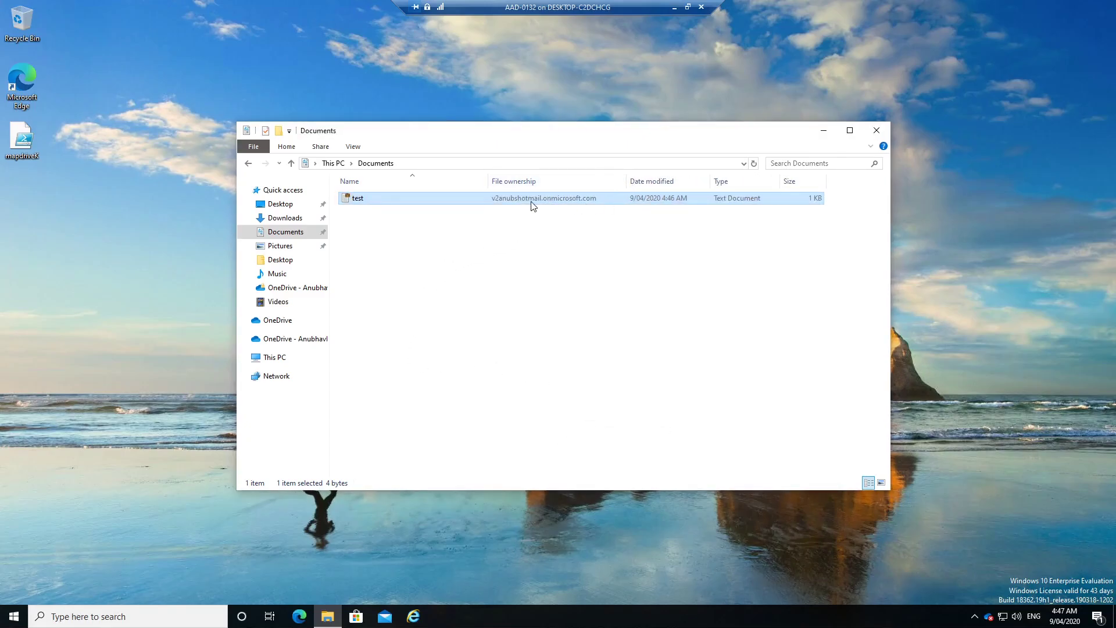
{"action": "mouse_move", "coordinate": [576, 207]}
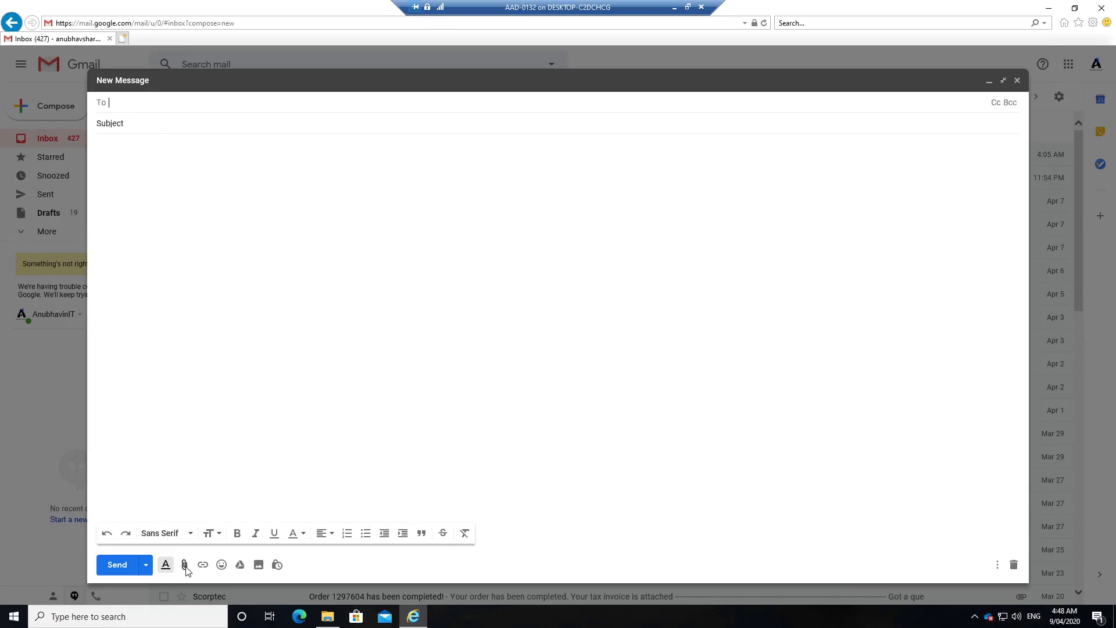
Attach the work-marked test file to the new message, answering Yes to the work-content warnings.
{"action": "left_click", "coordinate": [183, 565]}
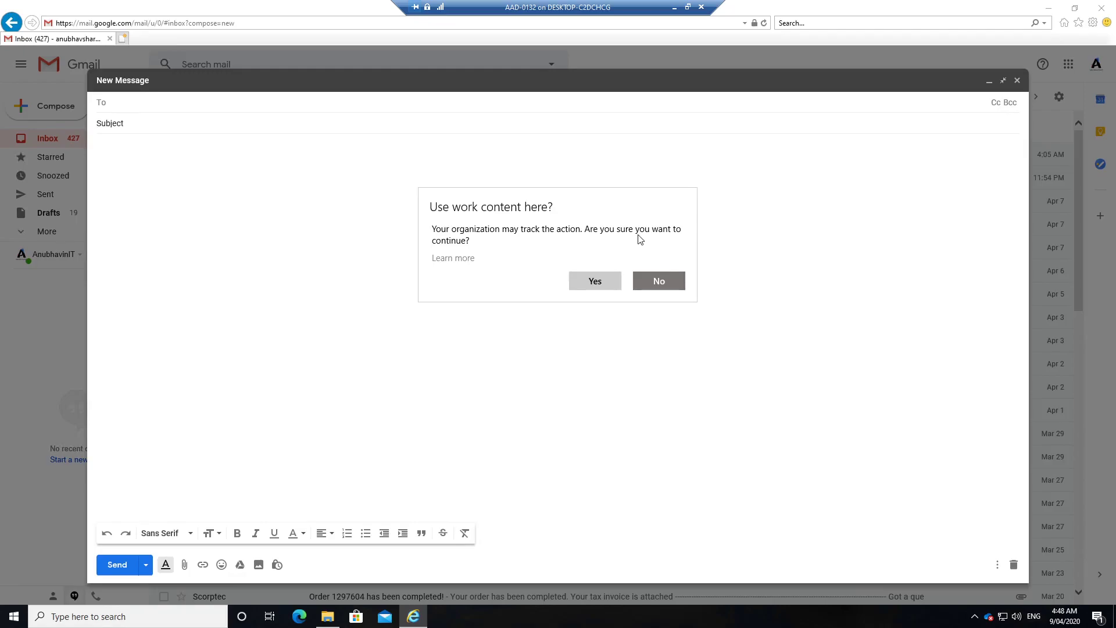
{"action": "mouse_move", "coordinate": [548, 251]}
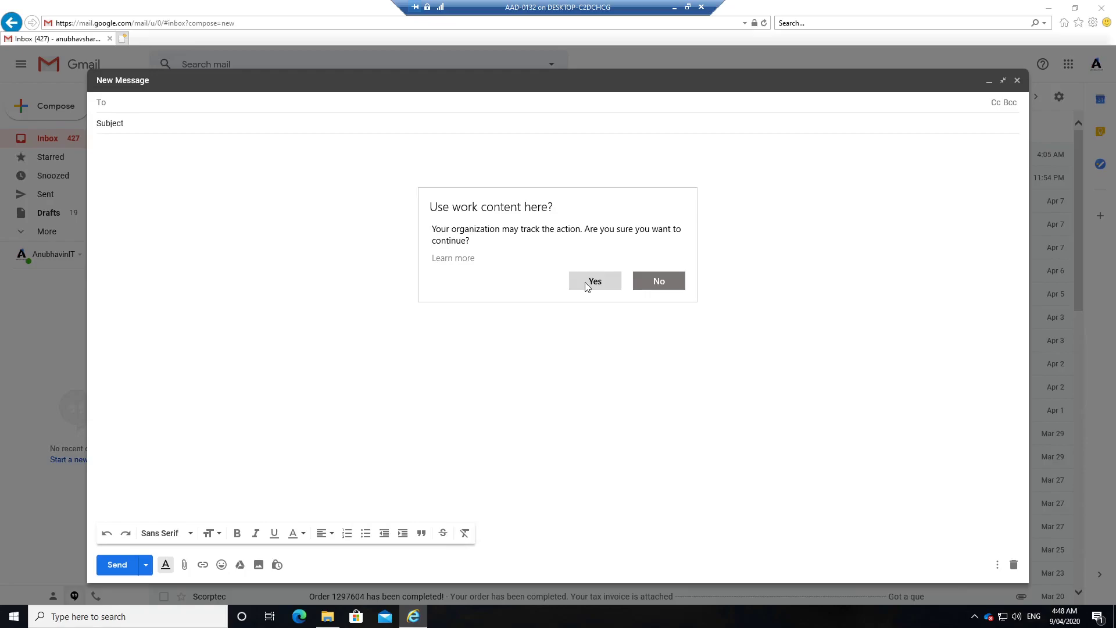
{"action": "left_click", "coordinate": [594, 281]}
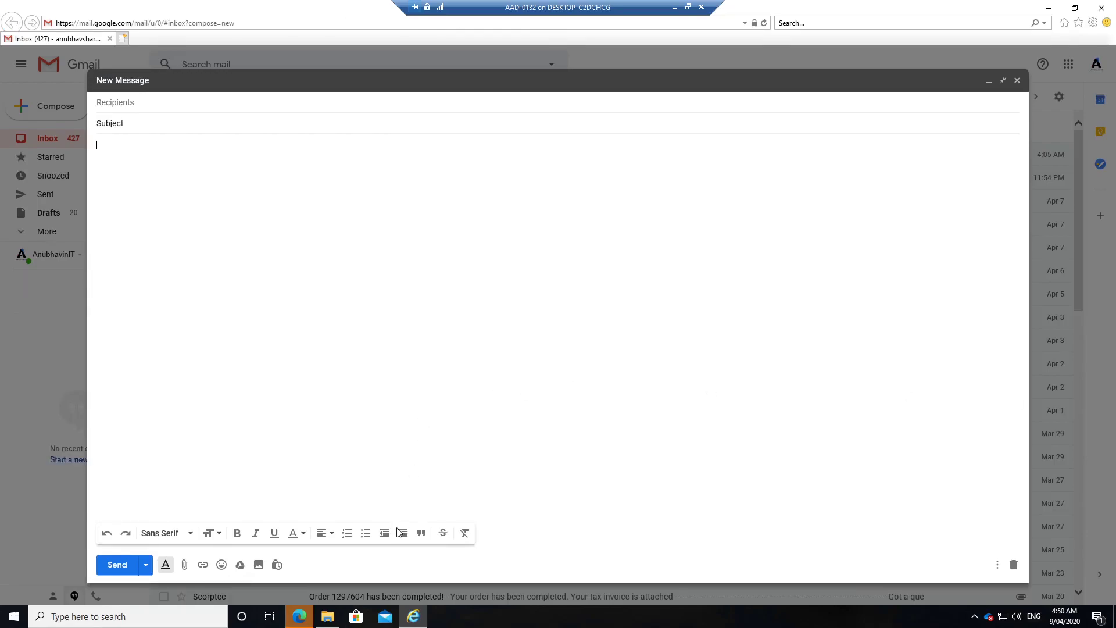
{"action": "left_click", "coordinate": [184, 565]}
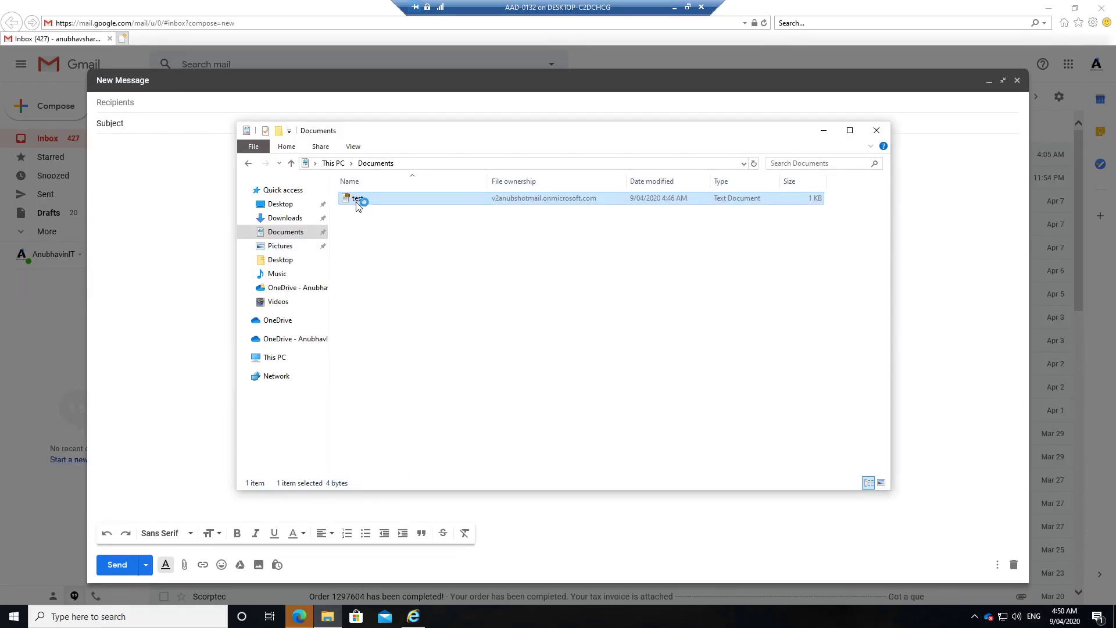
{"action": "double_click", "coordinate": [356, 198]}
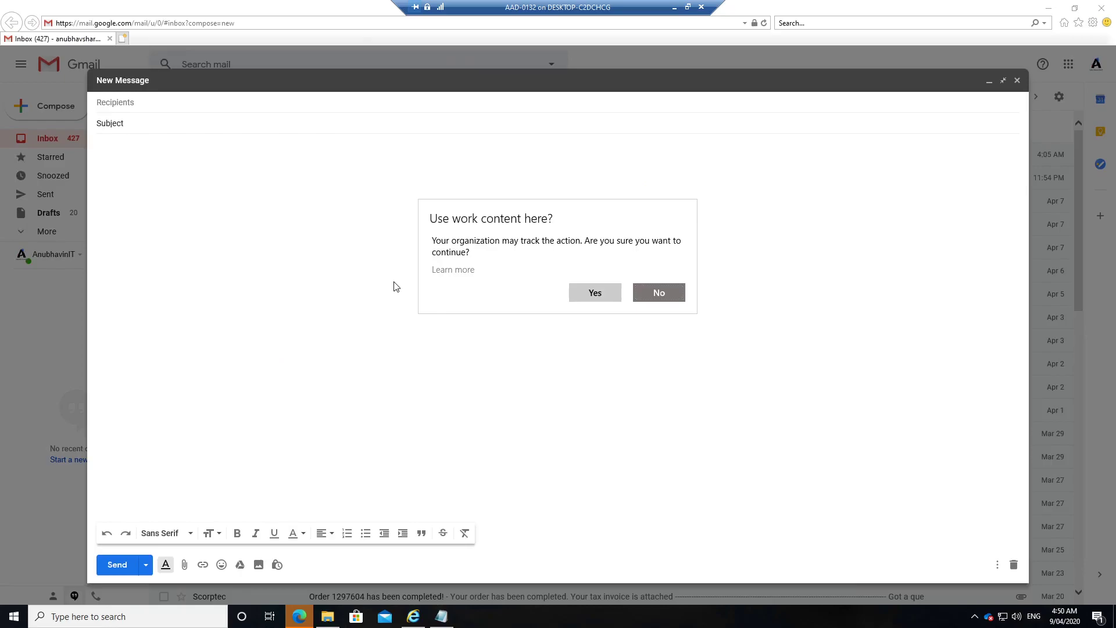
{"action": "left_click", "coordinate": [594, 293]}
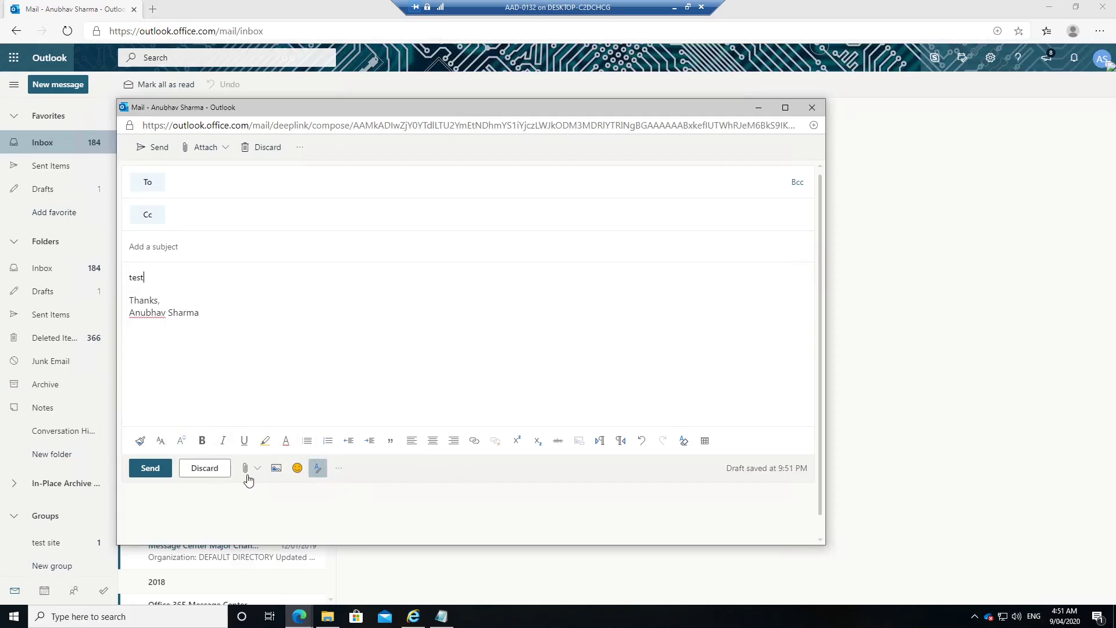
Attach the work-owned test file from this computer's Documents to the draft email.
{"action": "left_click", "coordinate": [247, 467]}
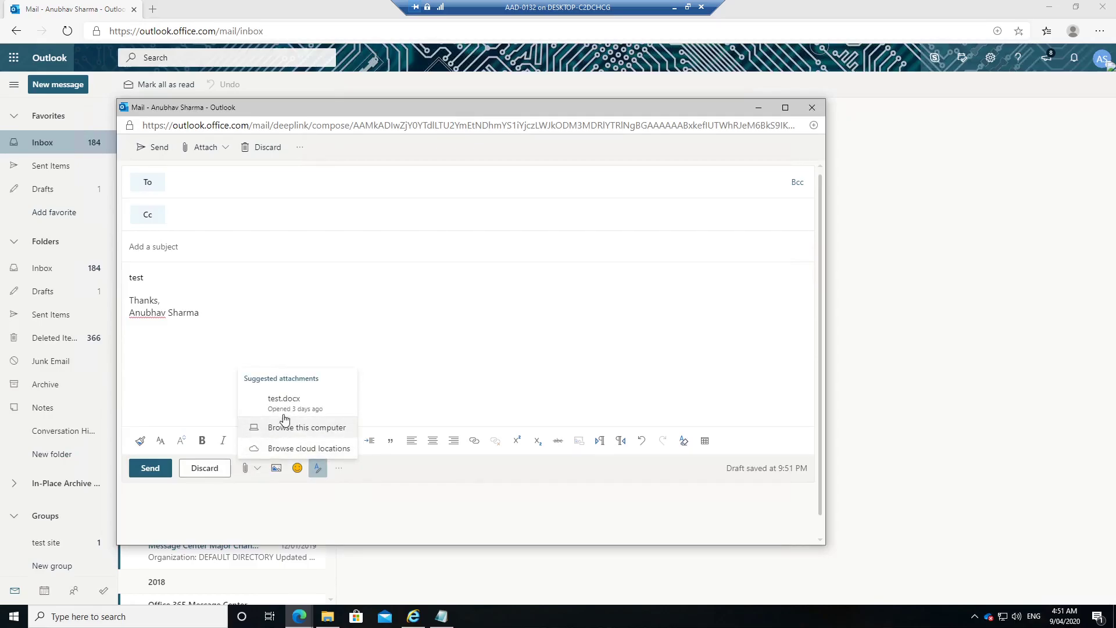
{"action": "left_click", "coordinate": [306, 426]}
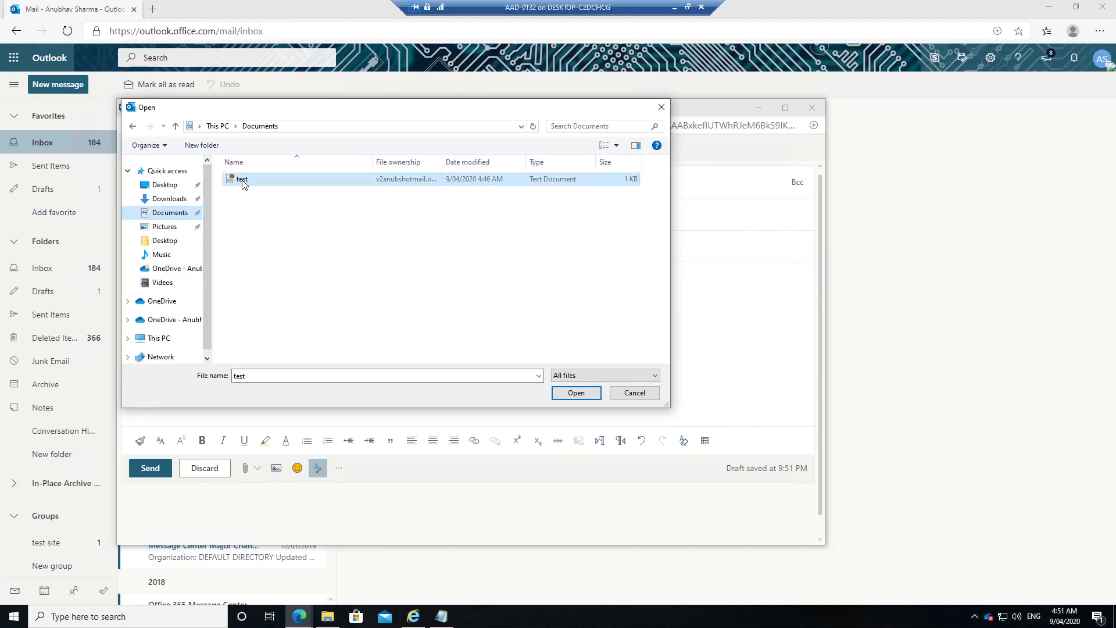
{"action": "left_click", "coordinate": [575, 393]}
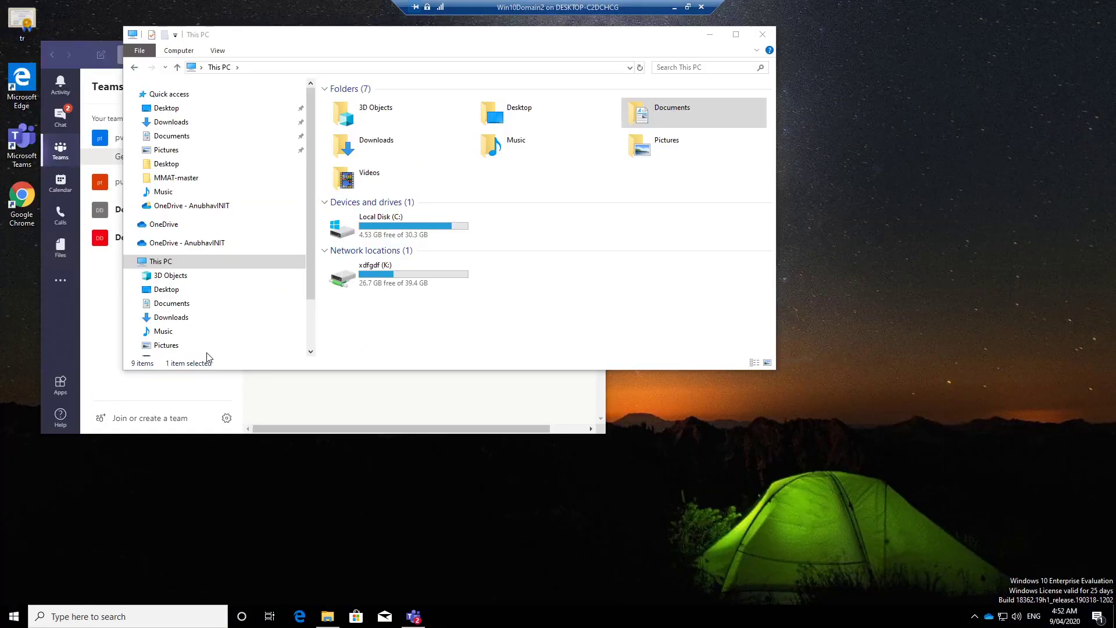
{"action": "mouse_move", "coordinate": [236, 360]}
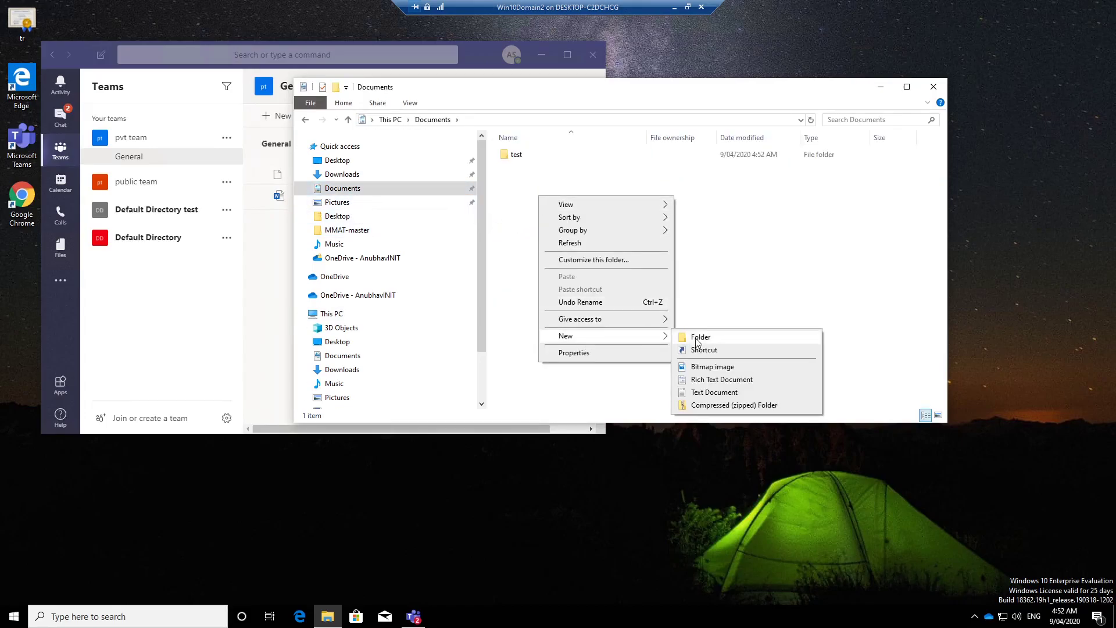
Create a new text document in Documents and set its file ownership to Work.
{"action": "left_click", "coordinate": [712, 392]}
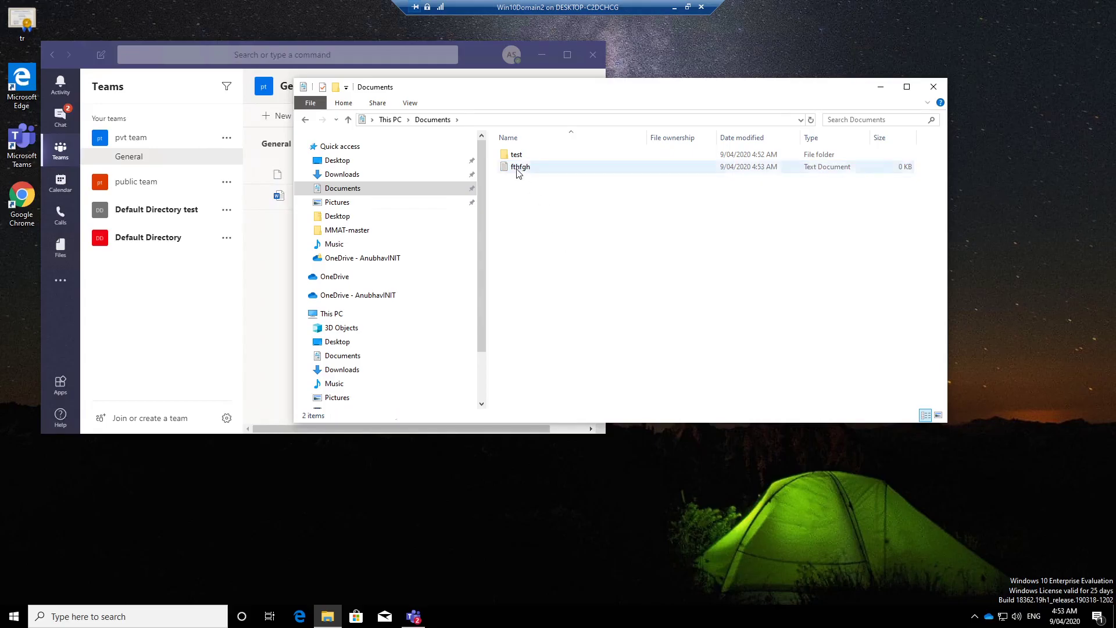
{"action": "right_click", "coordinate": [520, 166]}
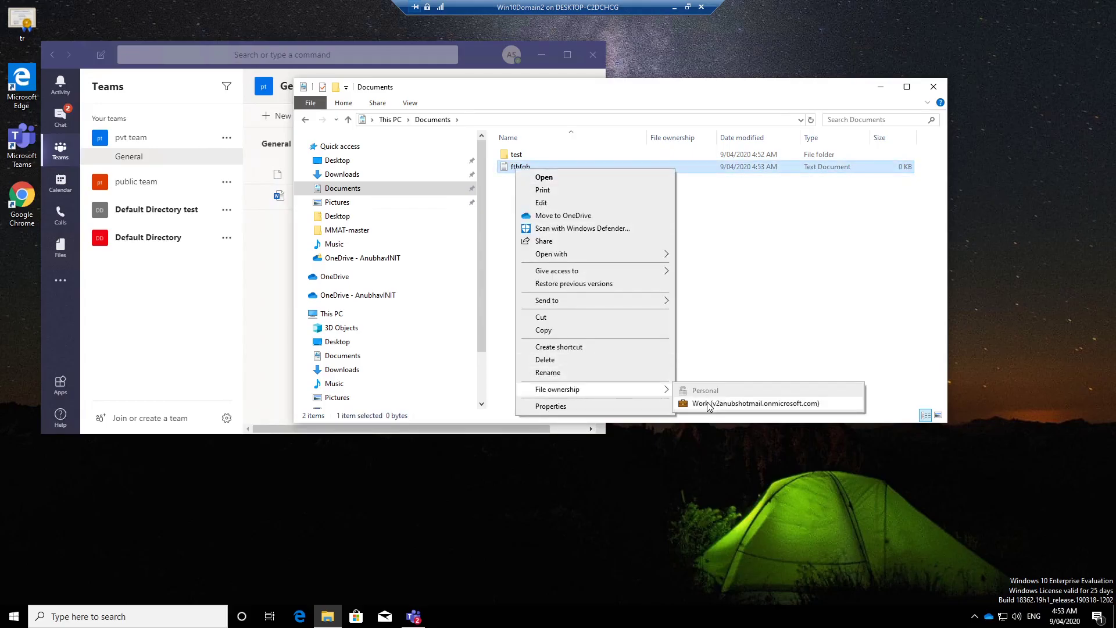
{"action": "left_click", "coordinate": [756, 403]}
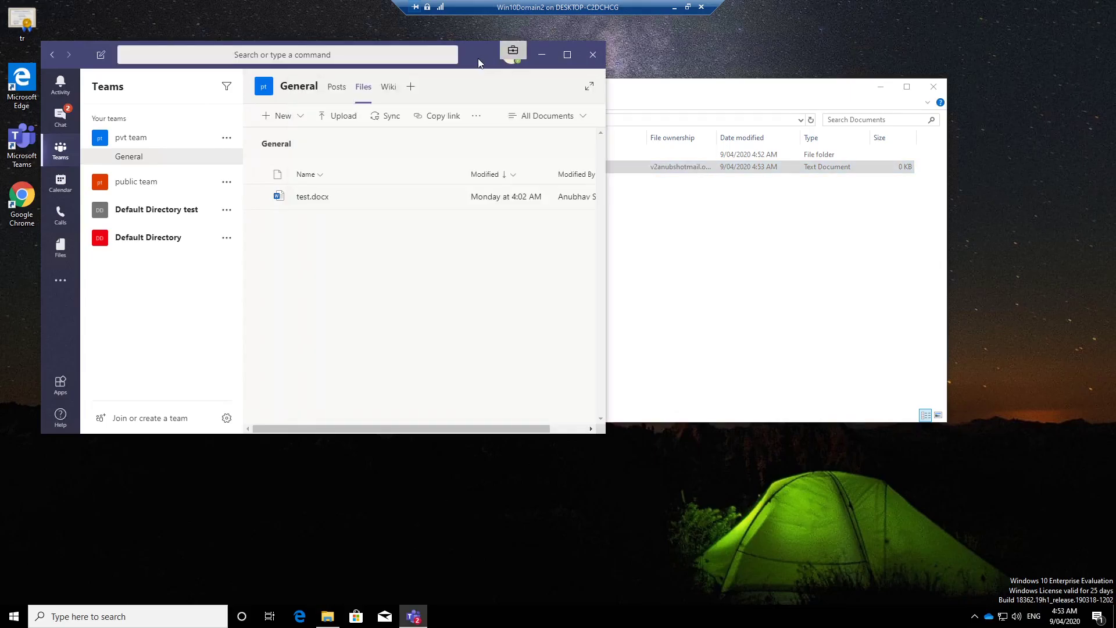
Upload the work-marked fthfgh.txt from Documents to the General channel's Files.
{"action": "left_click", "coordinate": [282, 115]}
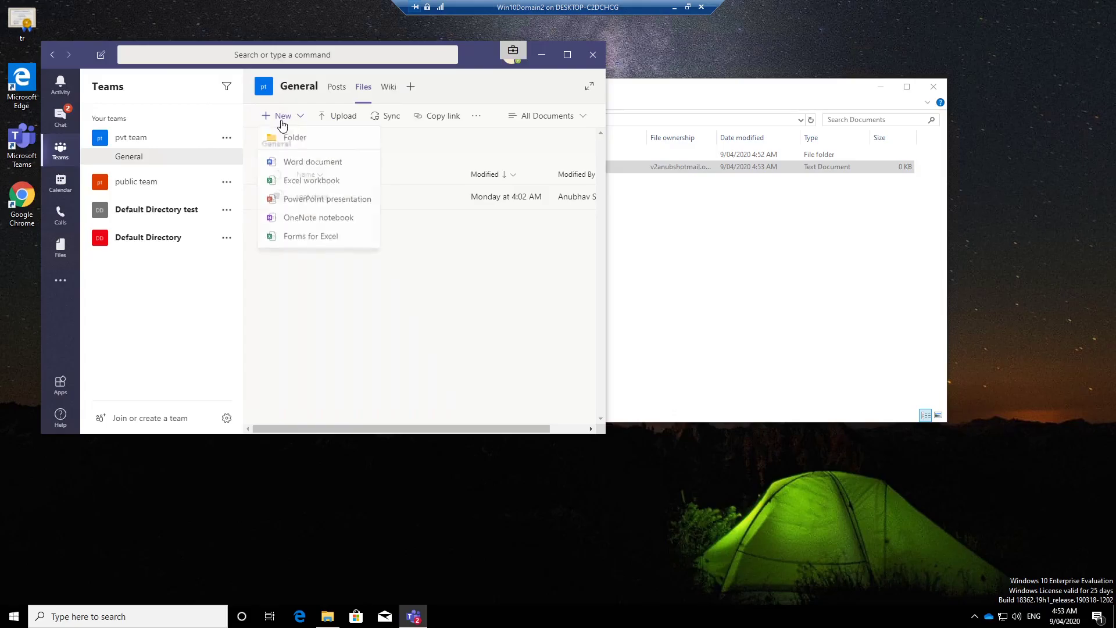
{"action": "left_click", "coordinate": [341, 116]}
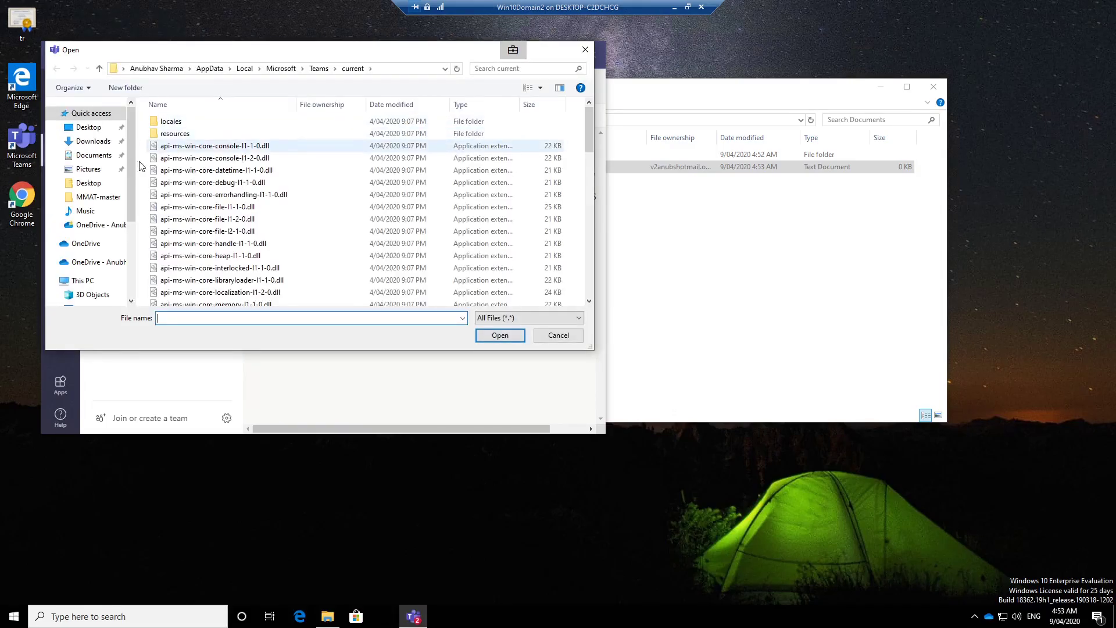
{"action": "left_click", "coordinate": [558, 335]}
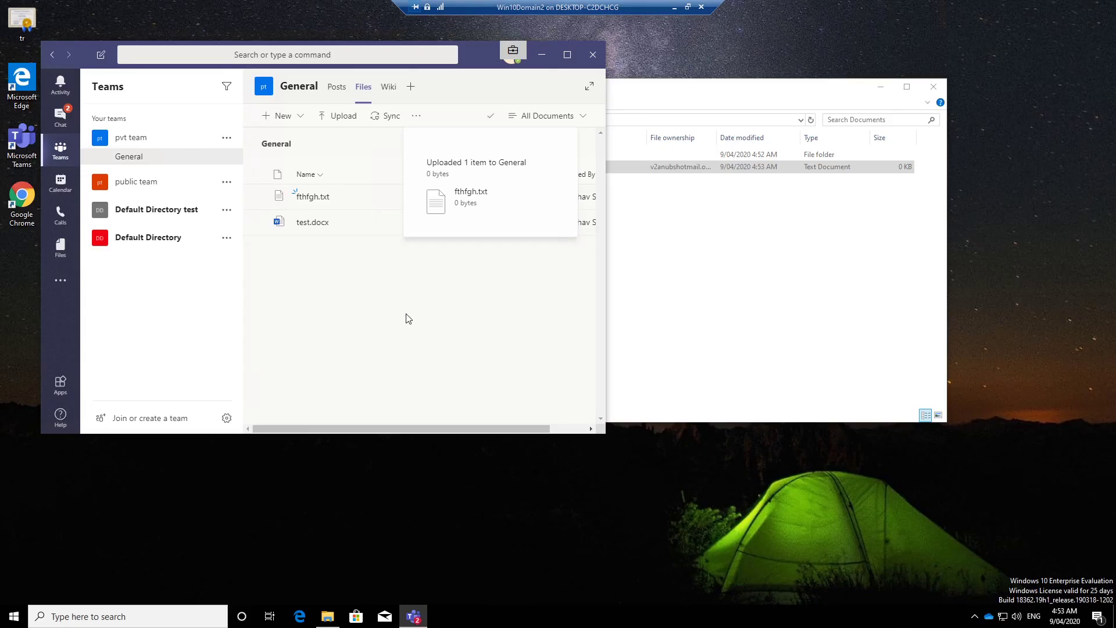
{"action": "mouse_move", "coordinate": [1019, 369]}
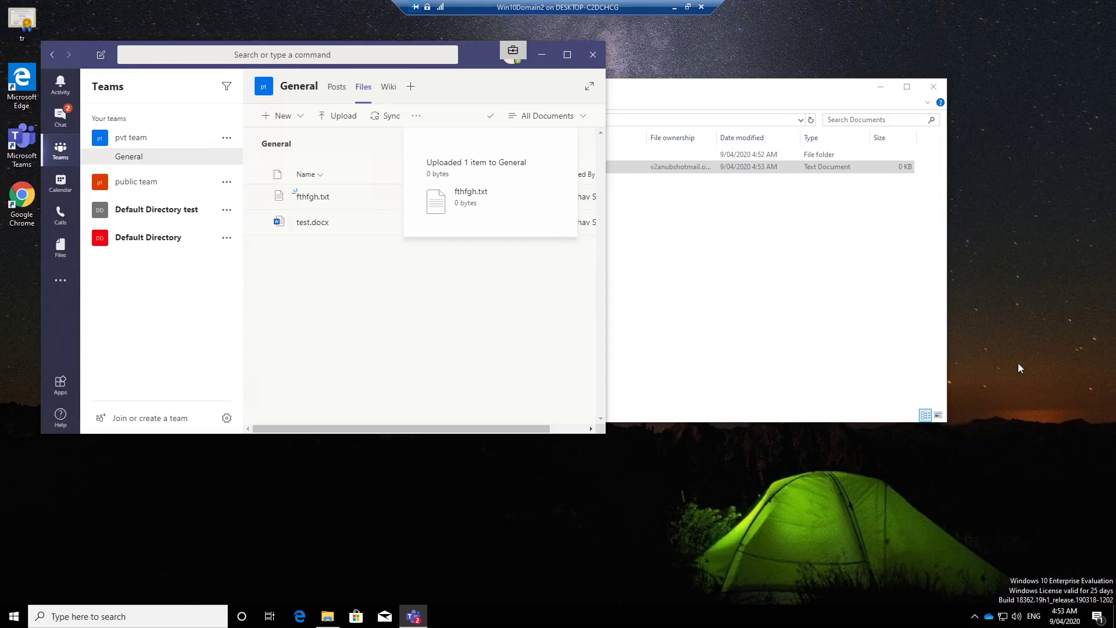